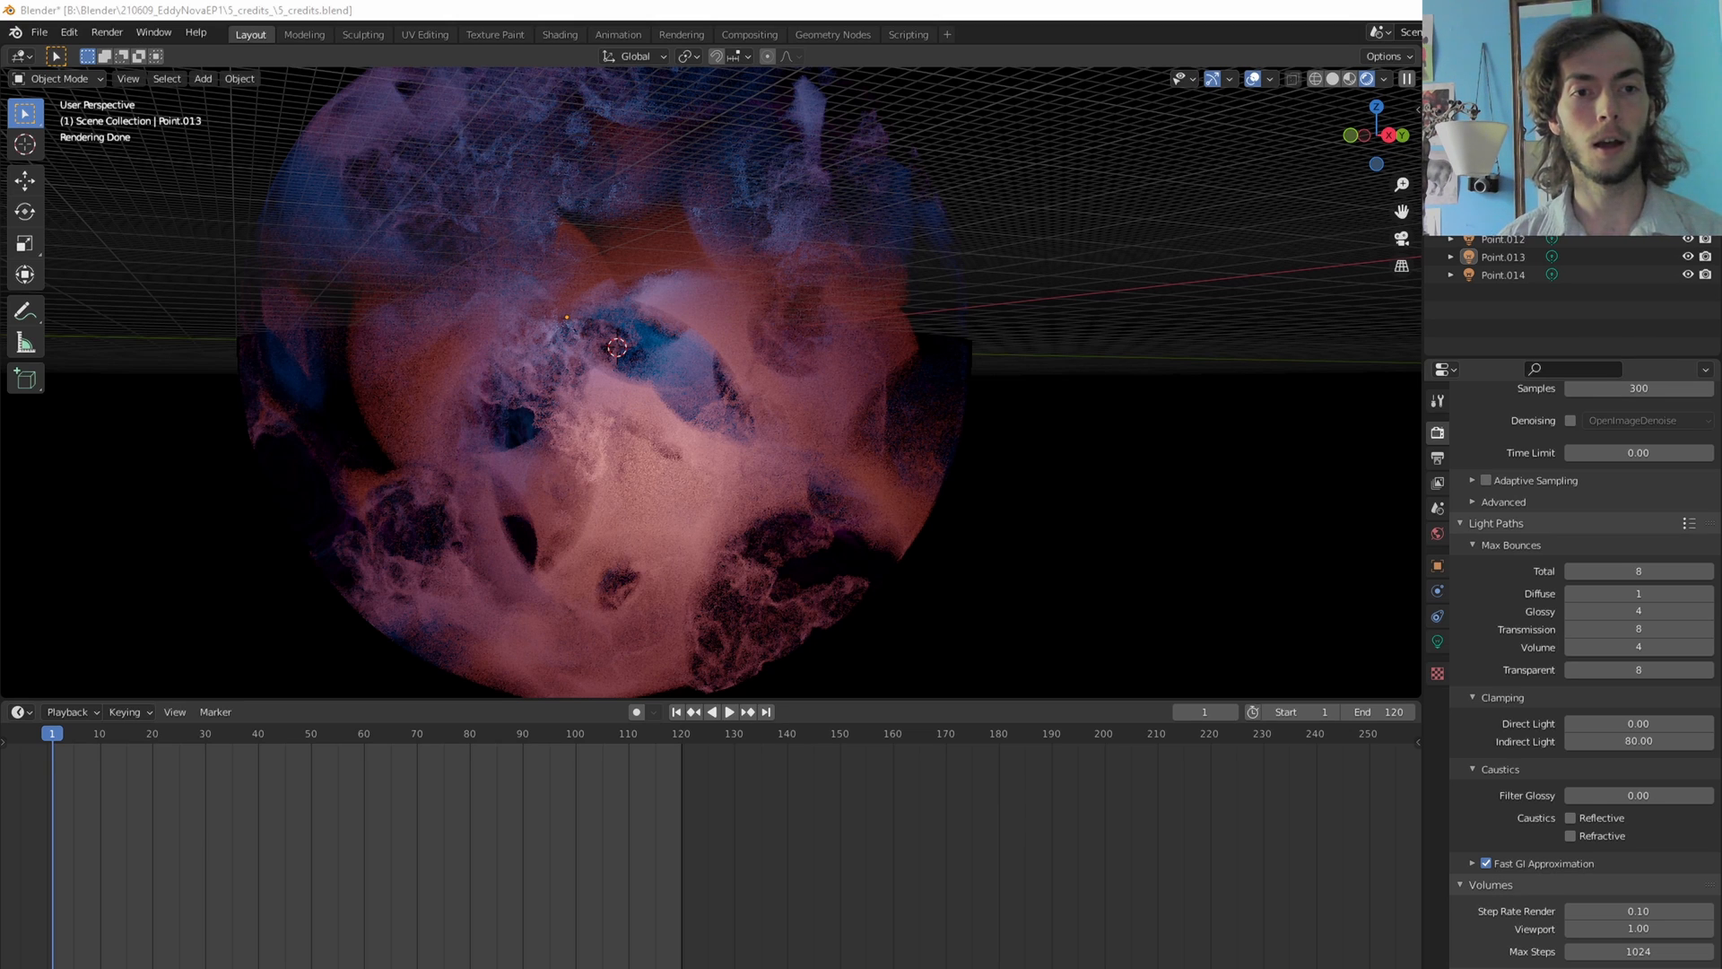
pyautogui.moveTo(713, 530)
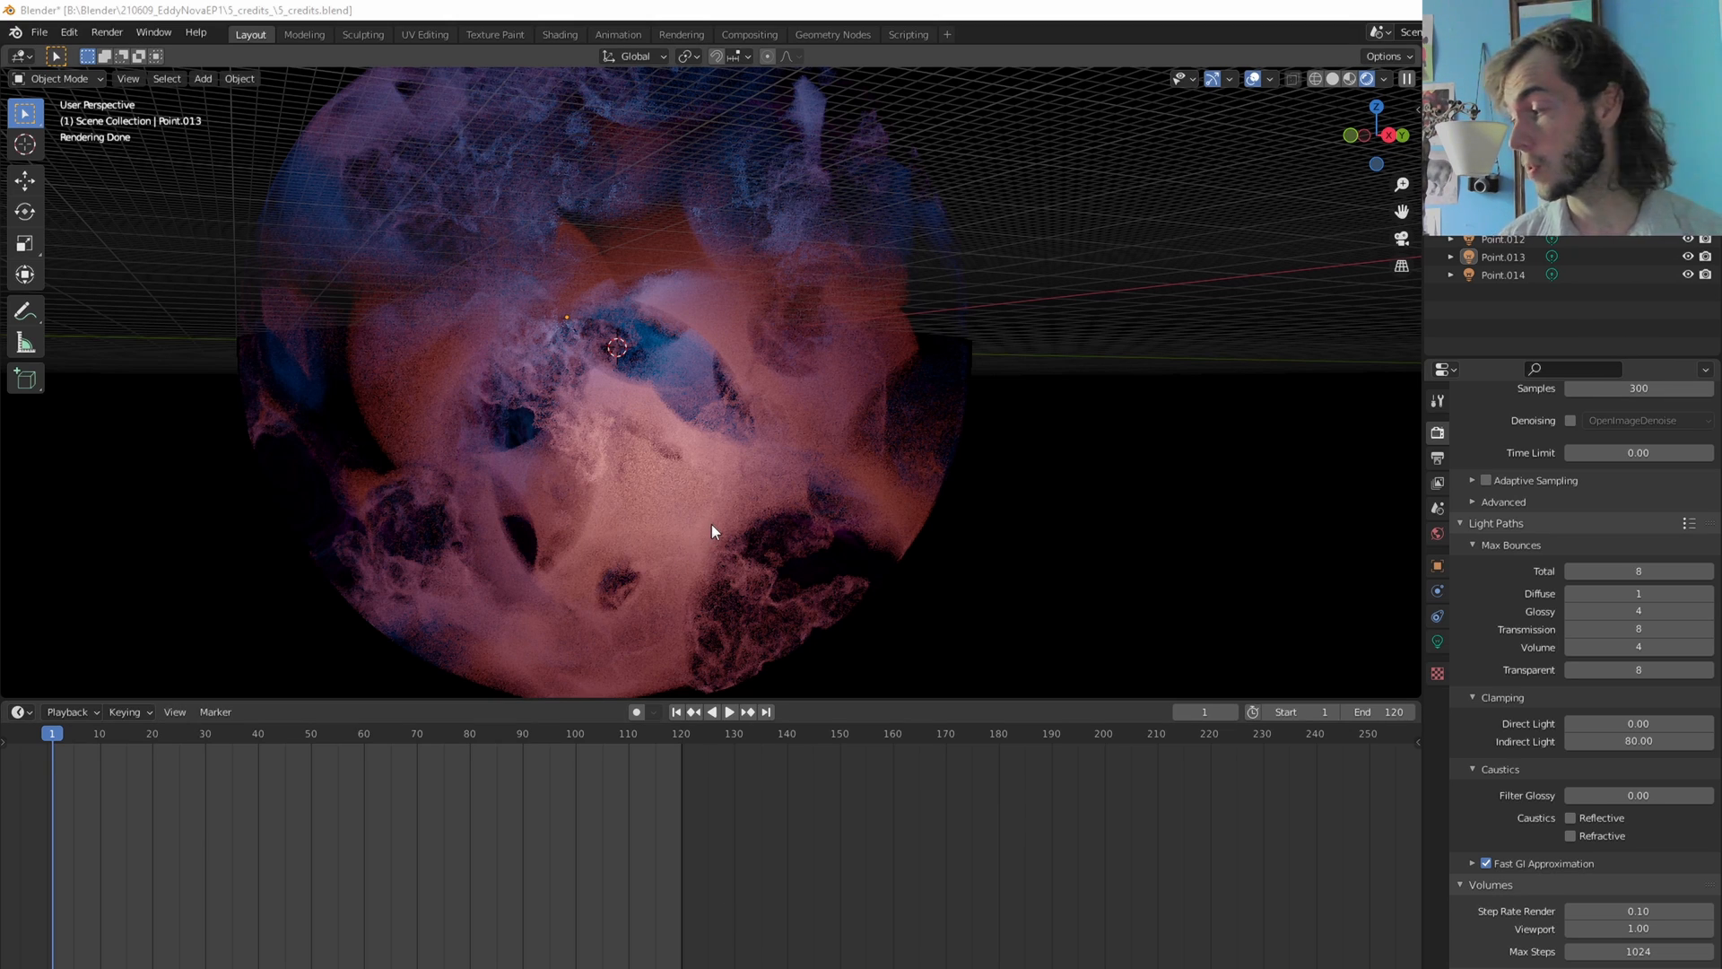
pyautogui.moveTo(735, 507)
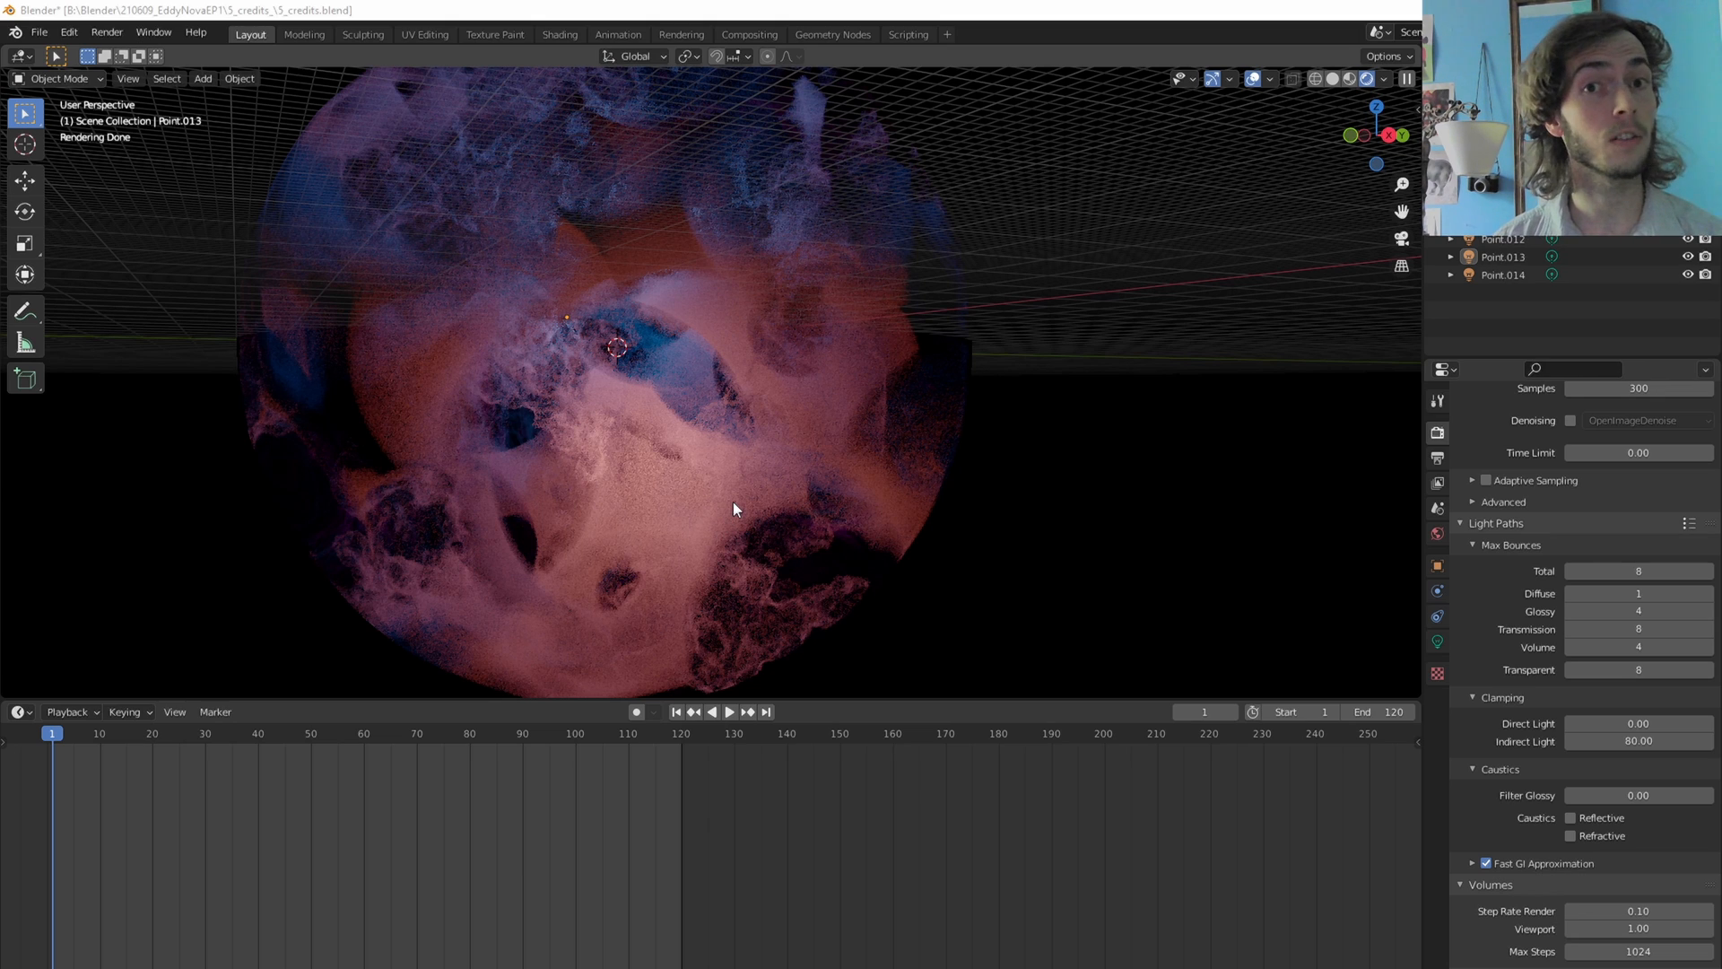
pyautogui.moveTo(911, 439)
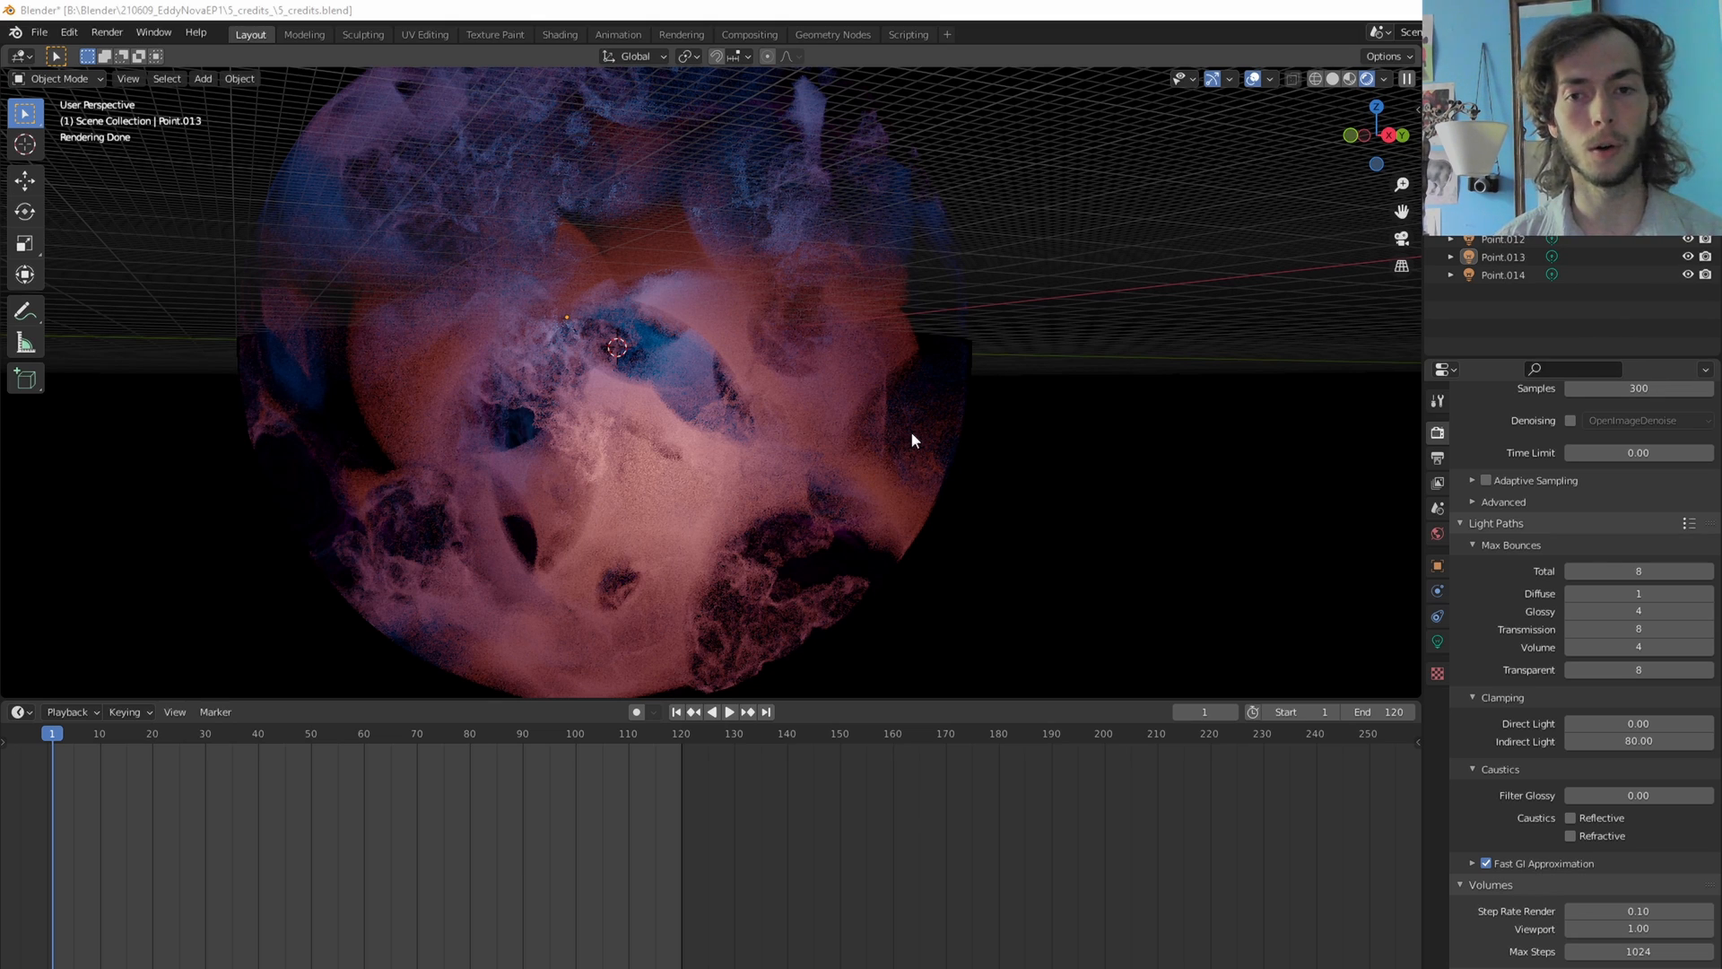
pyautogui.moveTo(907, 445)
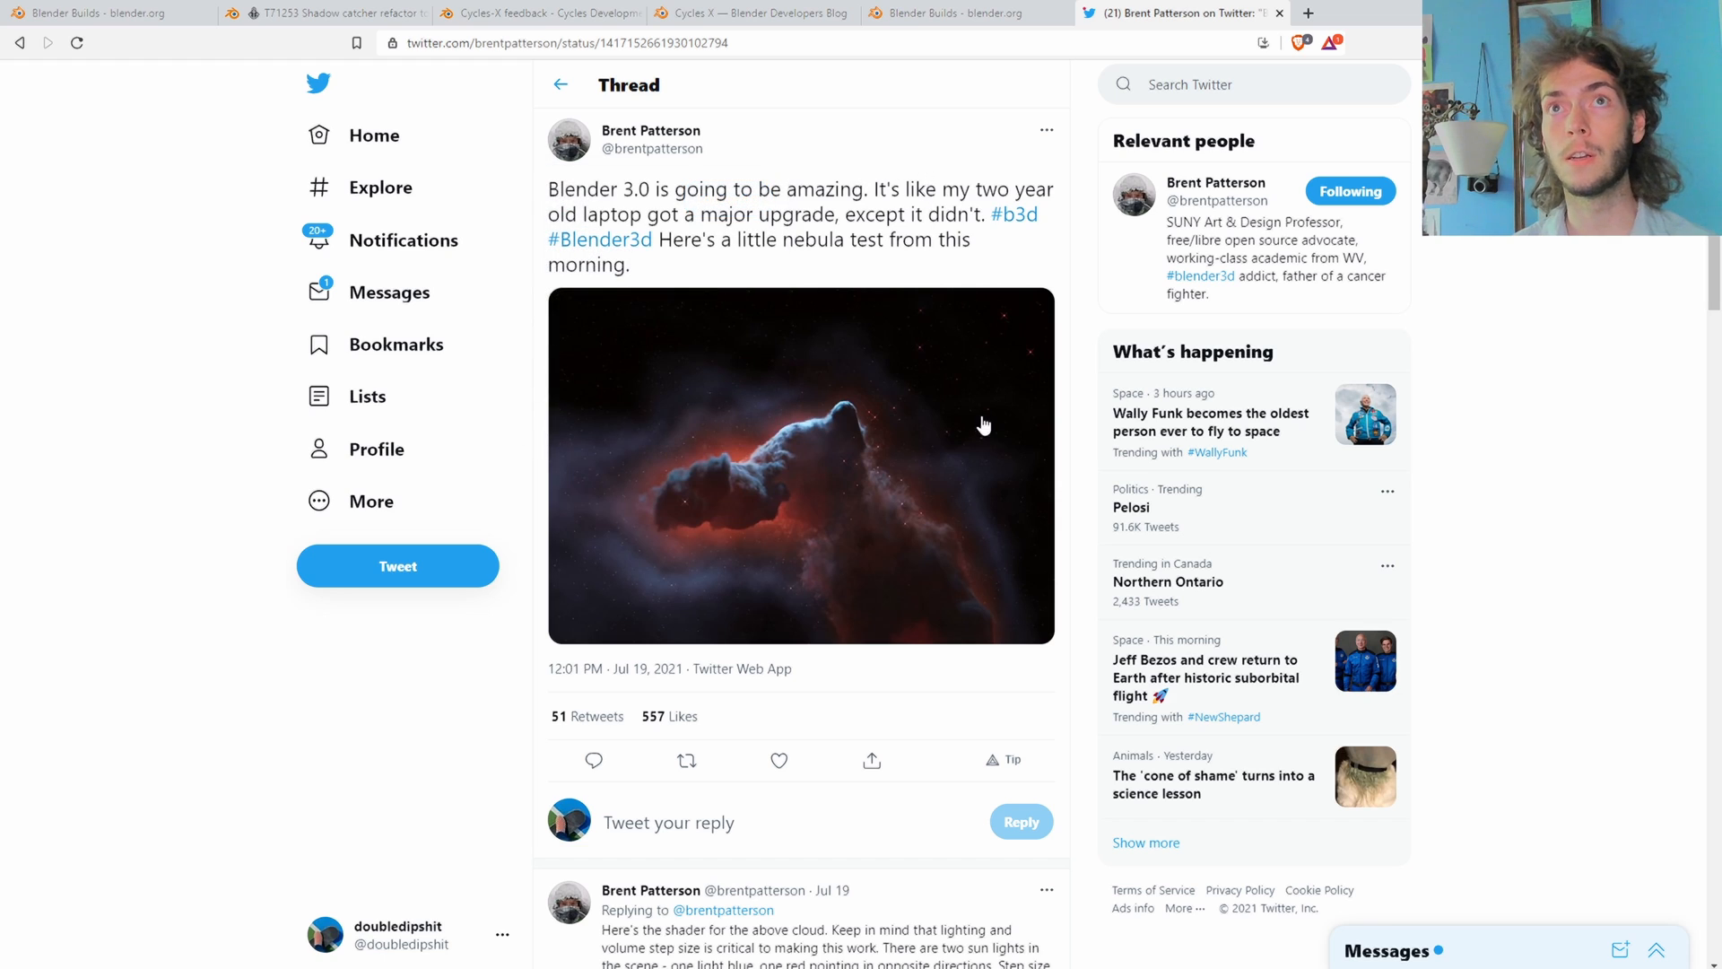
pyautogui.moveTo(908, 531)
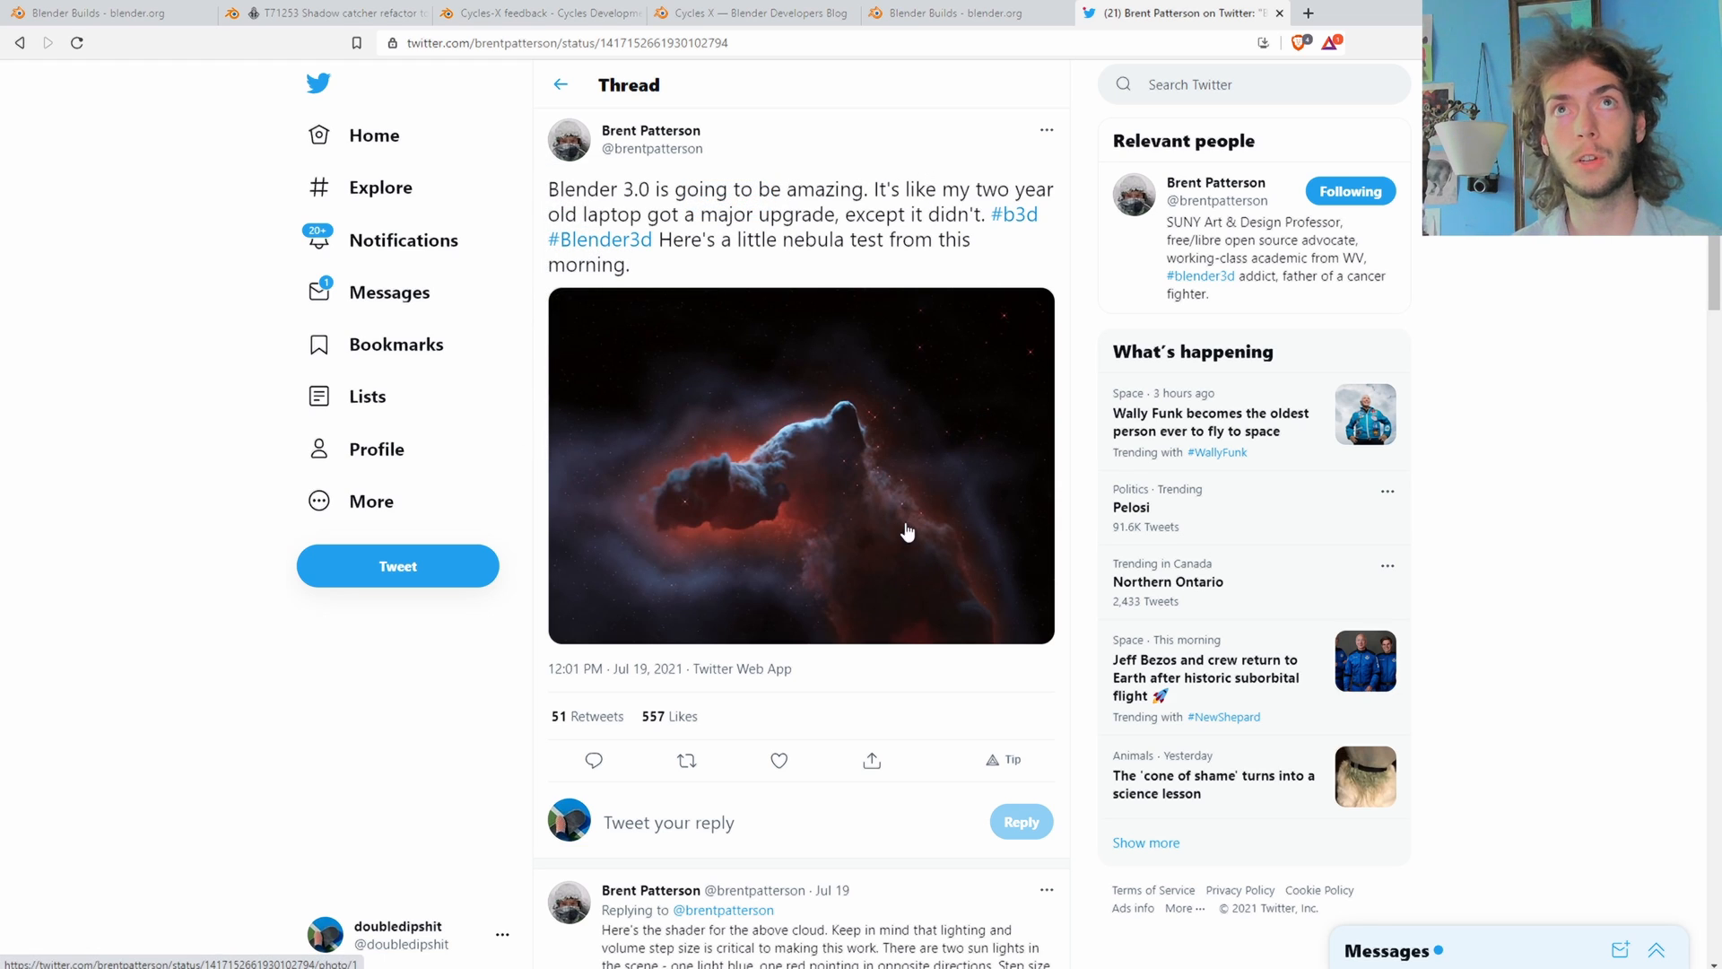
pyautogui.moveTo(769, 478)
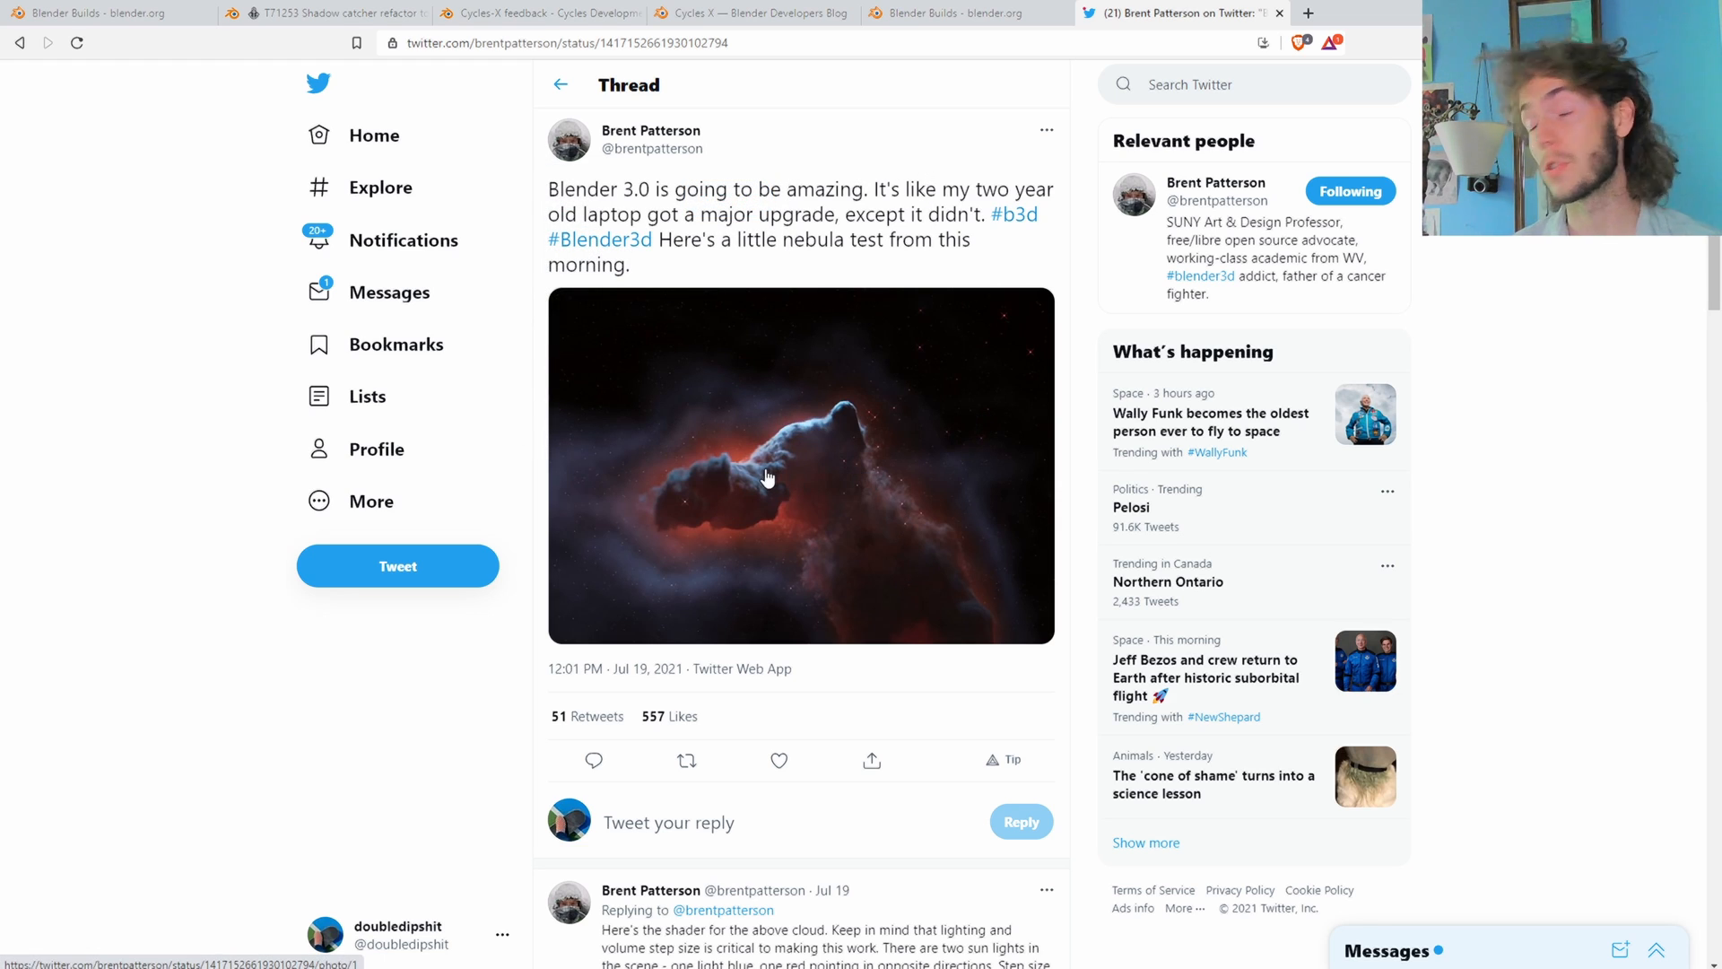
pyautogui.moveTo(822, 206)
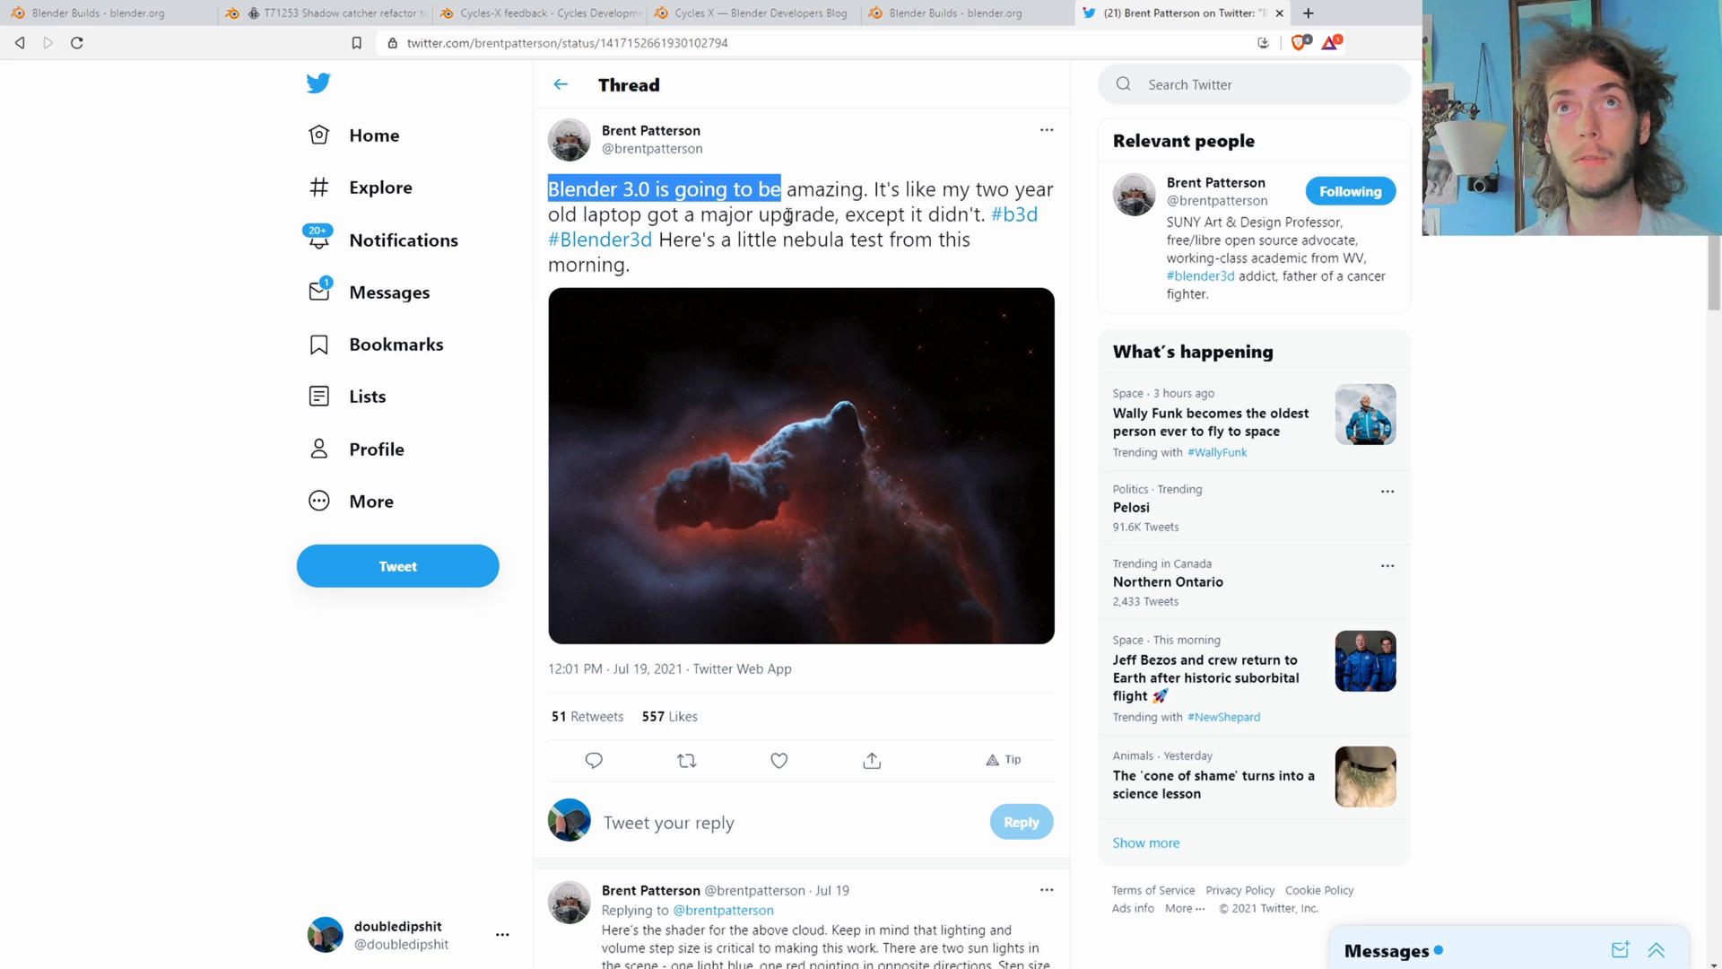
pyautogui.moveTo(805, 454)
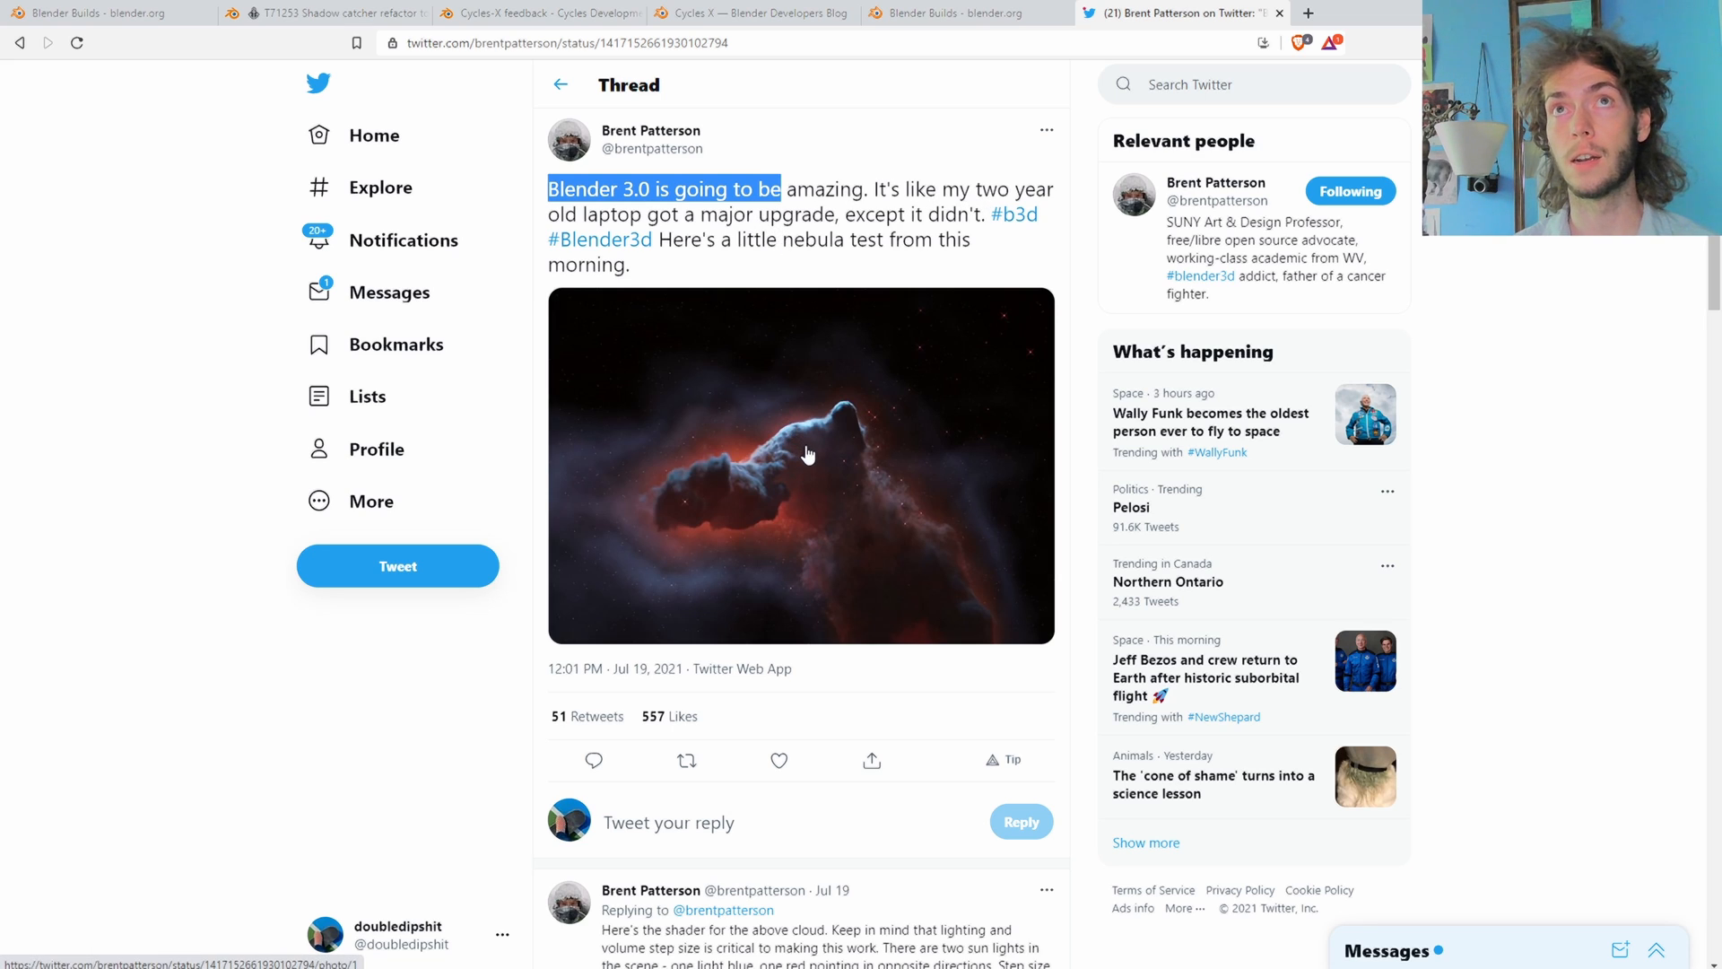
pyautogui.moveTo(777, 285)
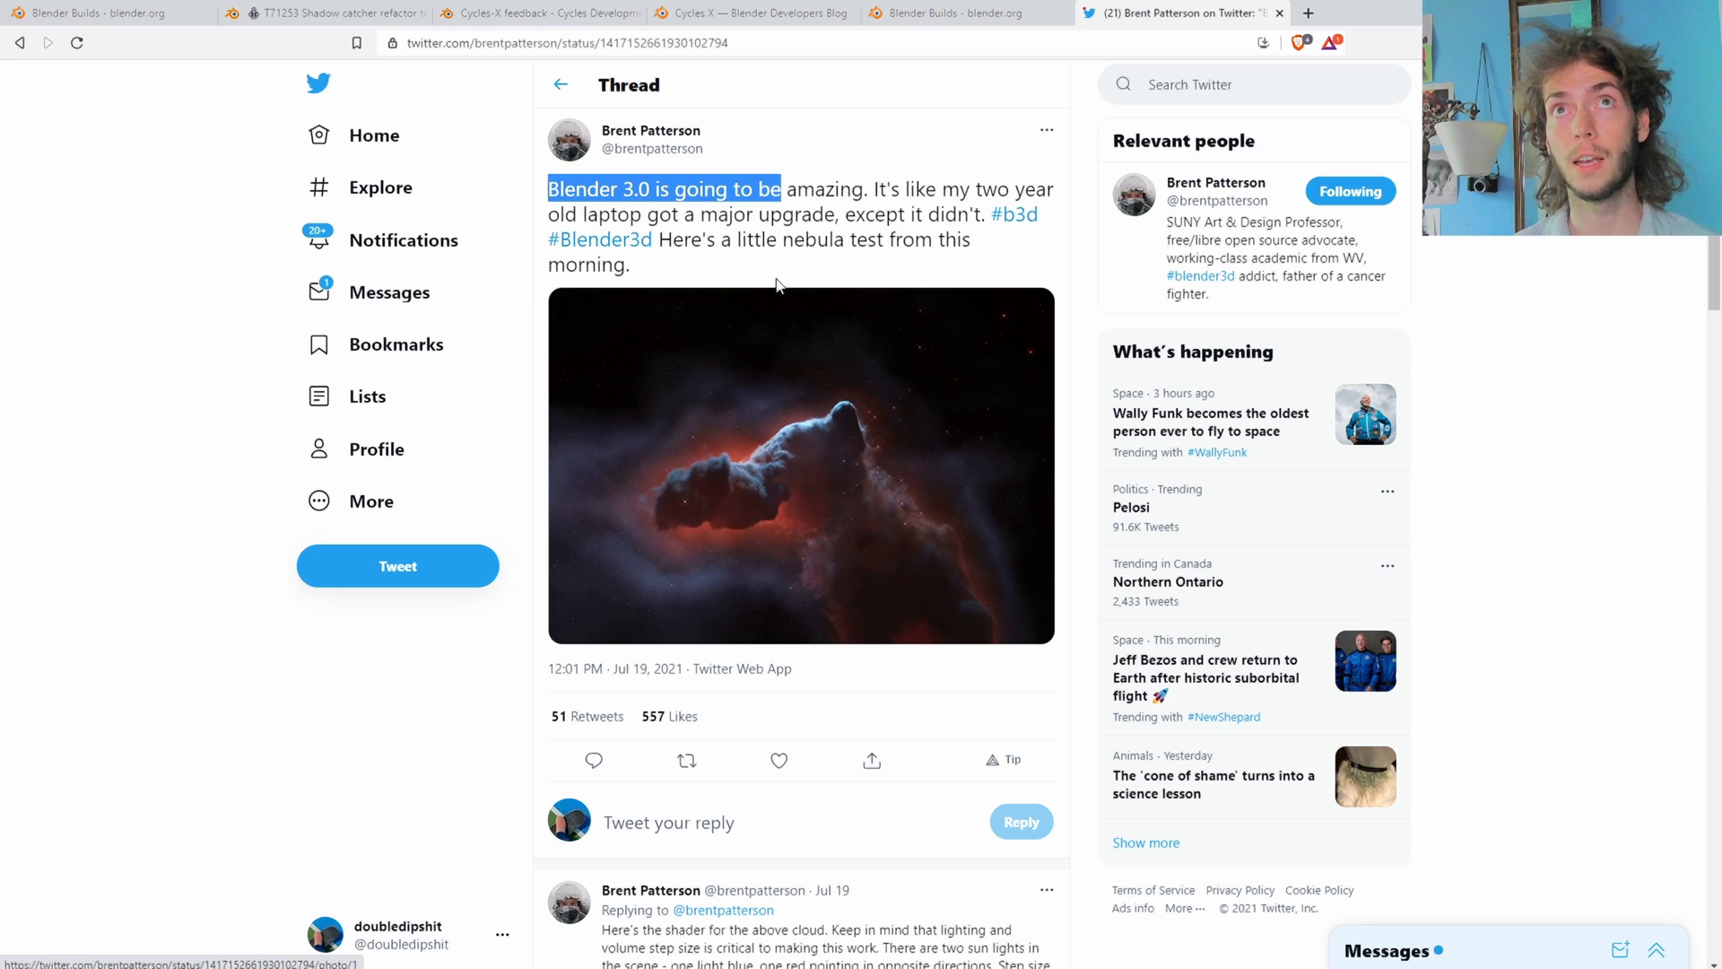
pyautogui.moveTo(837, 420)
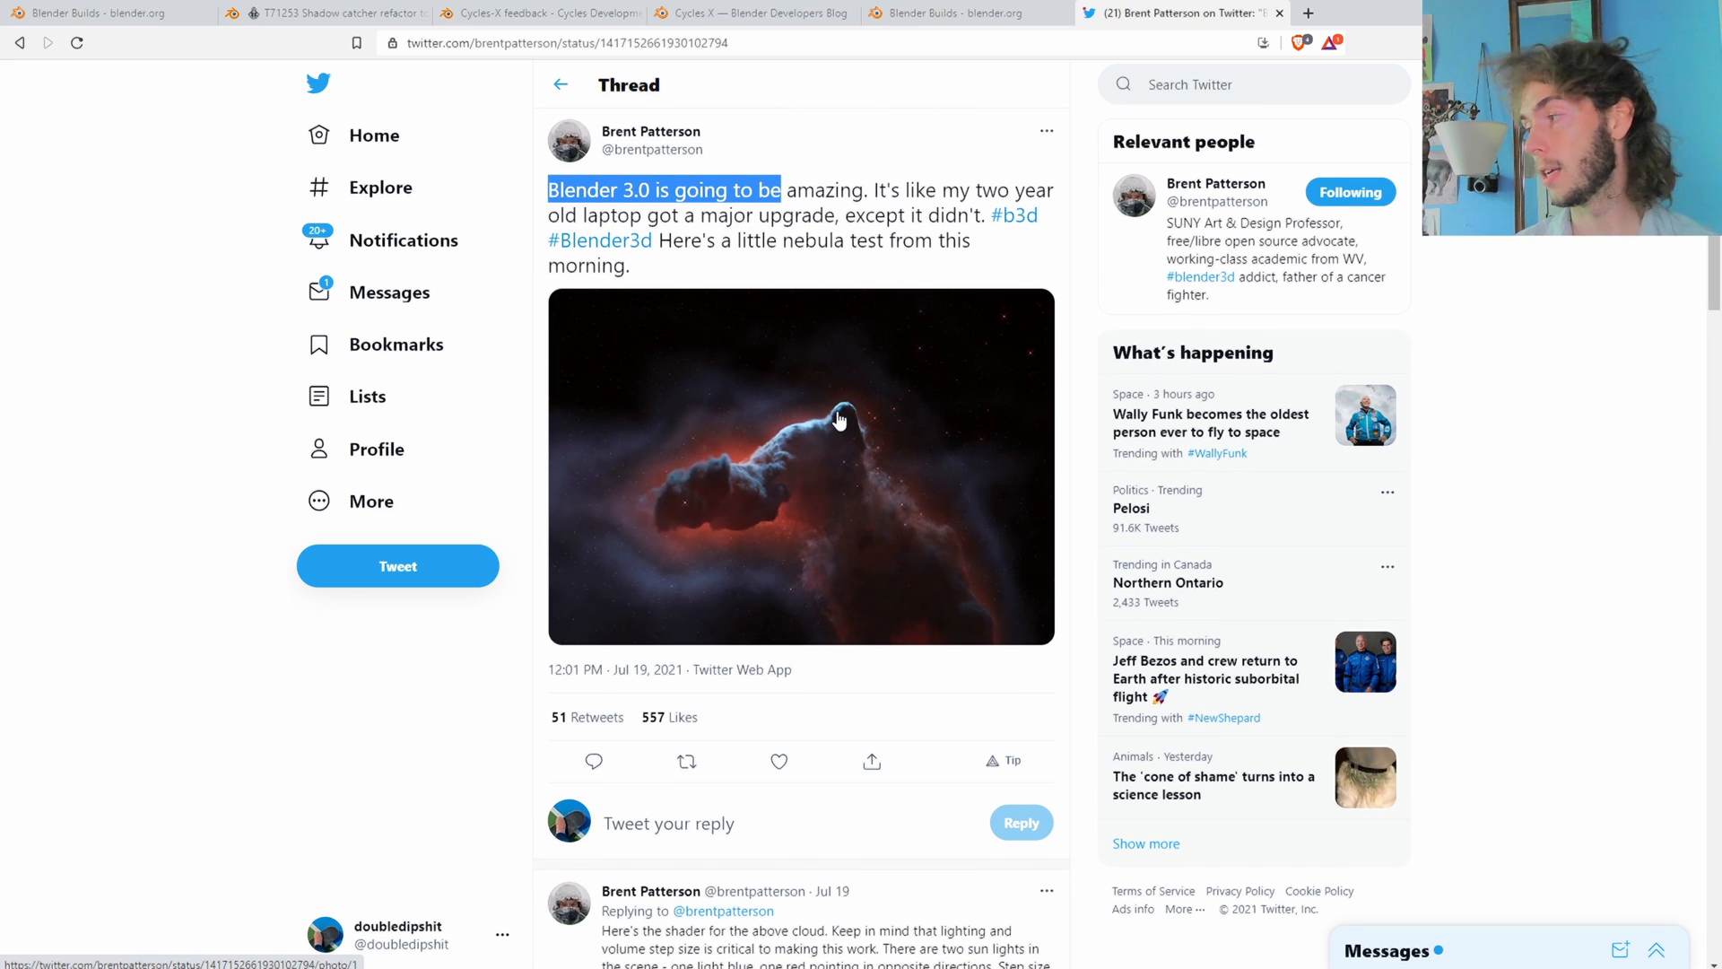
pyautogui.moveTo(843, 385)
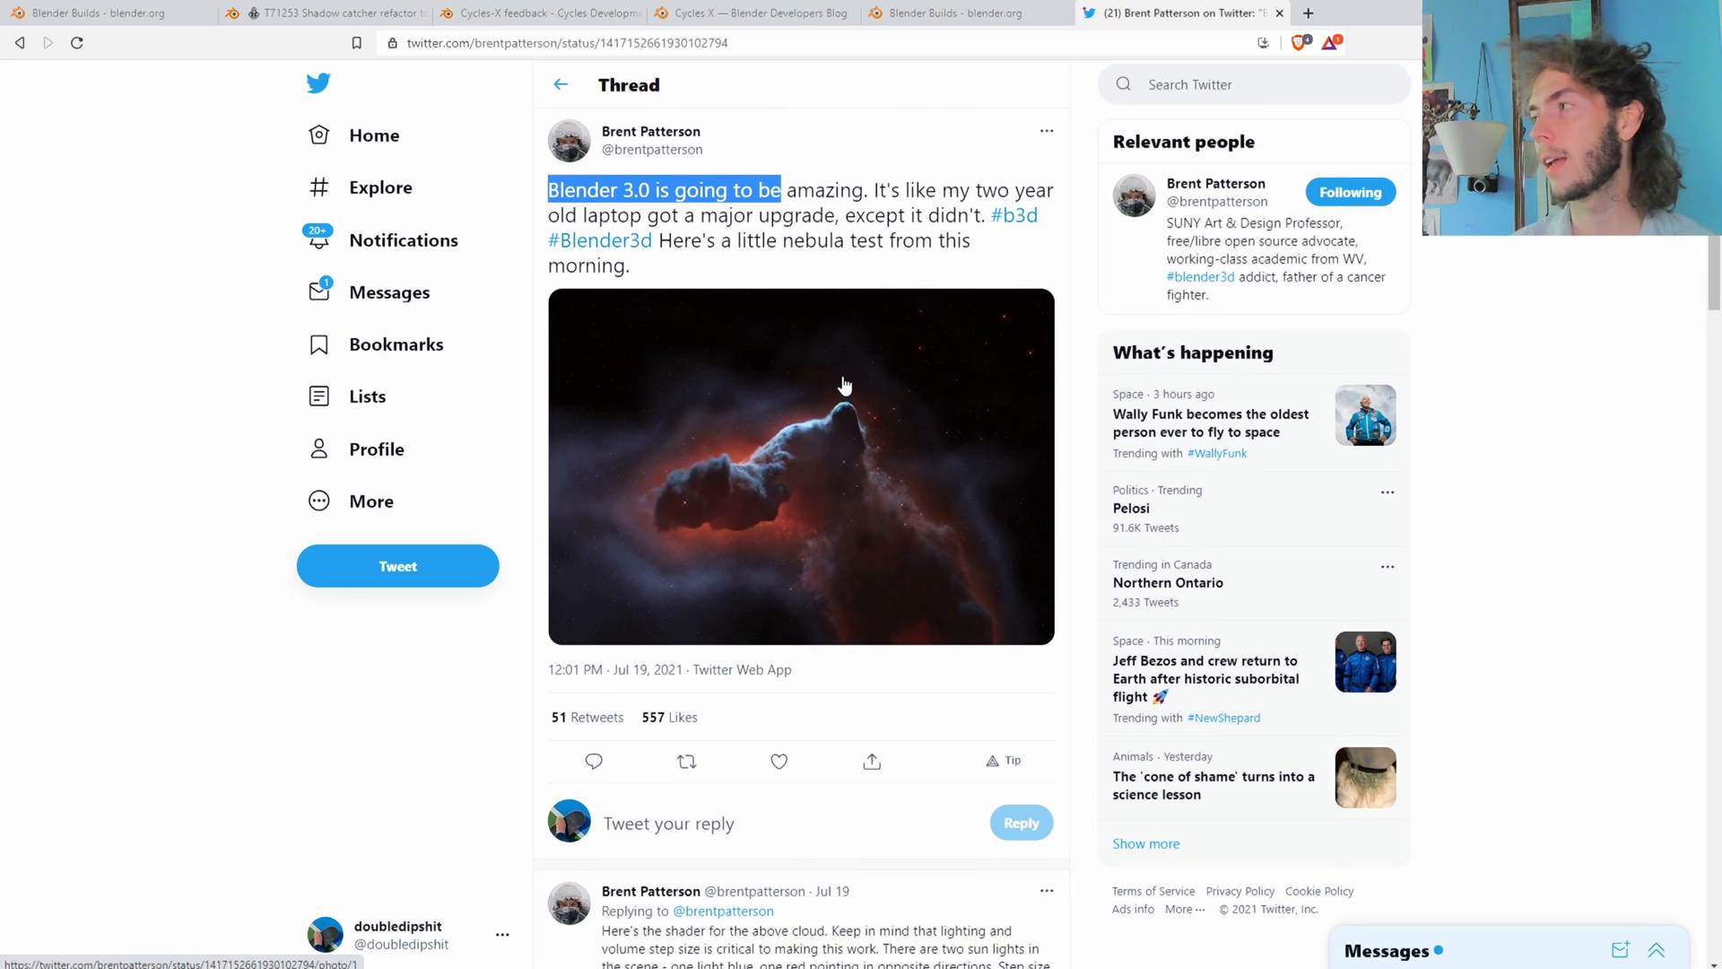
pyautogui.moveTo(710, 454)
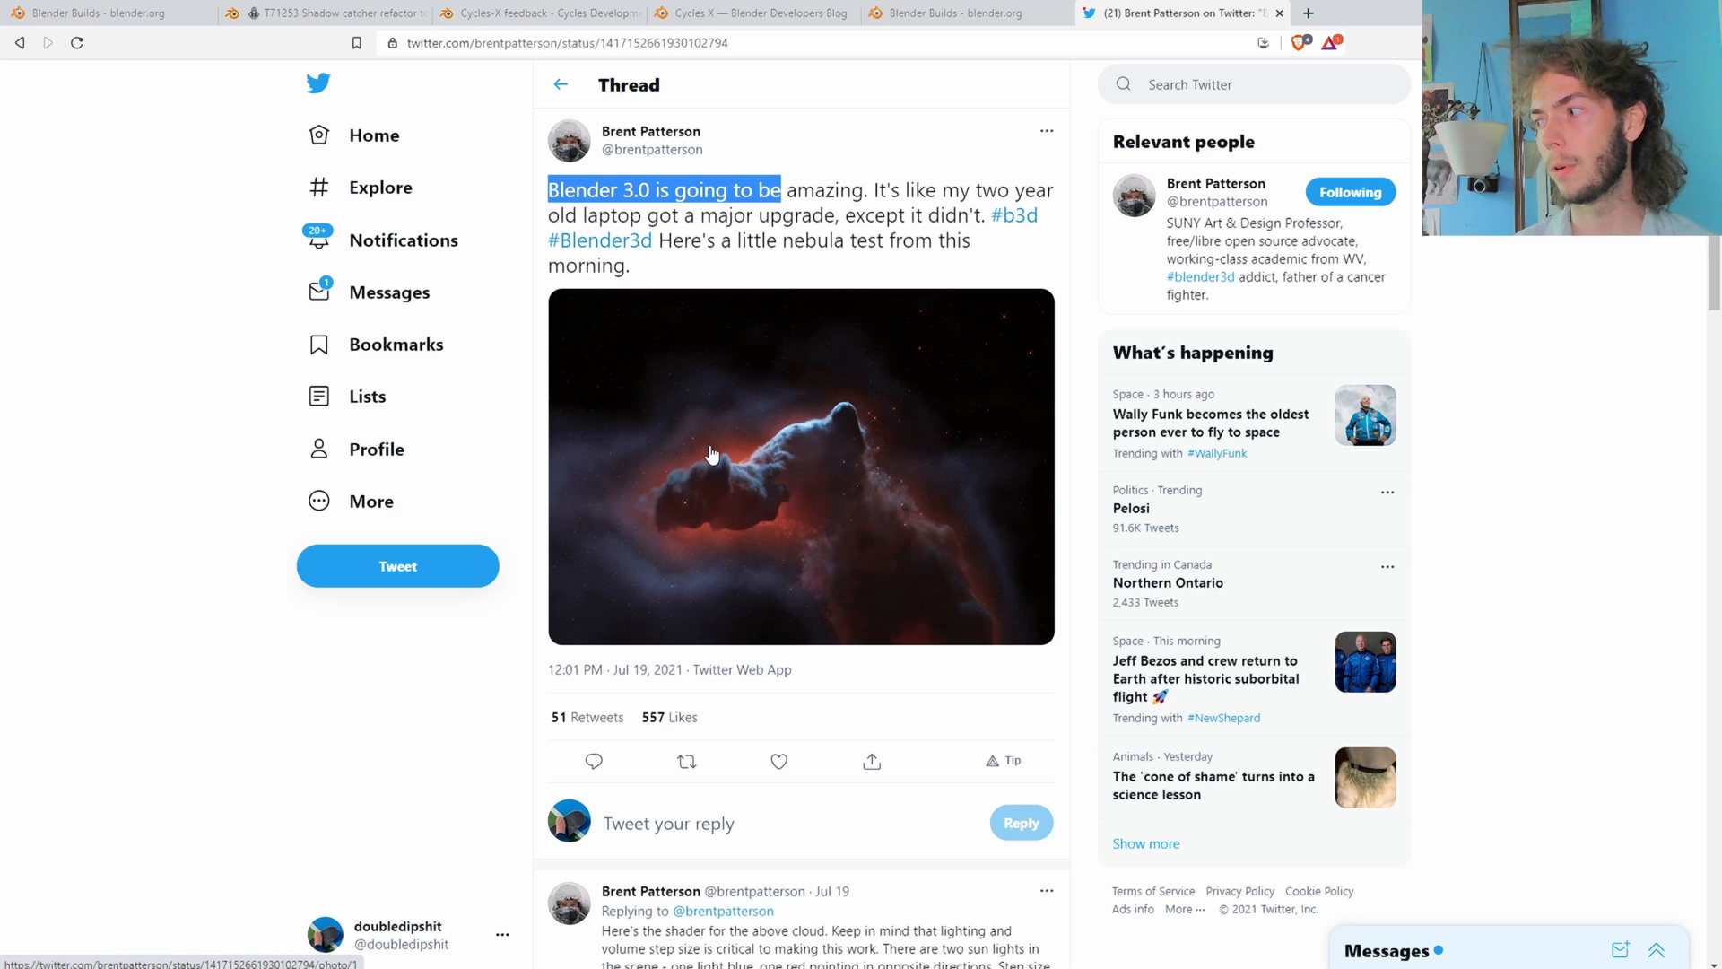
pyautogui.moveTo(731, 470)
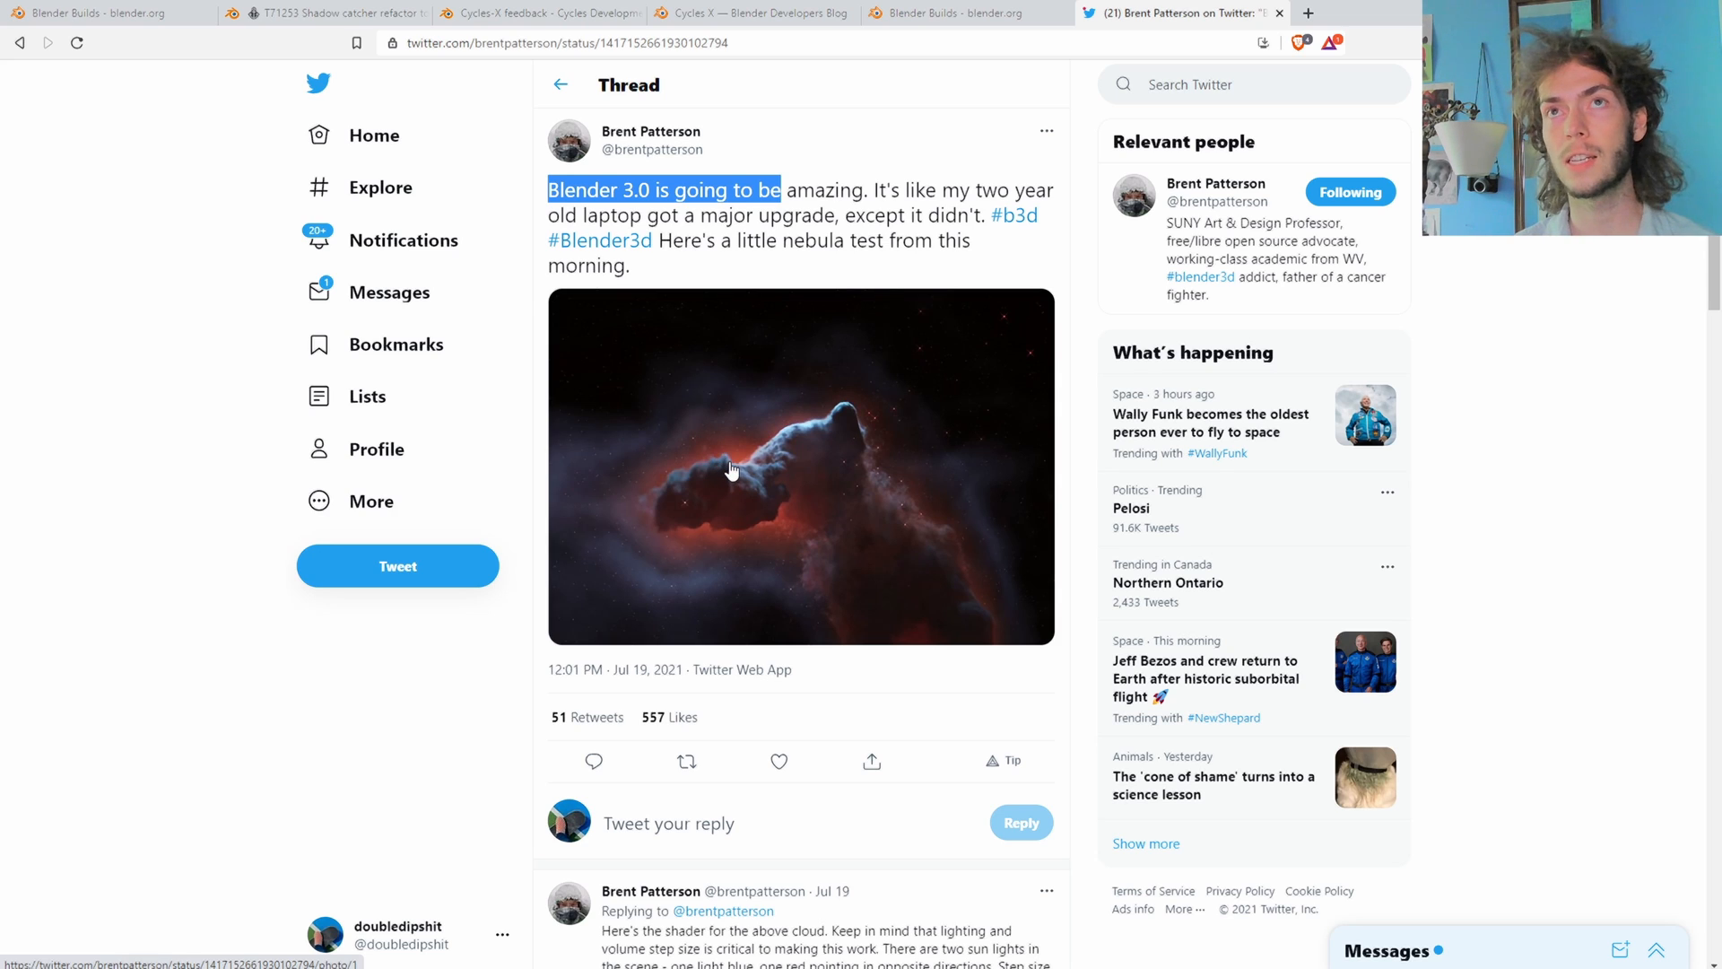
pyautogui.moveTo(816, 503)
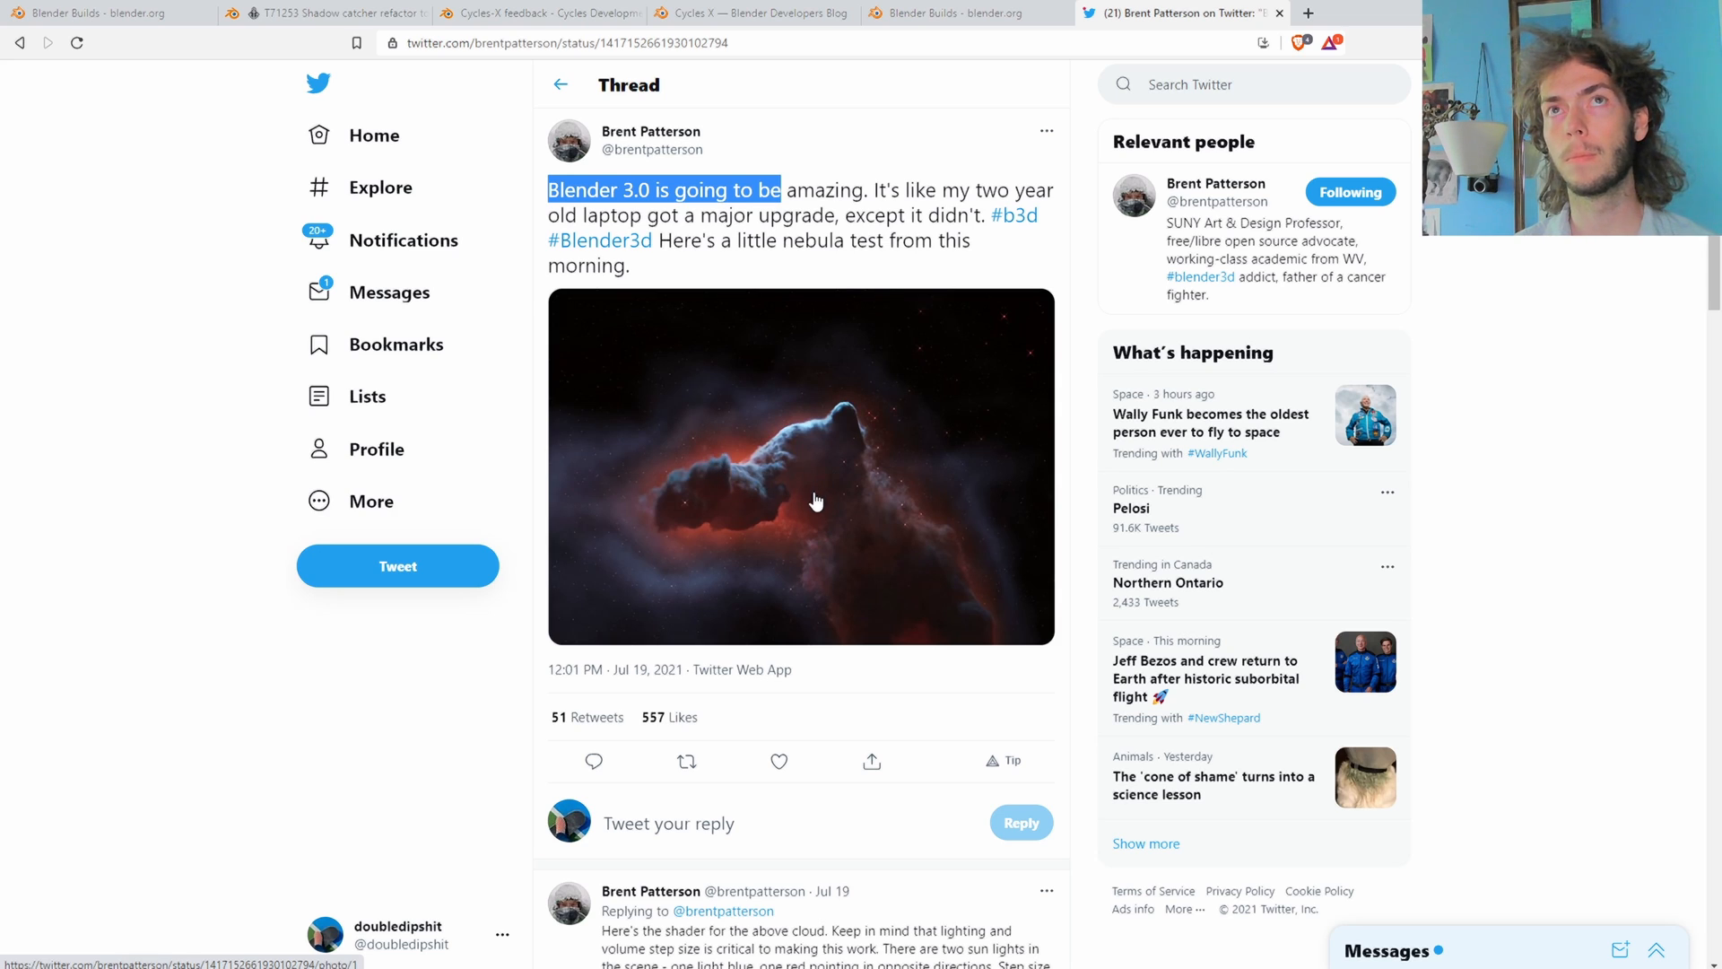
pyautogui.moveTo(845, 92)
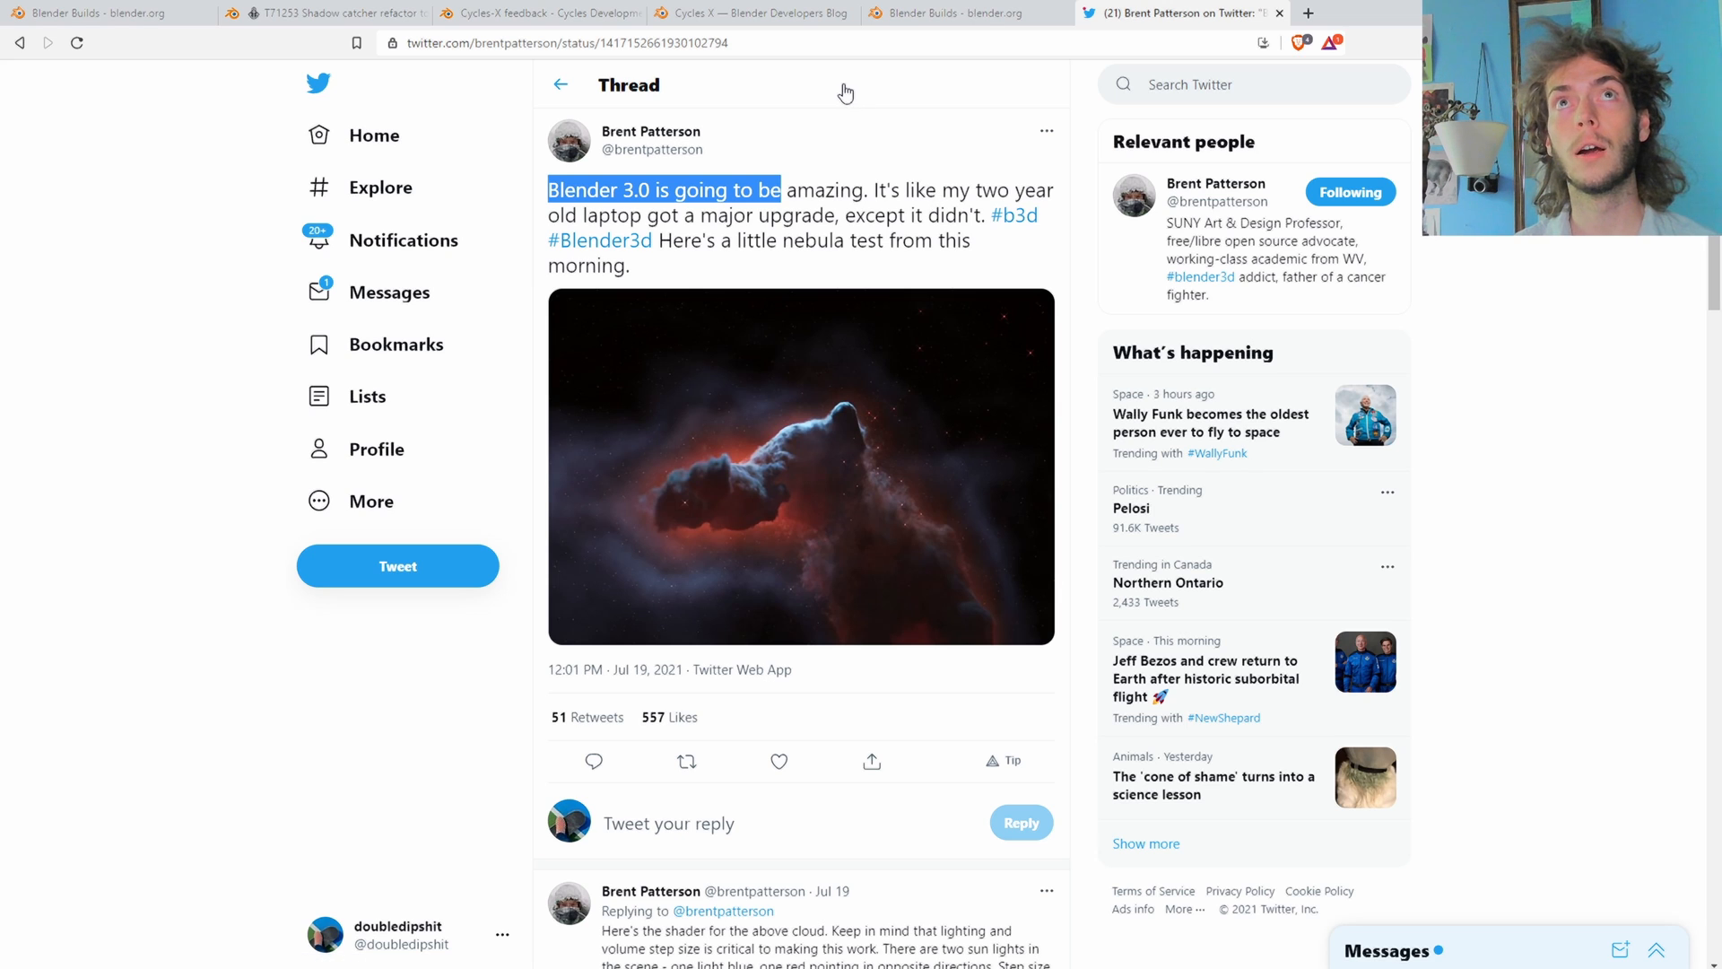
# Step: Browse the Cycles-X feedback thread's replies comparing Cycles X and master render times
pyautogui.click(752, 12)
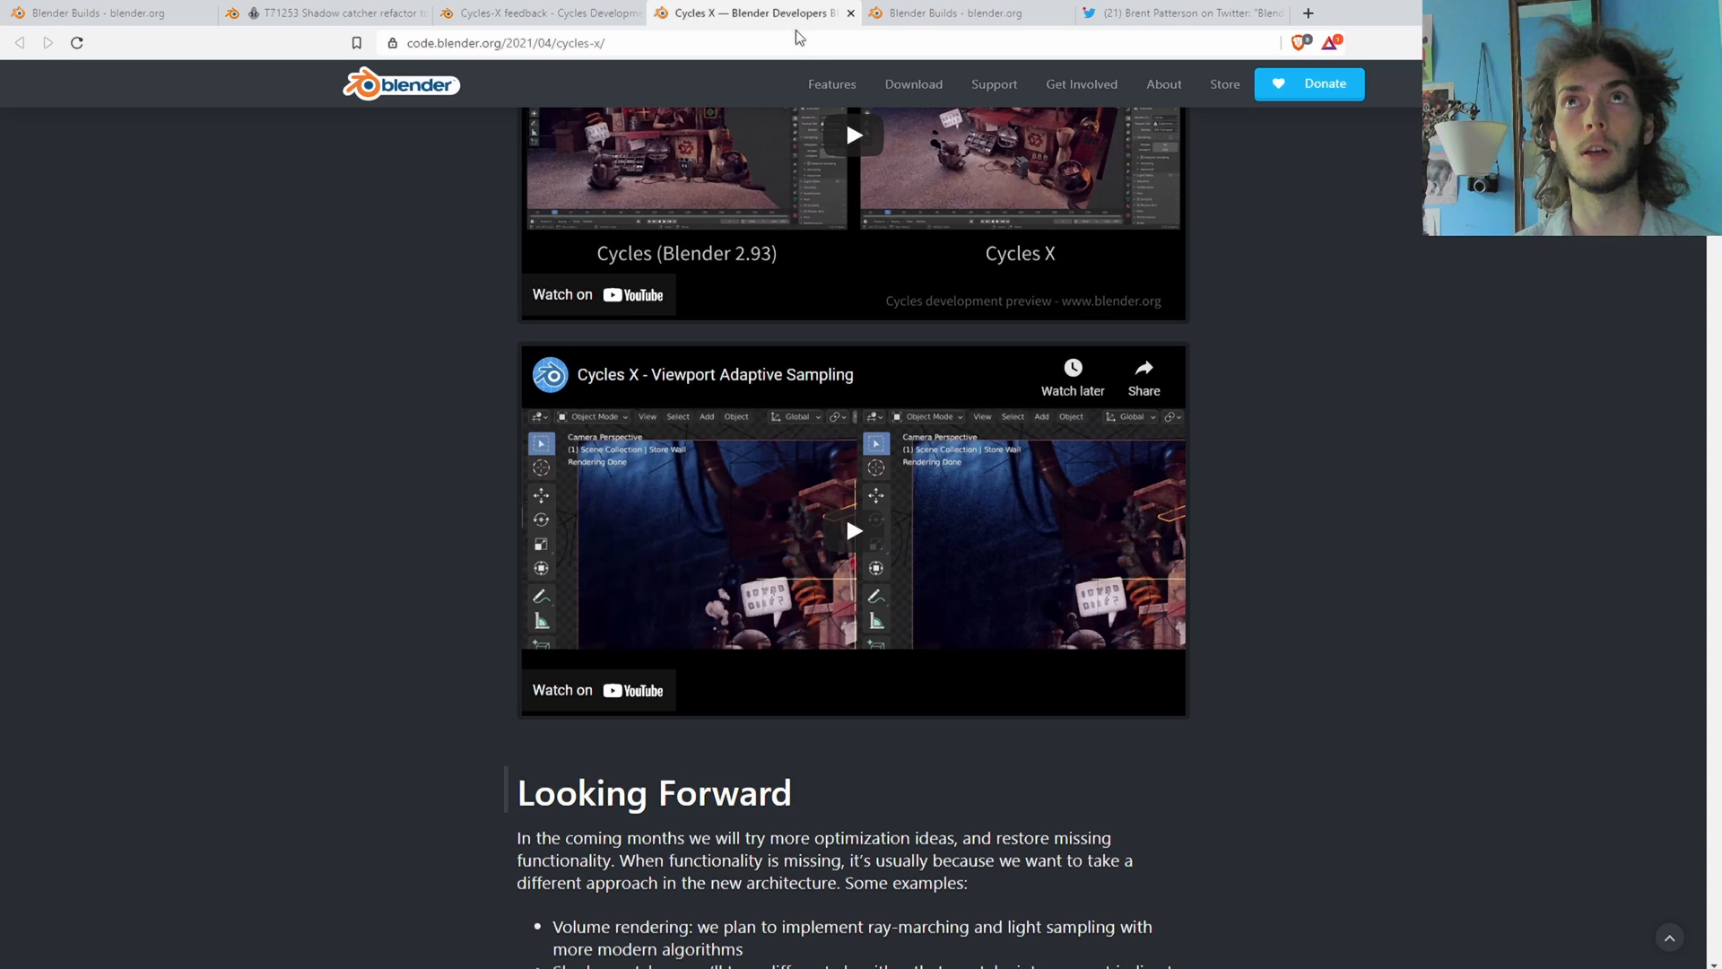
pyautogui.click(538, 12)
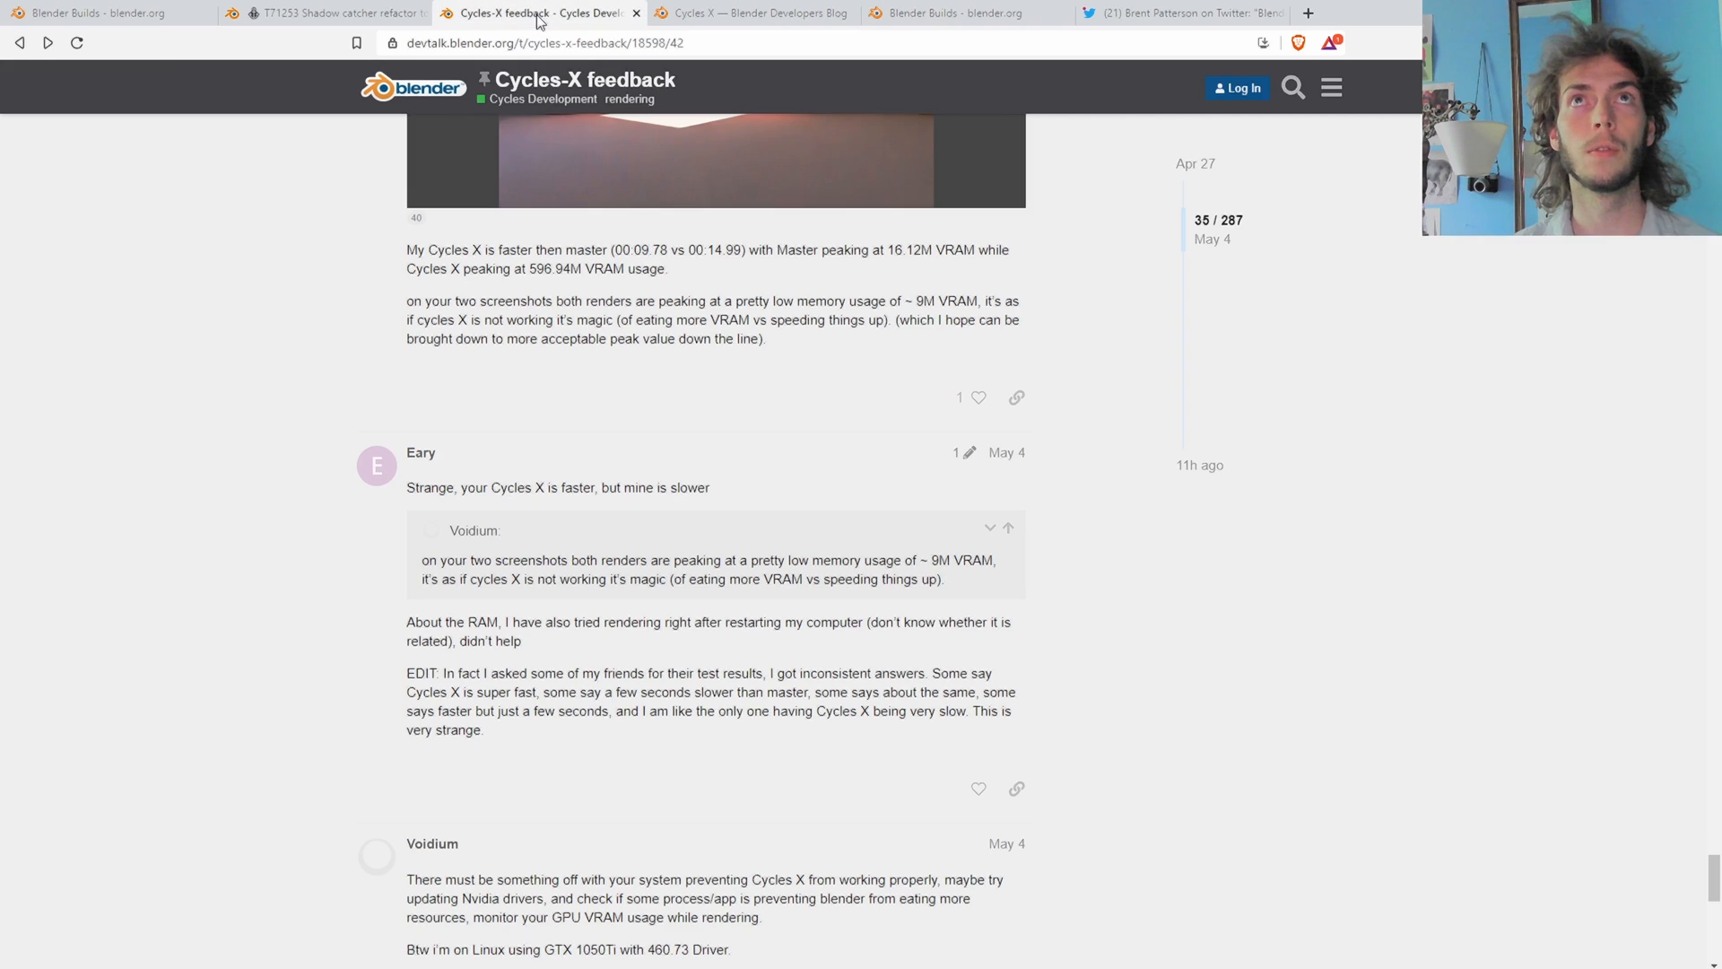
pyautogui.scroll(3)
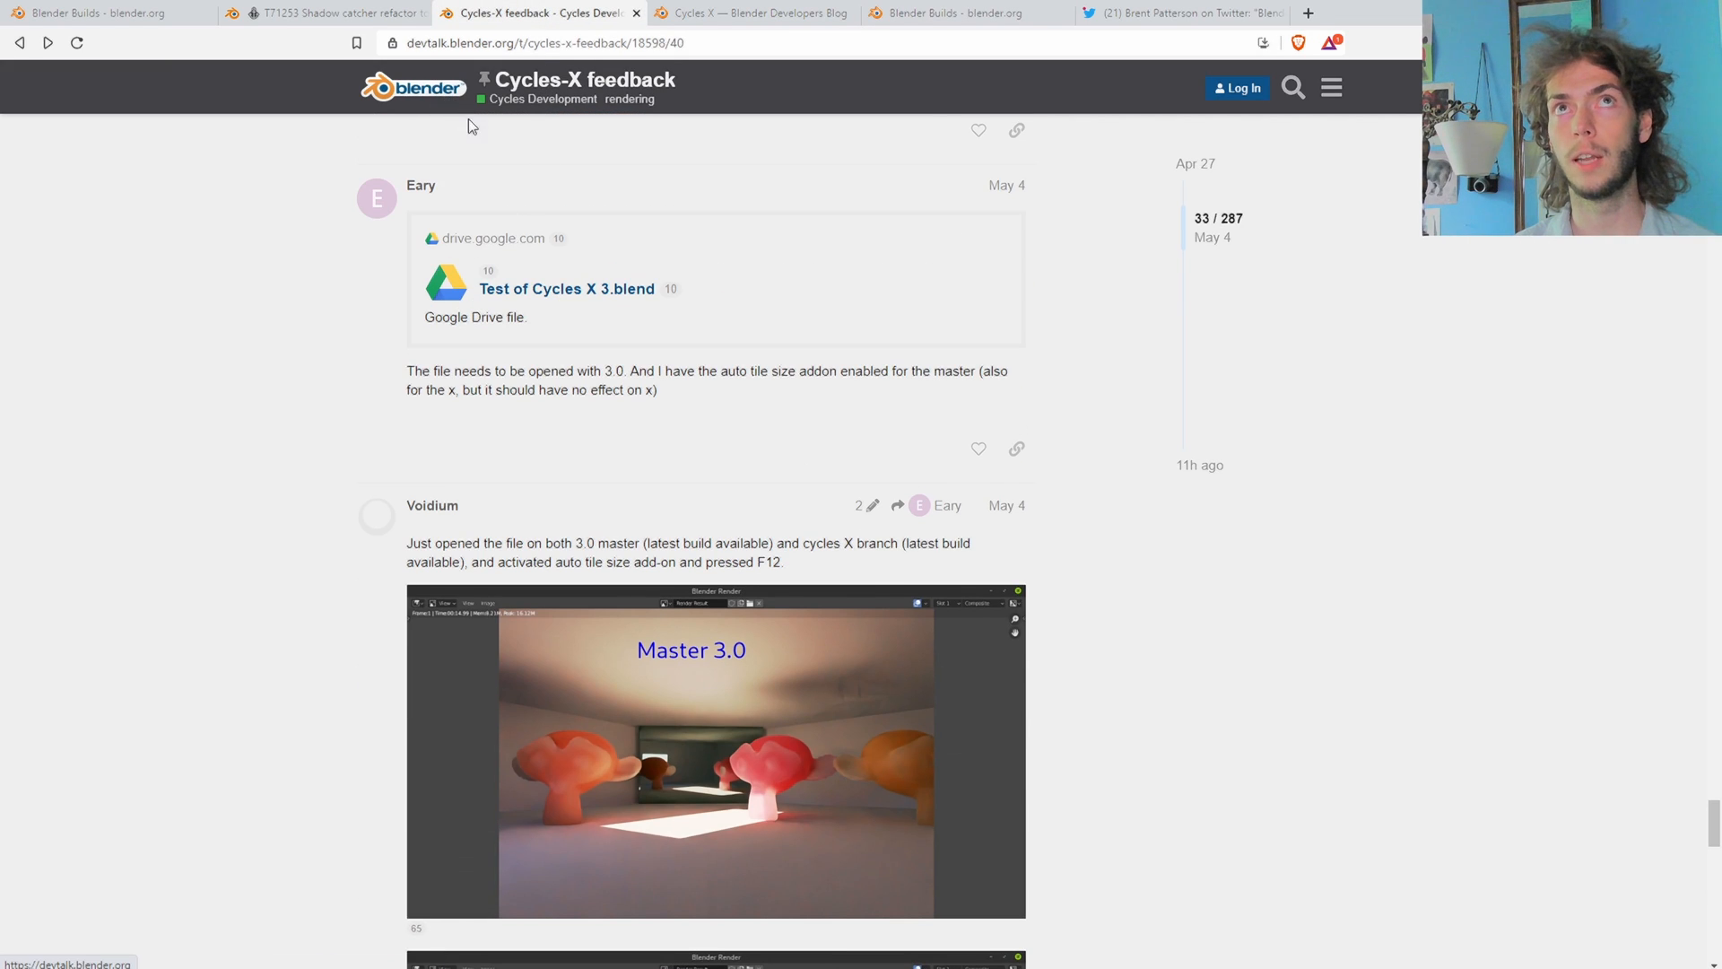
pyautogui.scroll(-3)
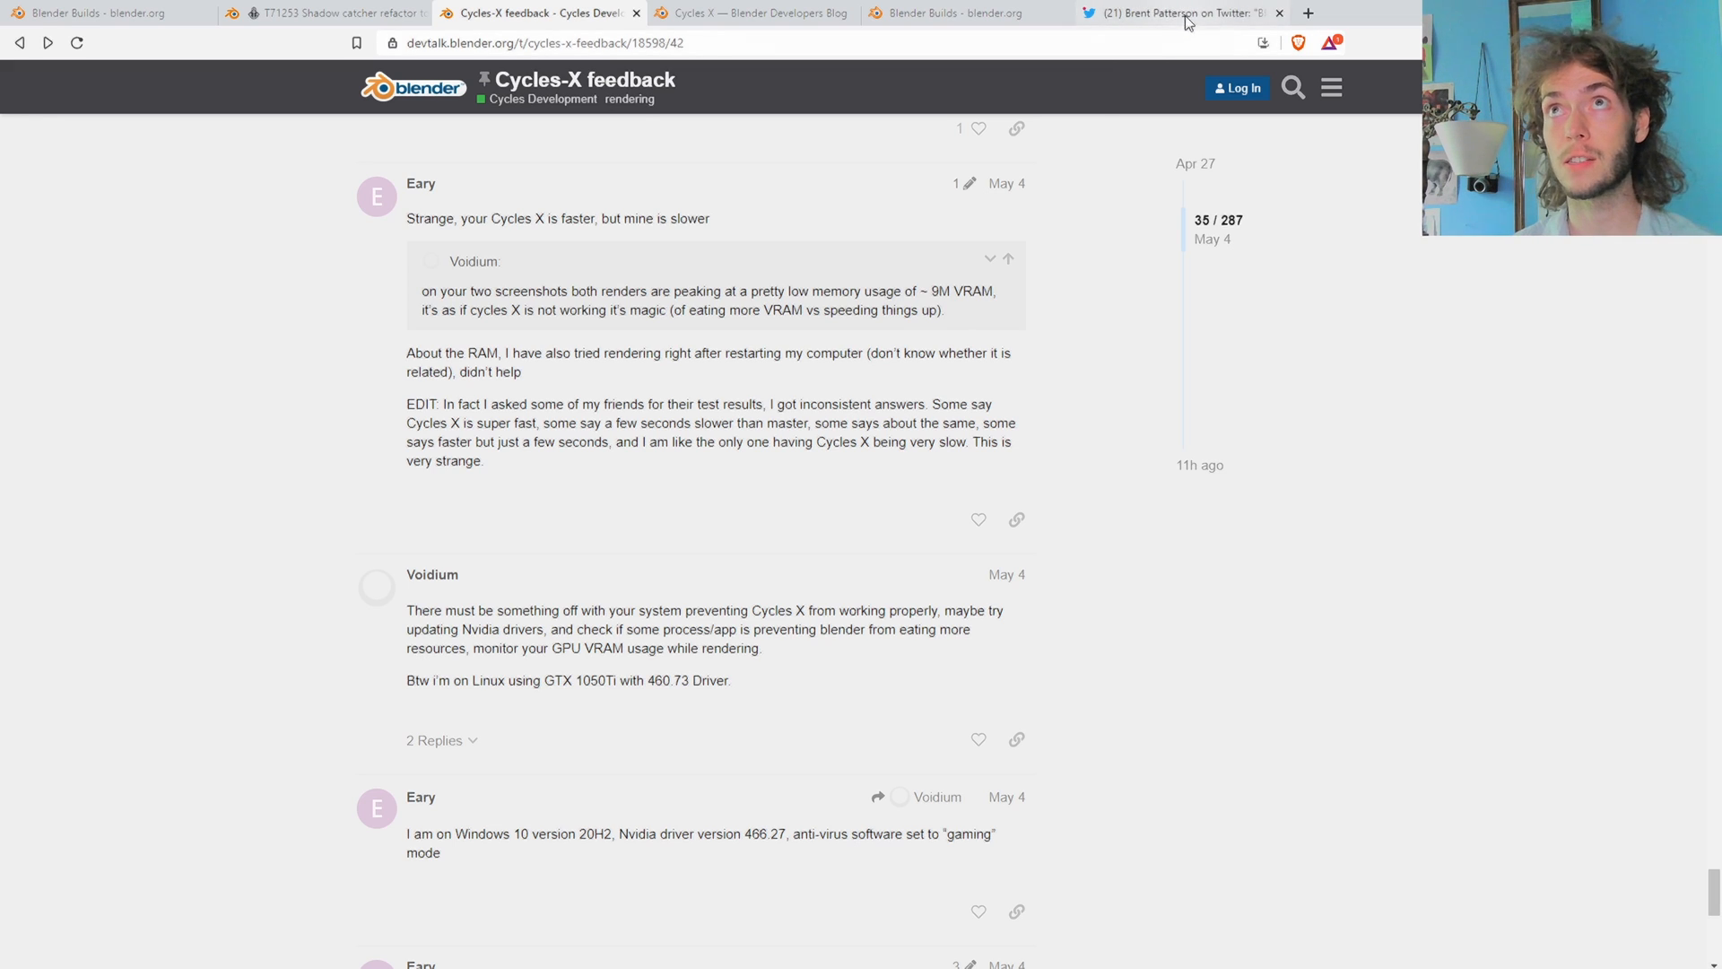
pyautogui.click(1180, 13)
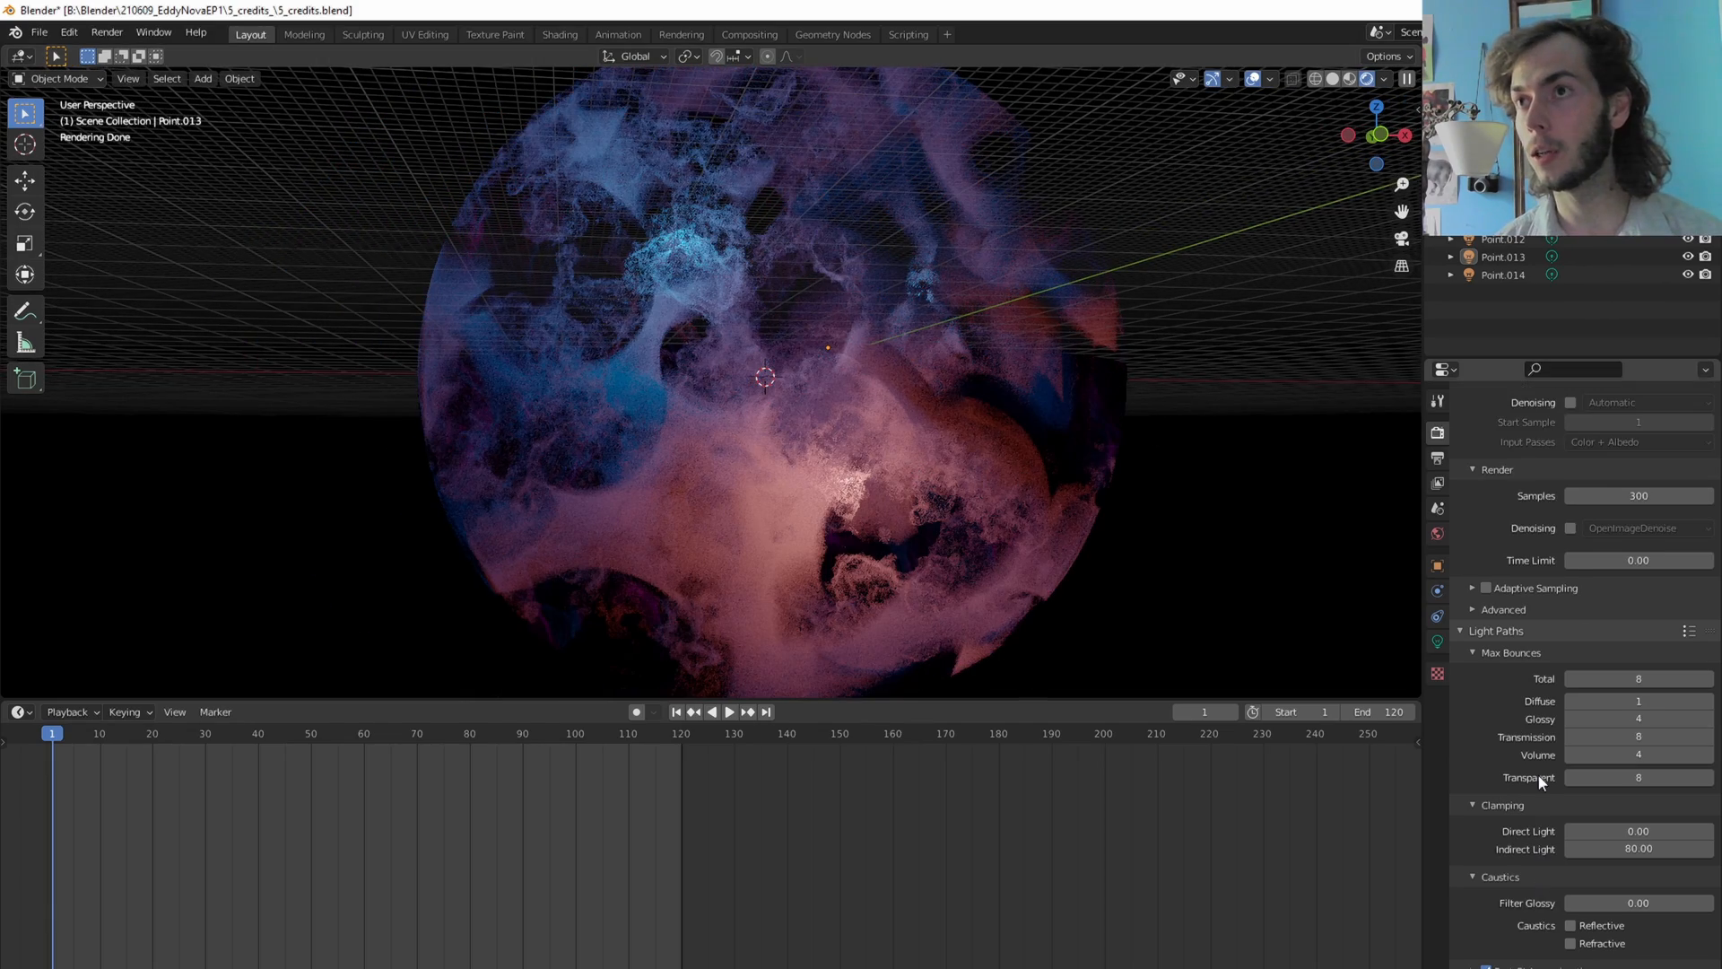
# Step: Set Volumes Step Rate Render to 0.70 in Render Properties while the viewport re-renders at 200 samples
pyautogui.scroll(3)
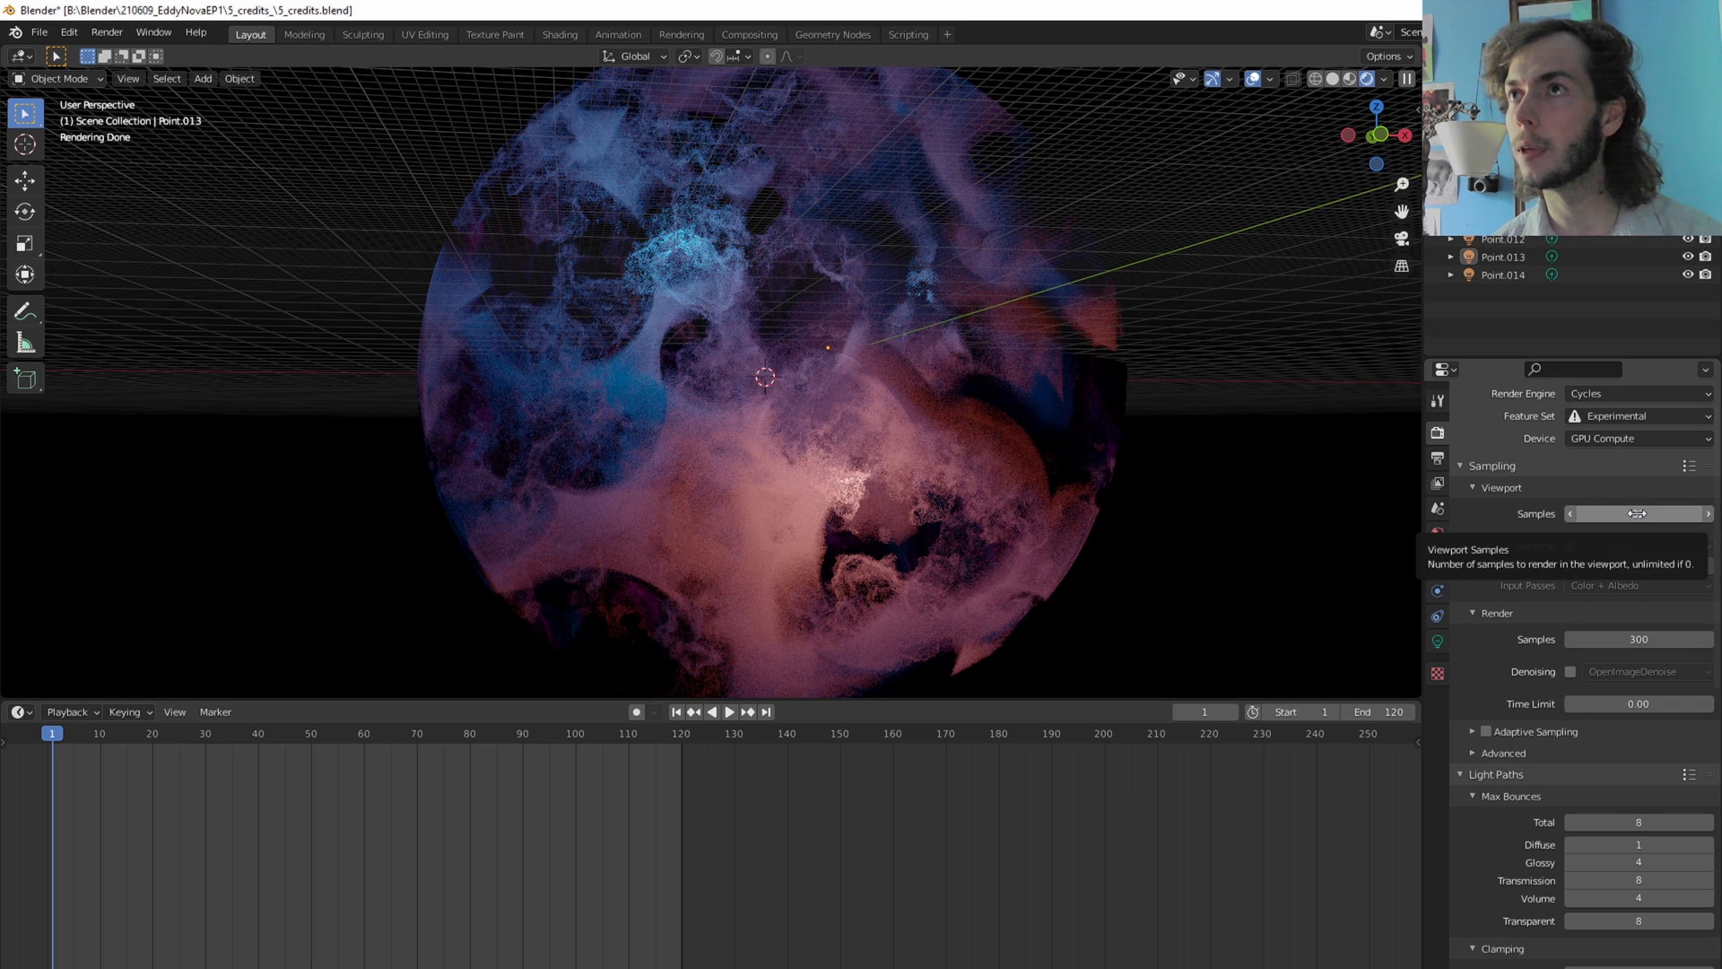
pyautogui.click(1636, 513)
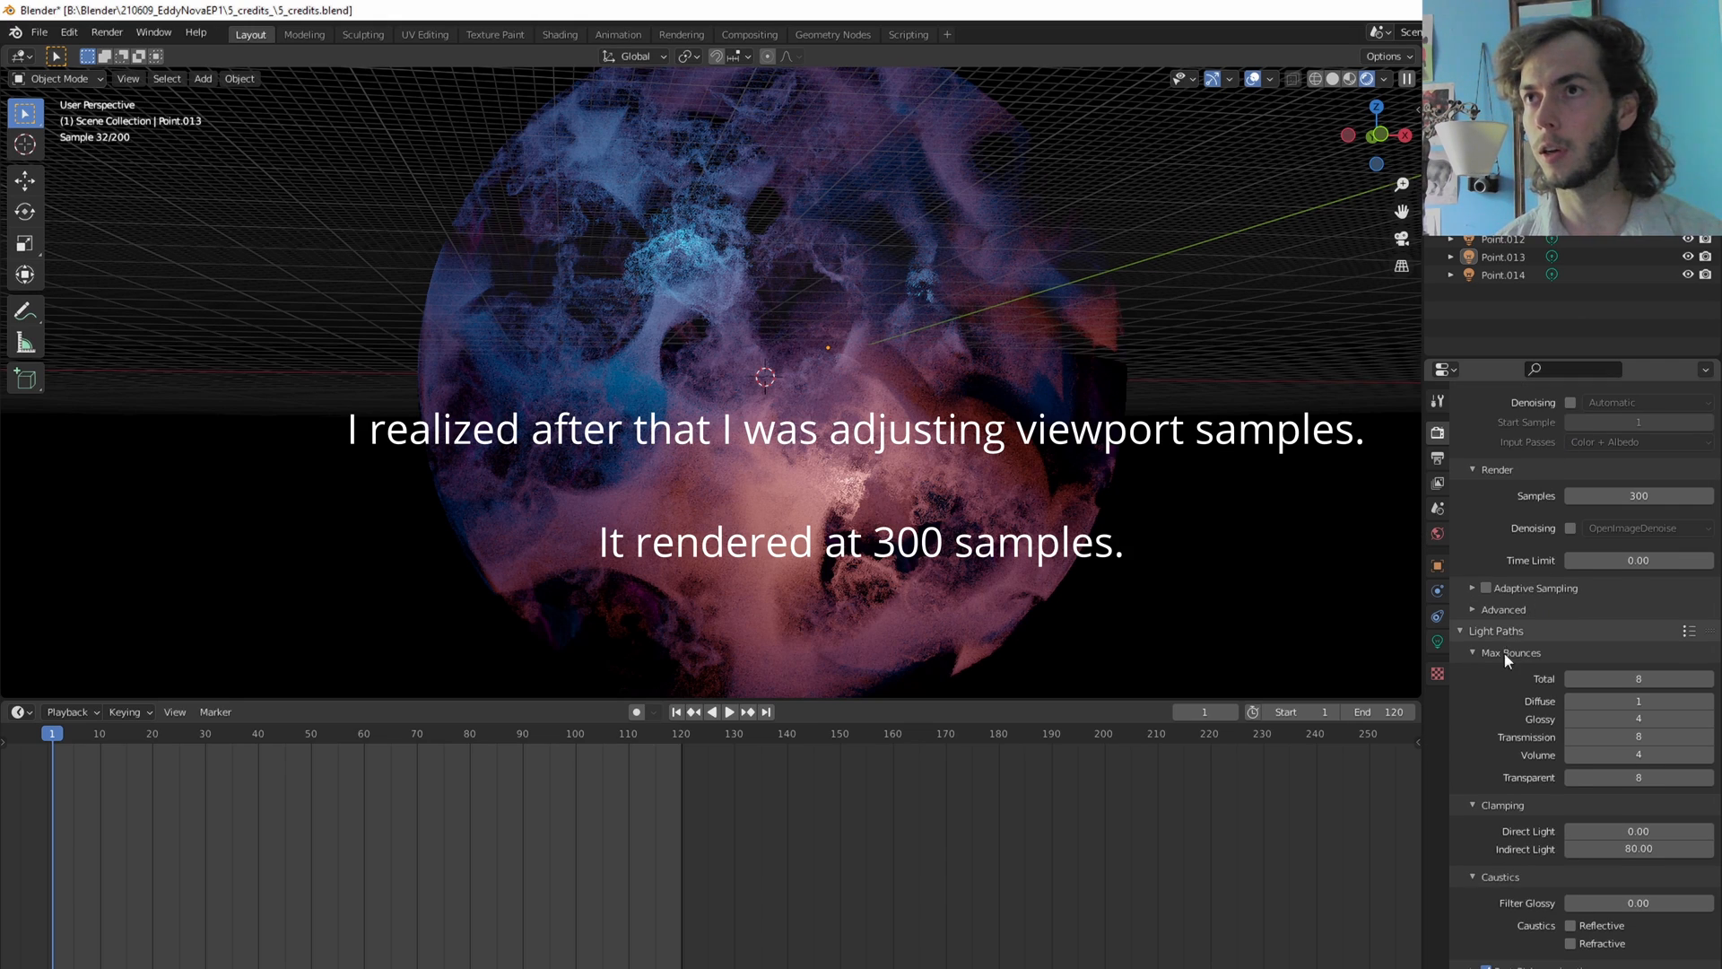
pyautogui.scroll(-3)
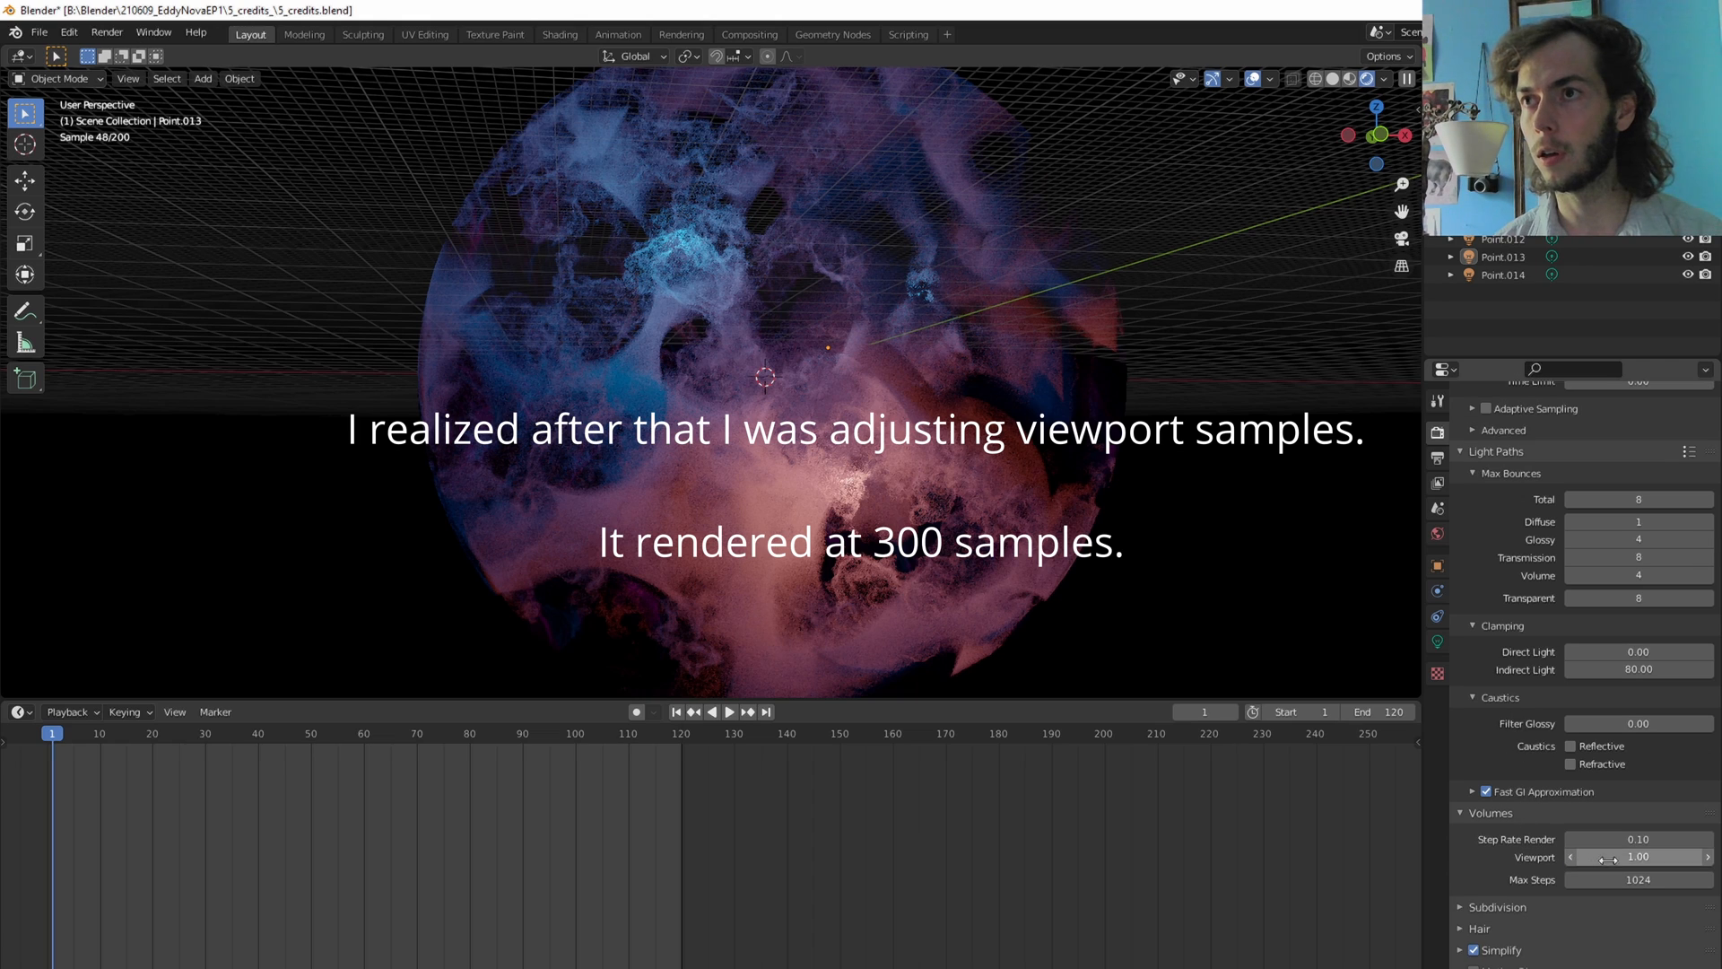
pyautogui.click(1637, 840)
pyautogui.write('0.7')
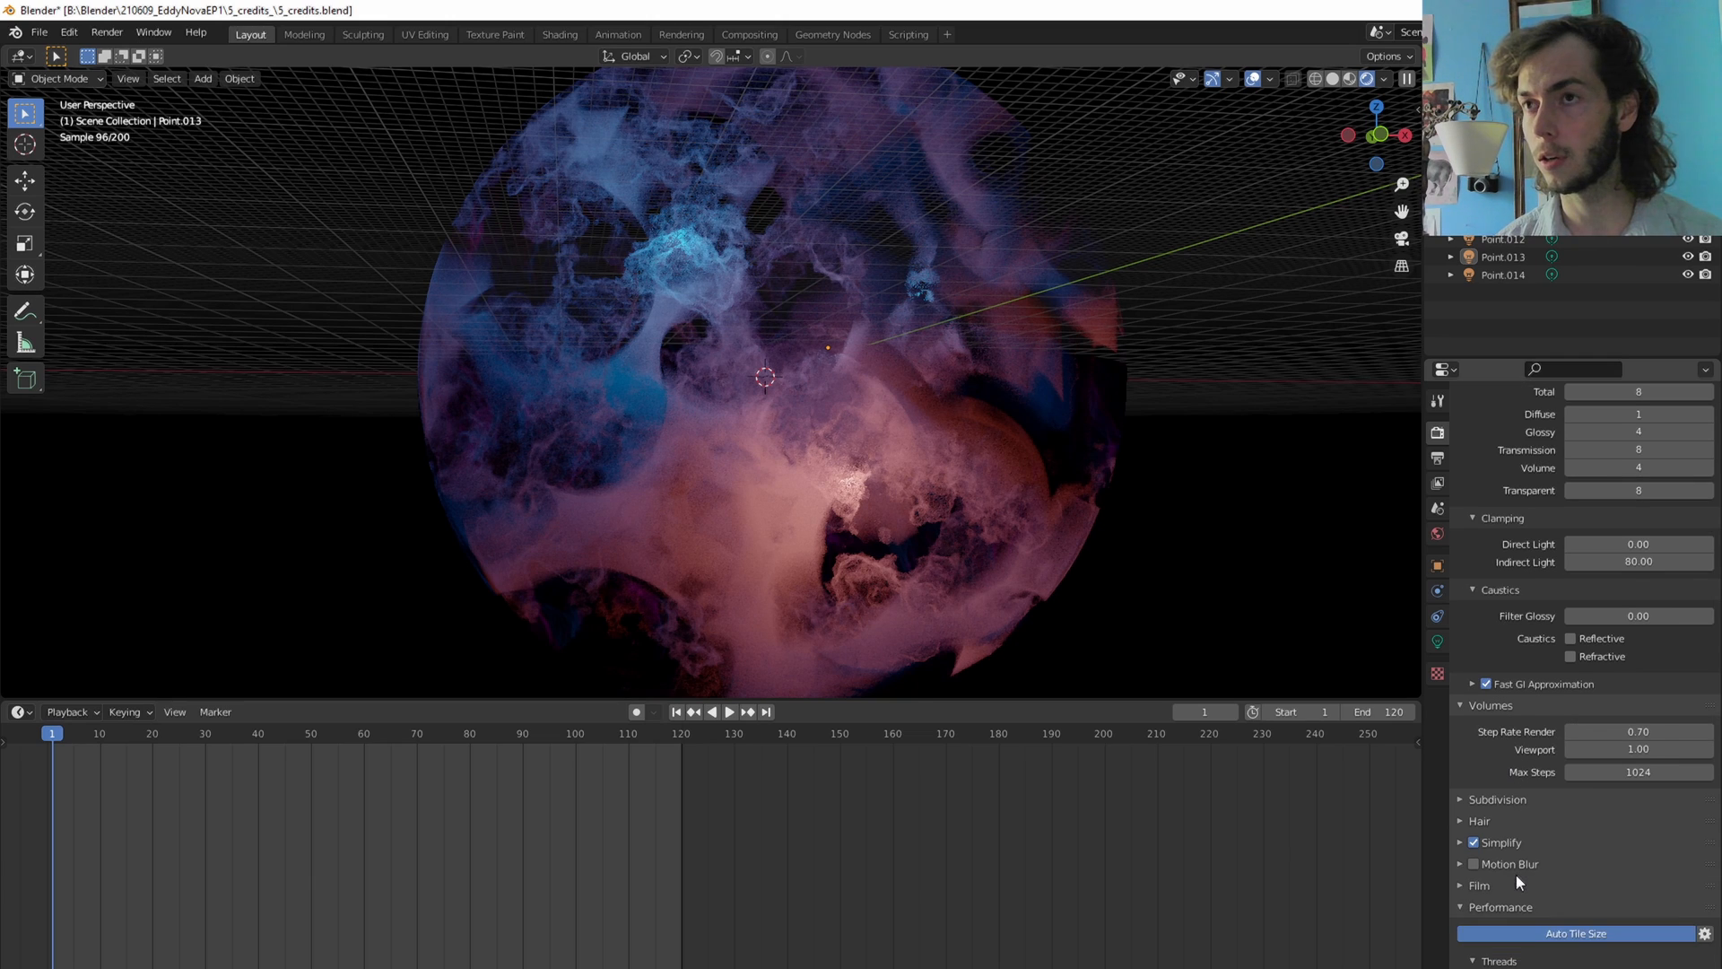
pyautogui.scroll(-3)
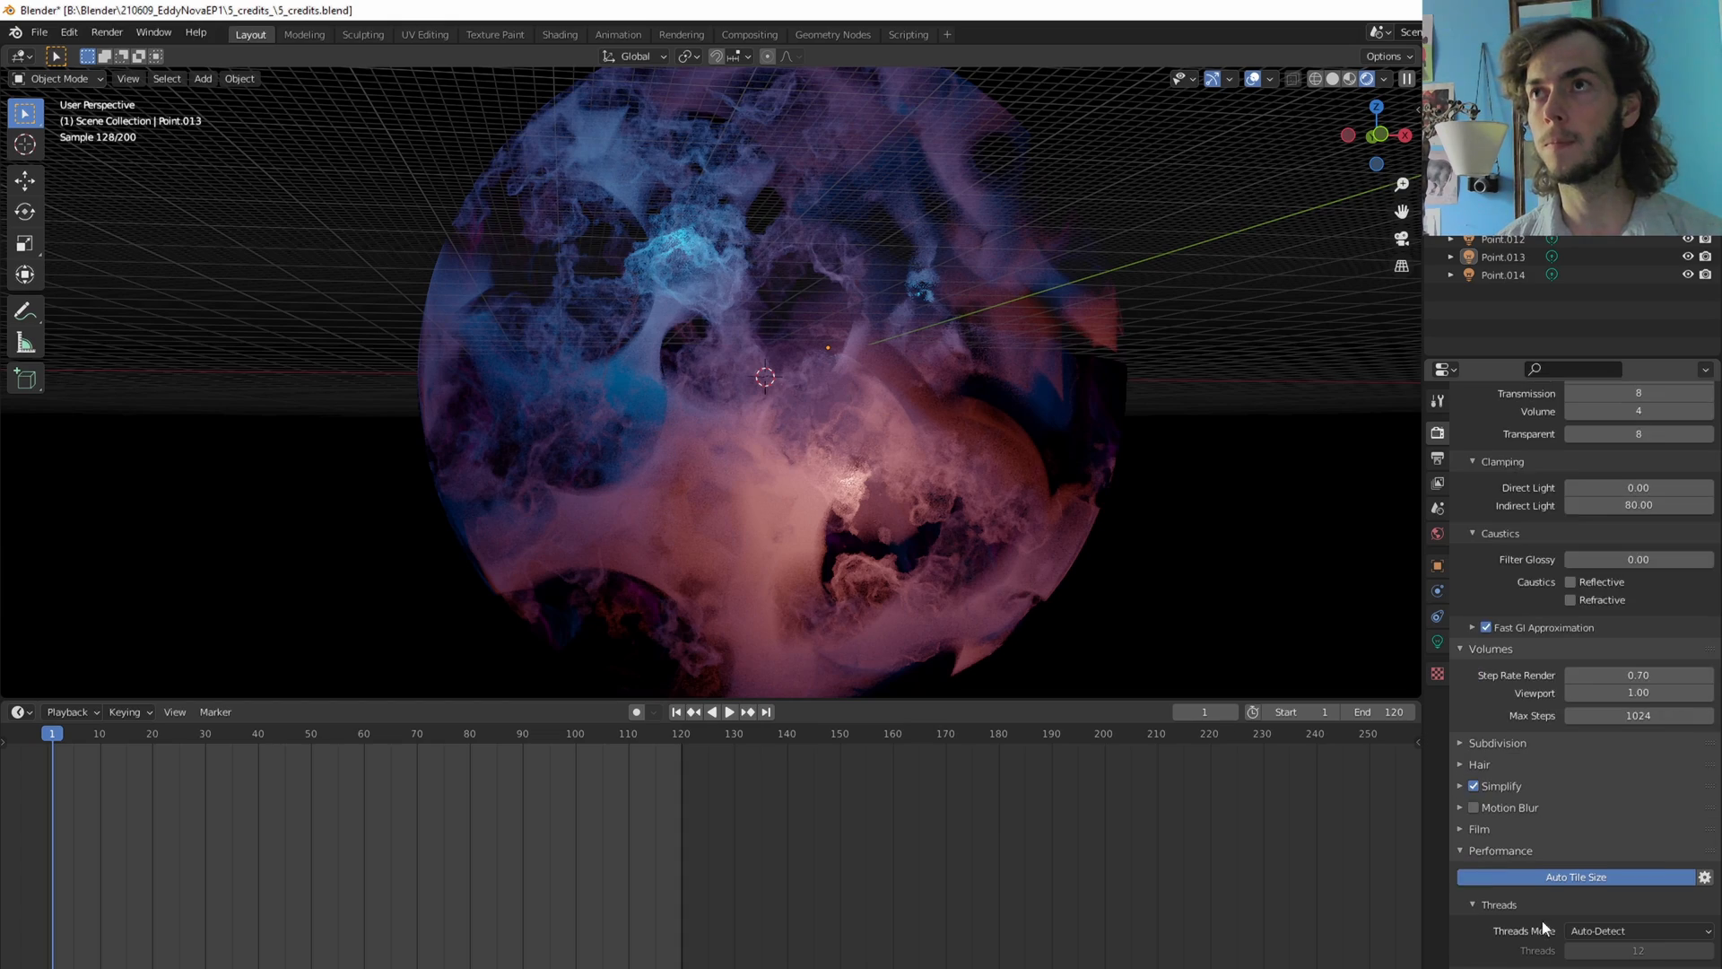
pyautogui.scroll(3)
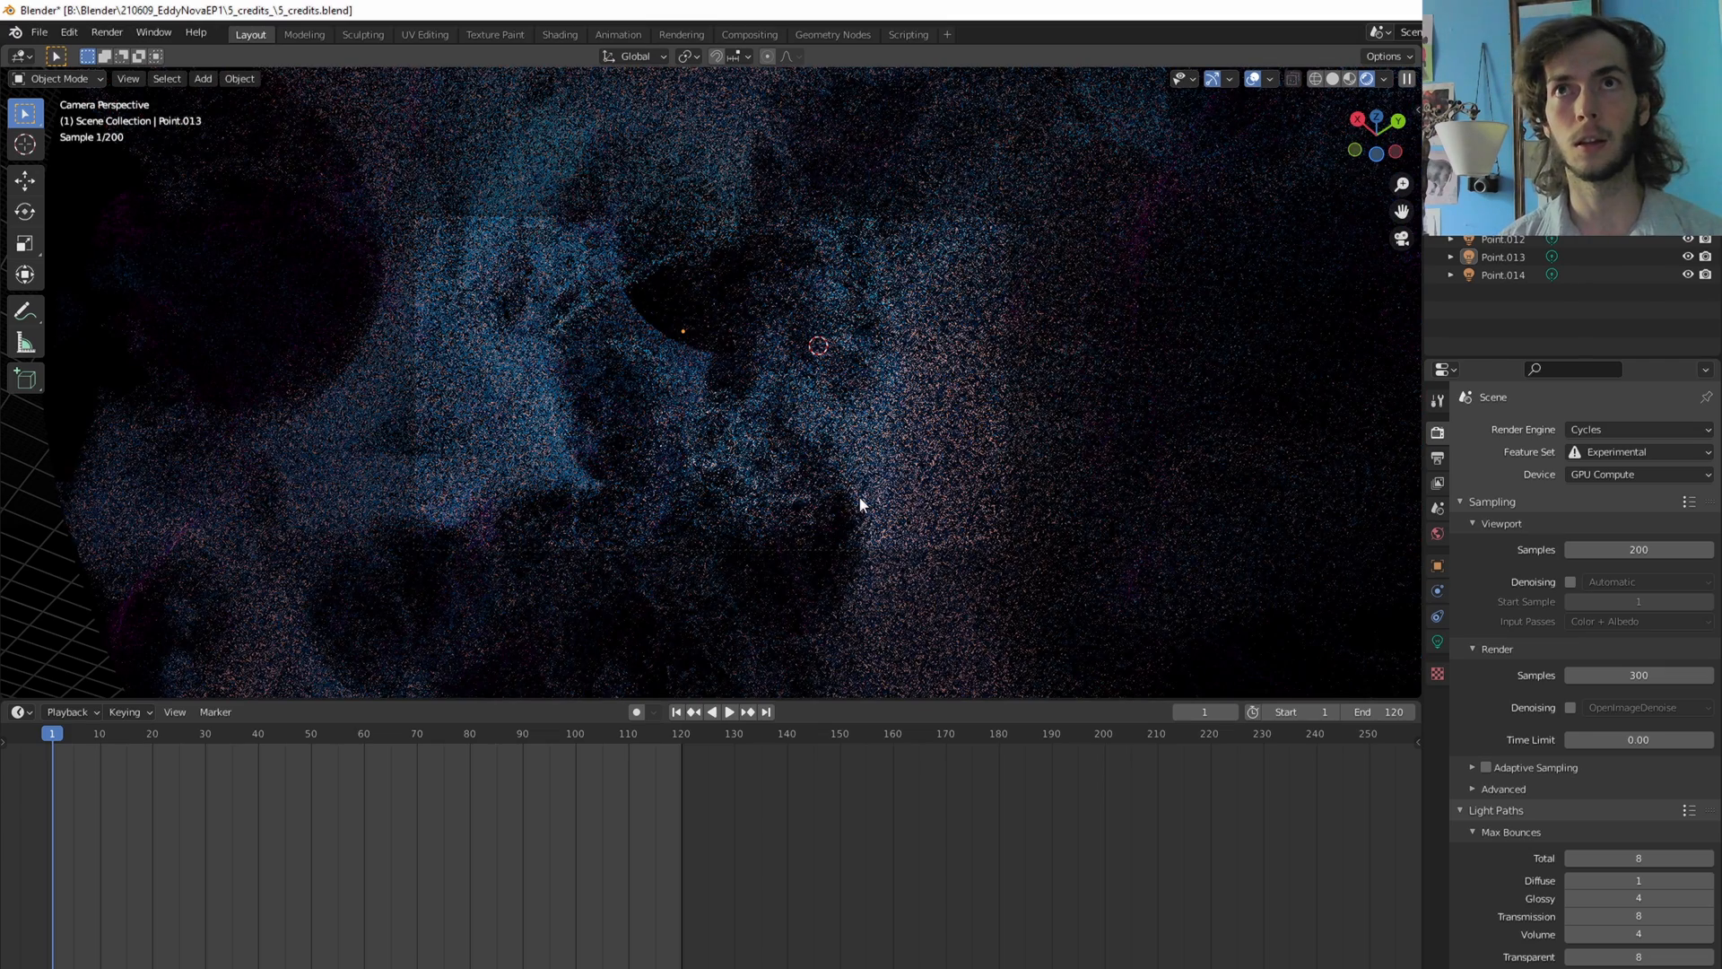
pyautogui.press('F12')
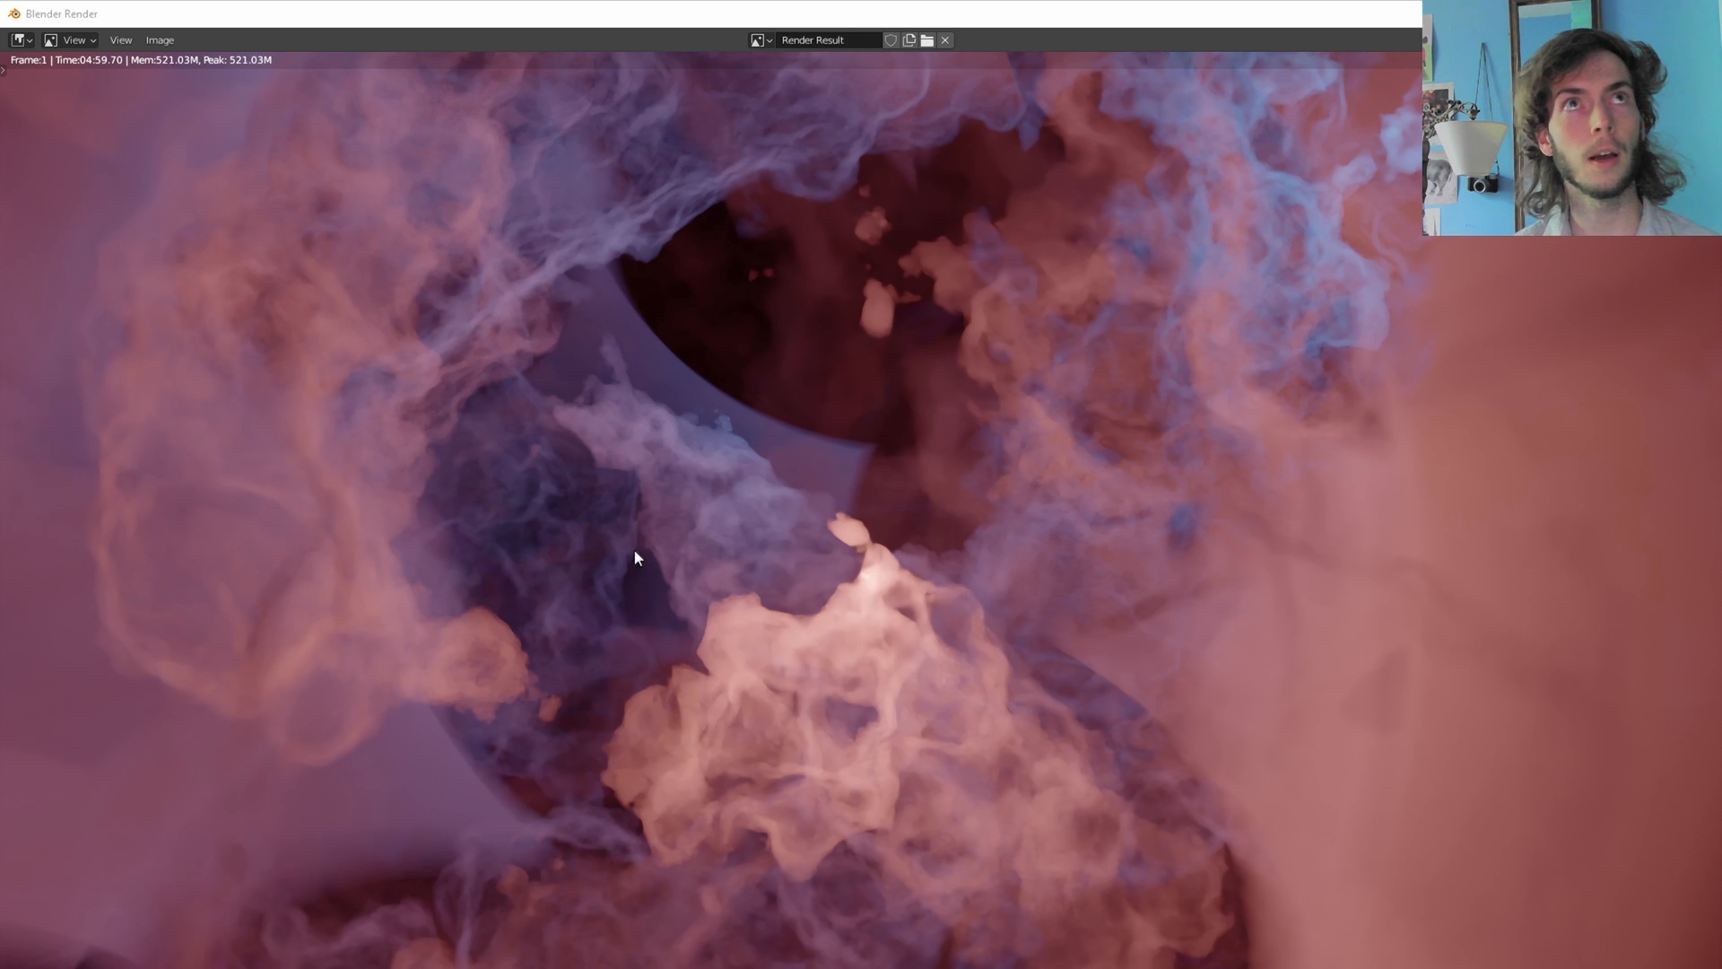
pyautogui.moveTo(547, 298)
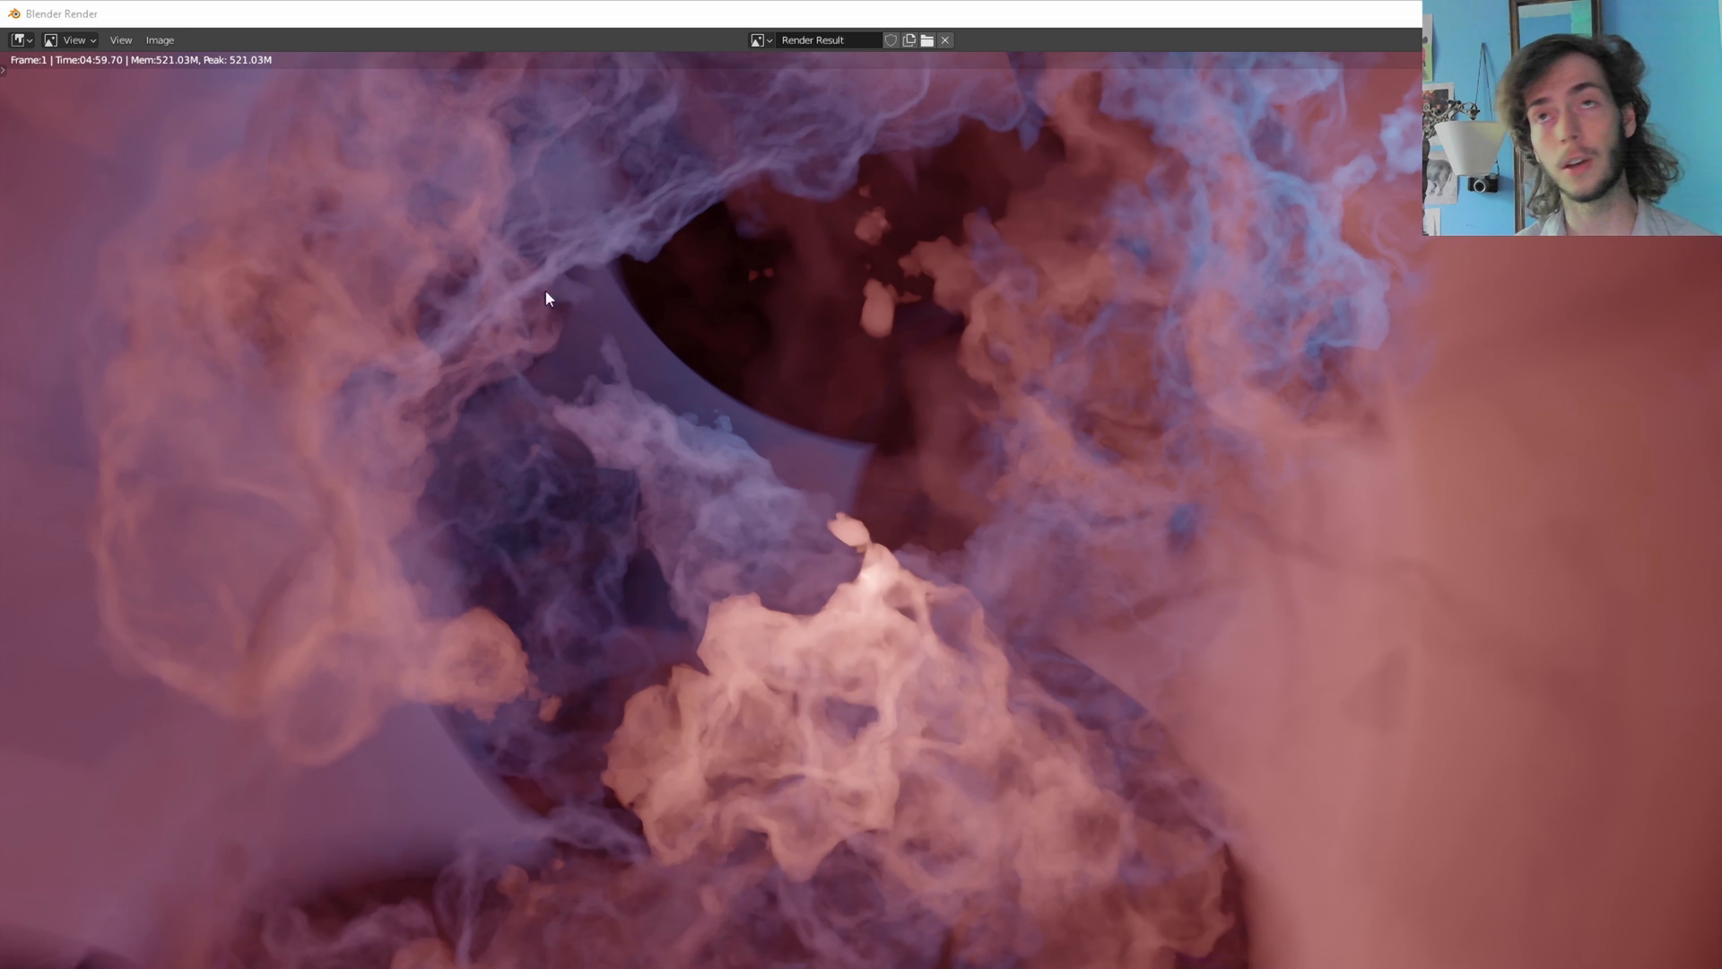
pyautogui.moveTo(978, 560)
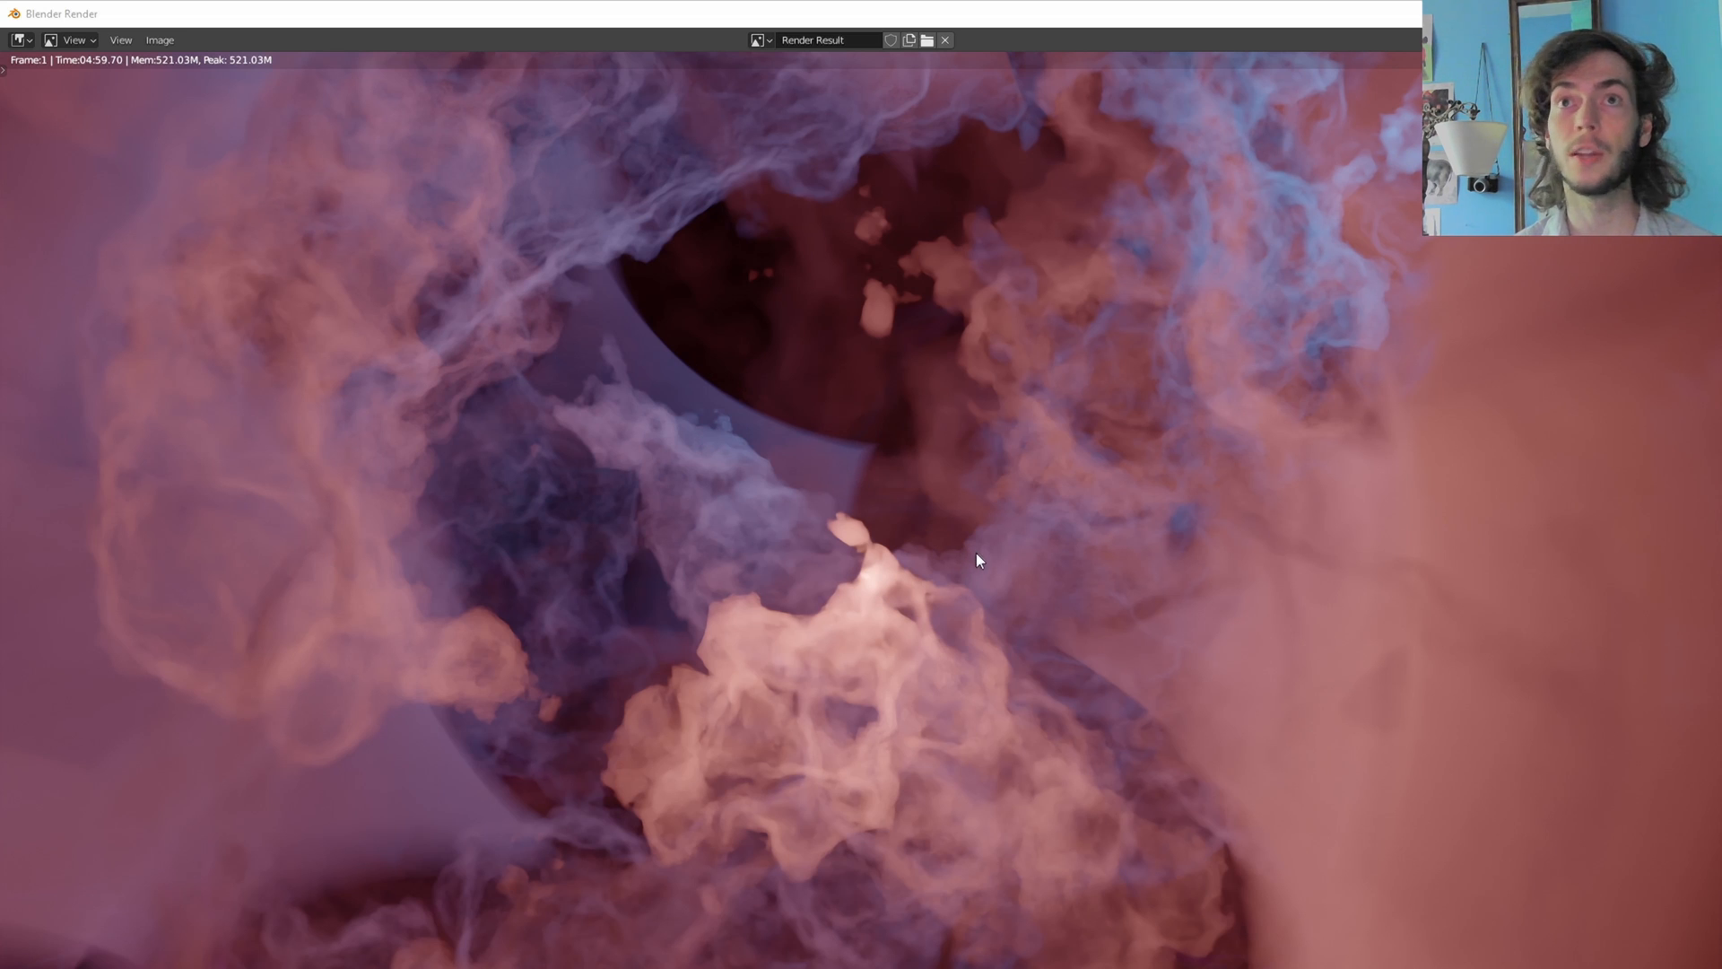
pyautogui.moveTo(879, 552)
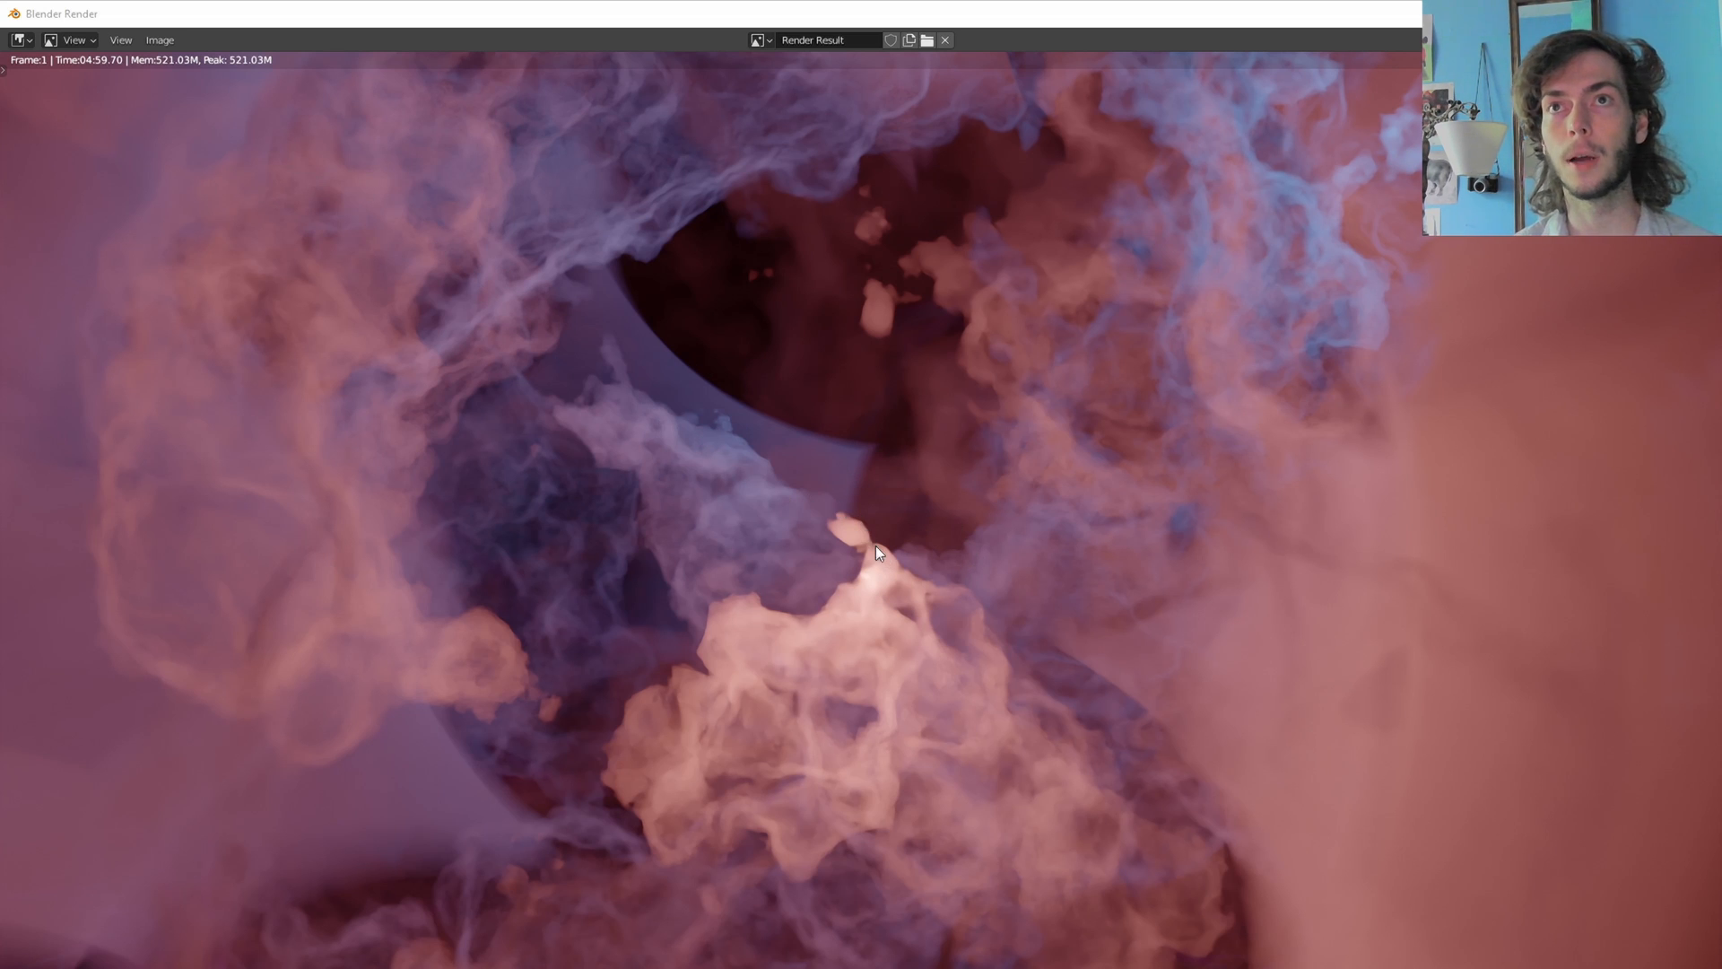
pyautogui.moveTo(104, 102)
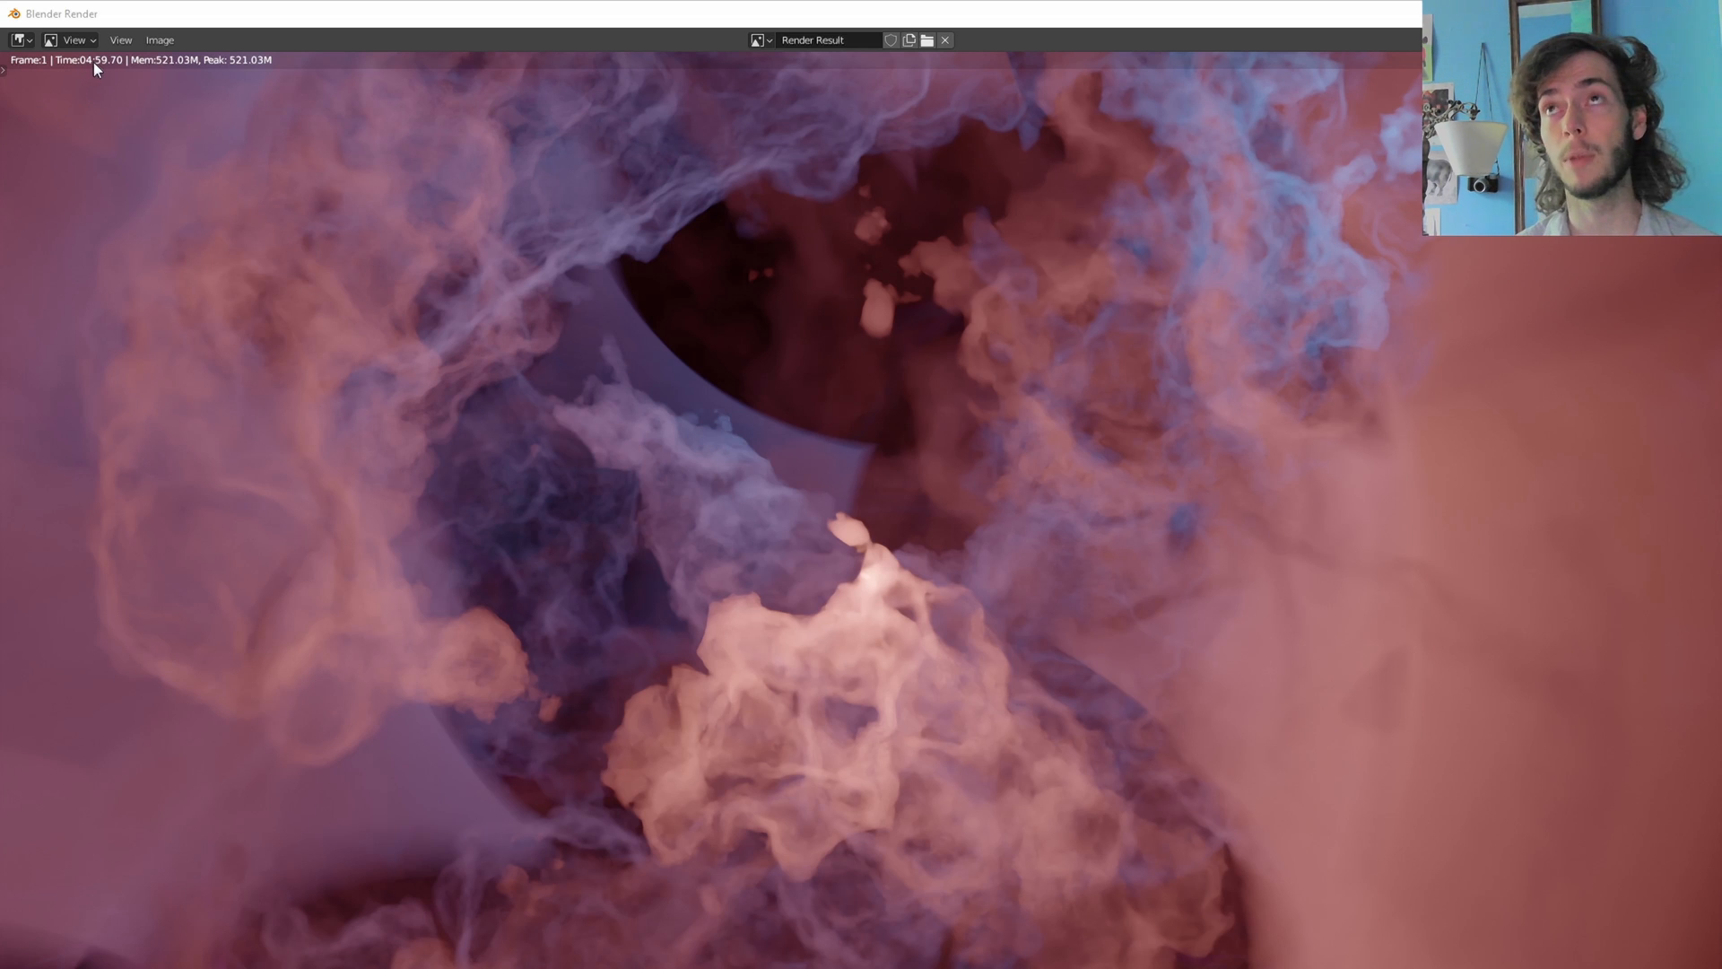
pyautogui.moveTo(601, 714)
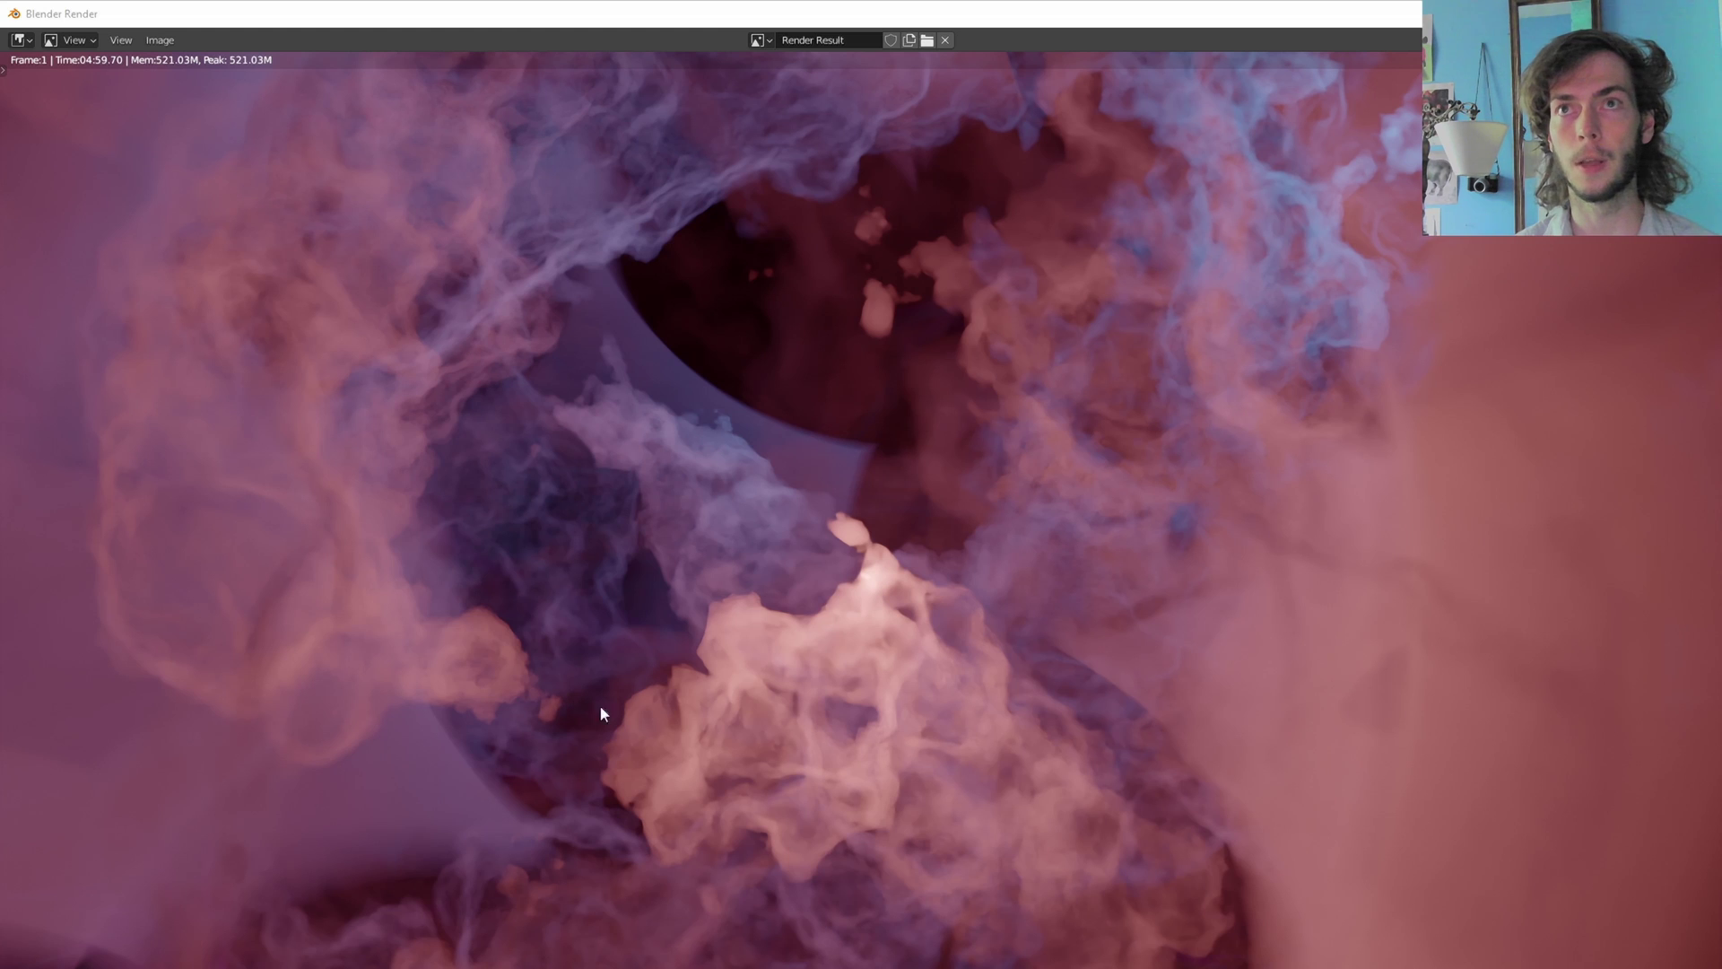
pyautogui.moveTo(722, 721)
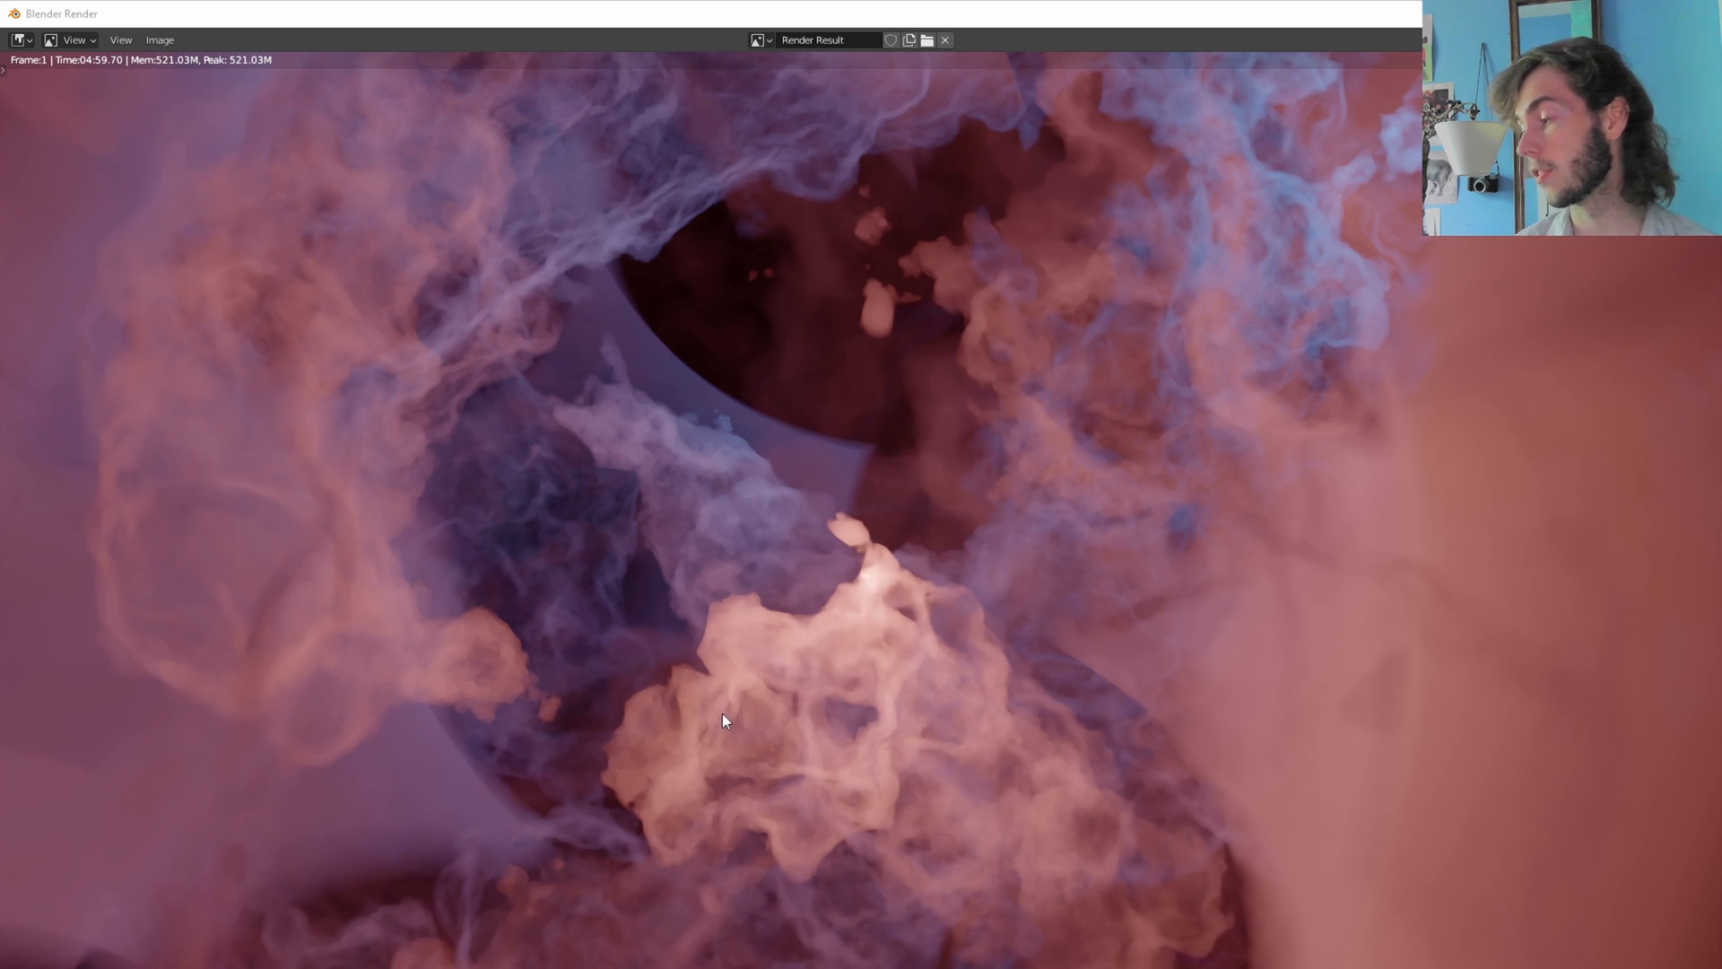
pyautogui.moveTo(849, 717)
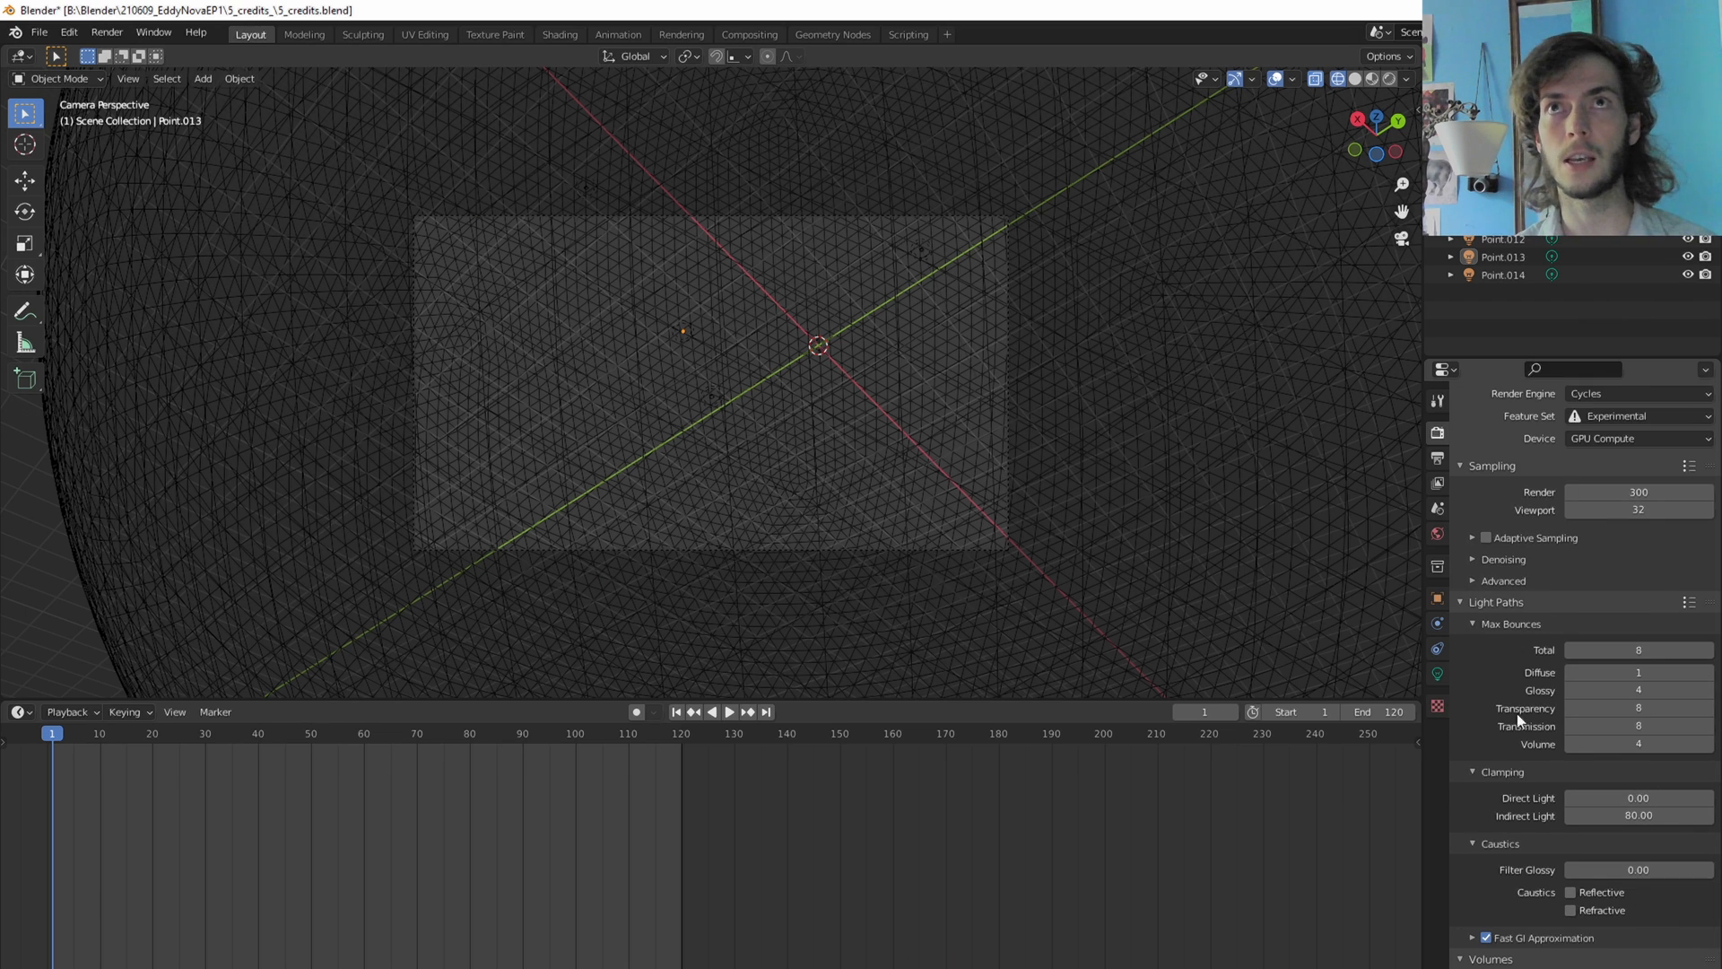
# Step: Show the nebula Render Result reporting a render time of 05:57.79
pyautogui.press('F12')
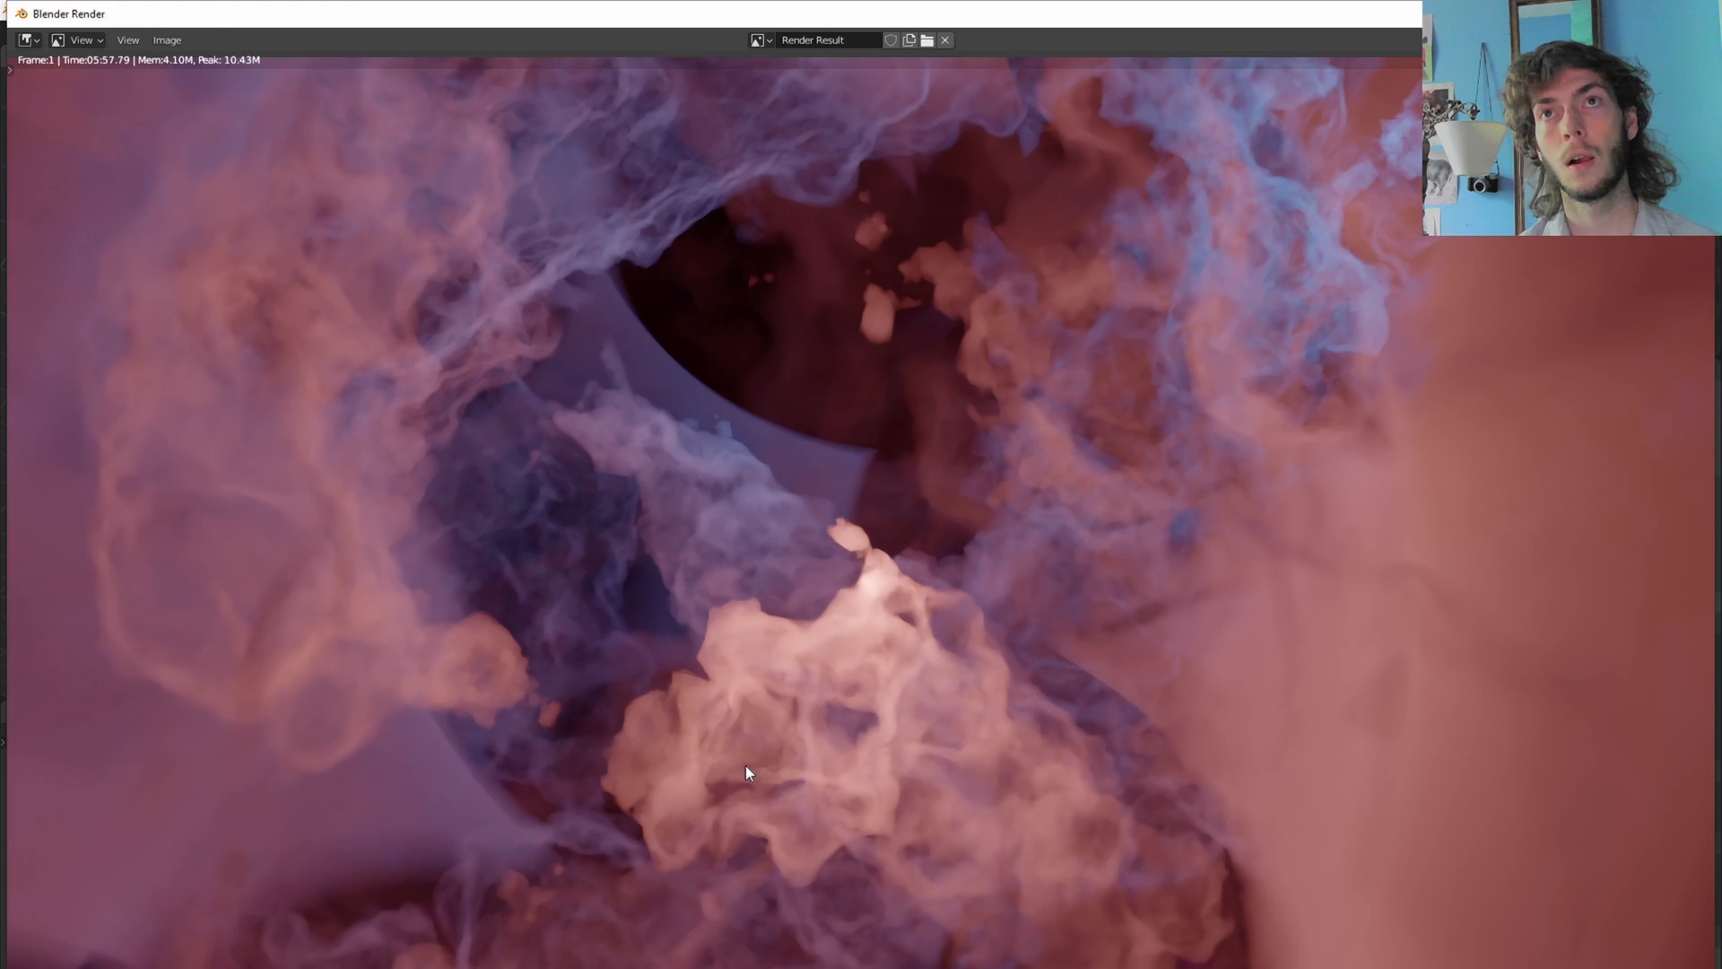
pyautogui.moveTo(746, 591)
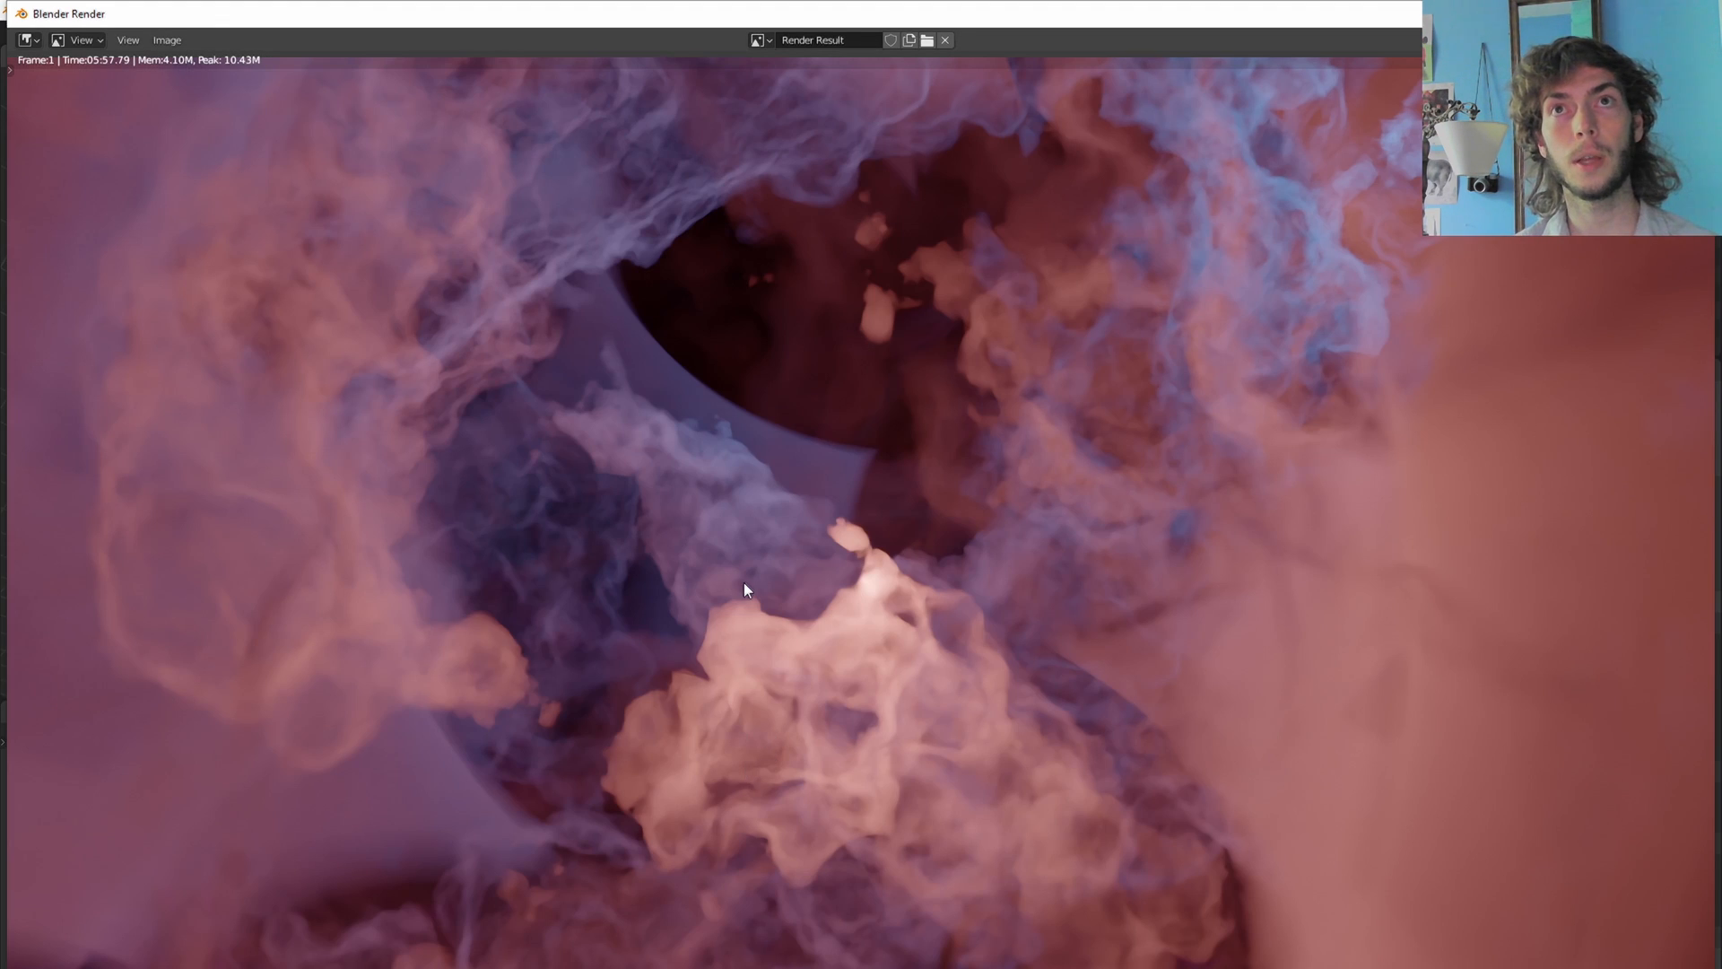
pyautogui.moveTo(632, 175)
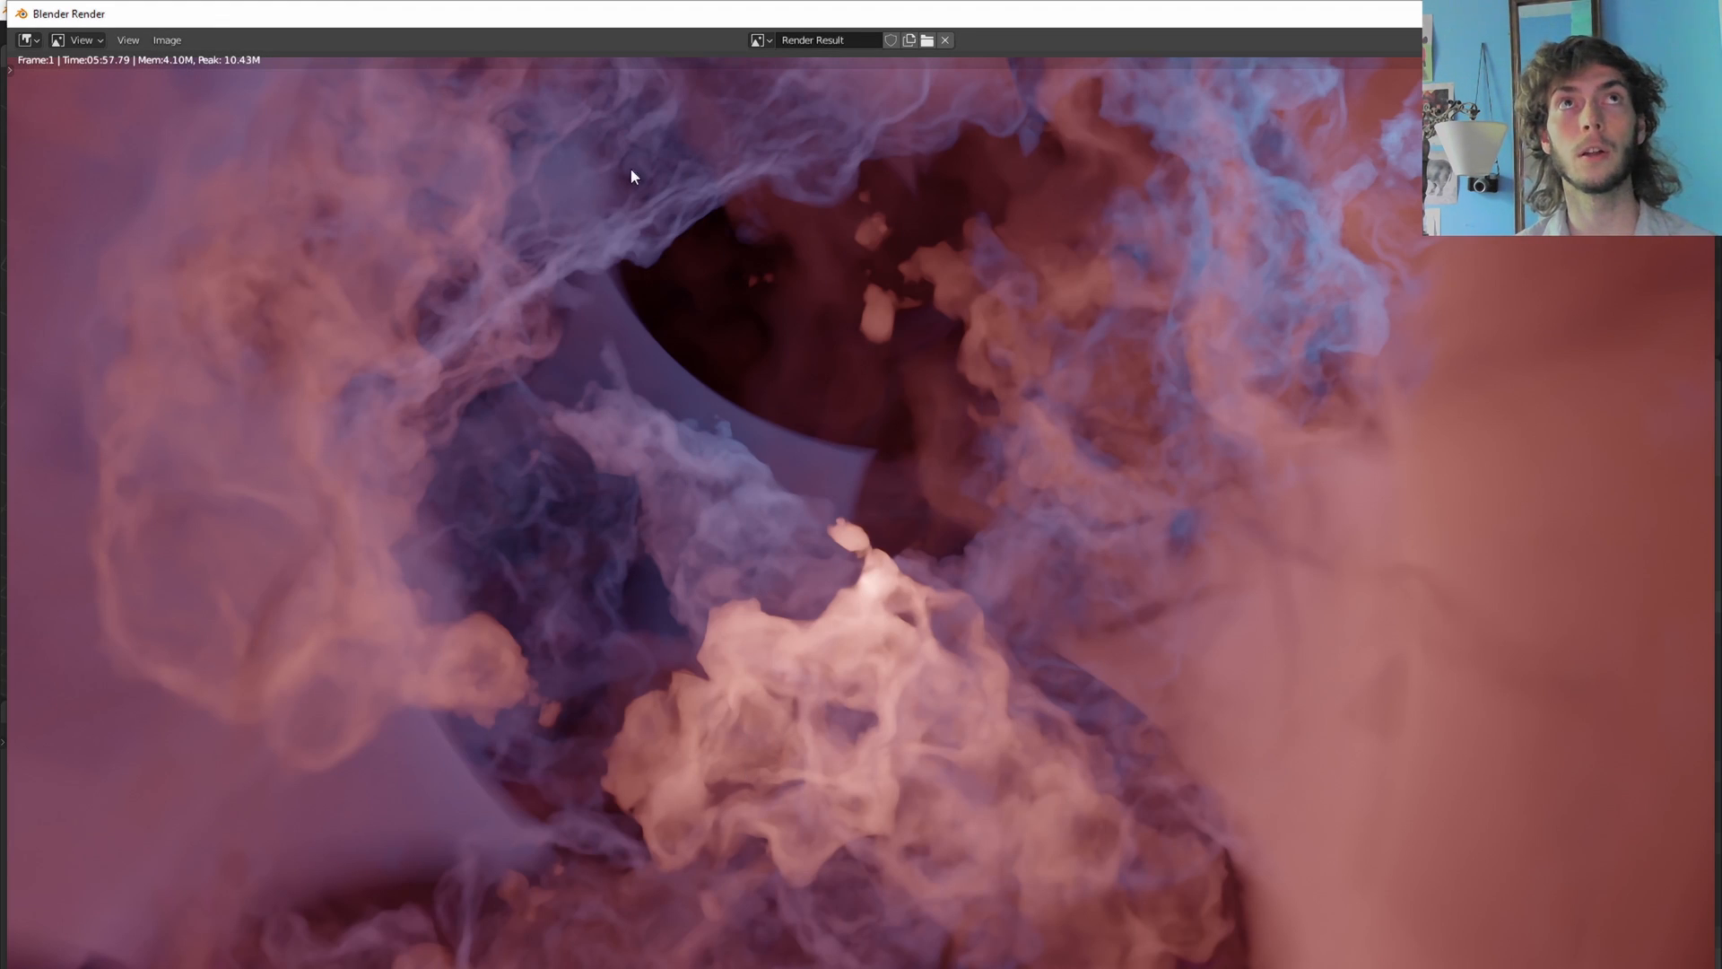
pyautogui.moveTo(579, 757)
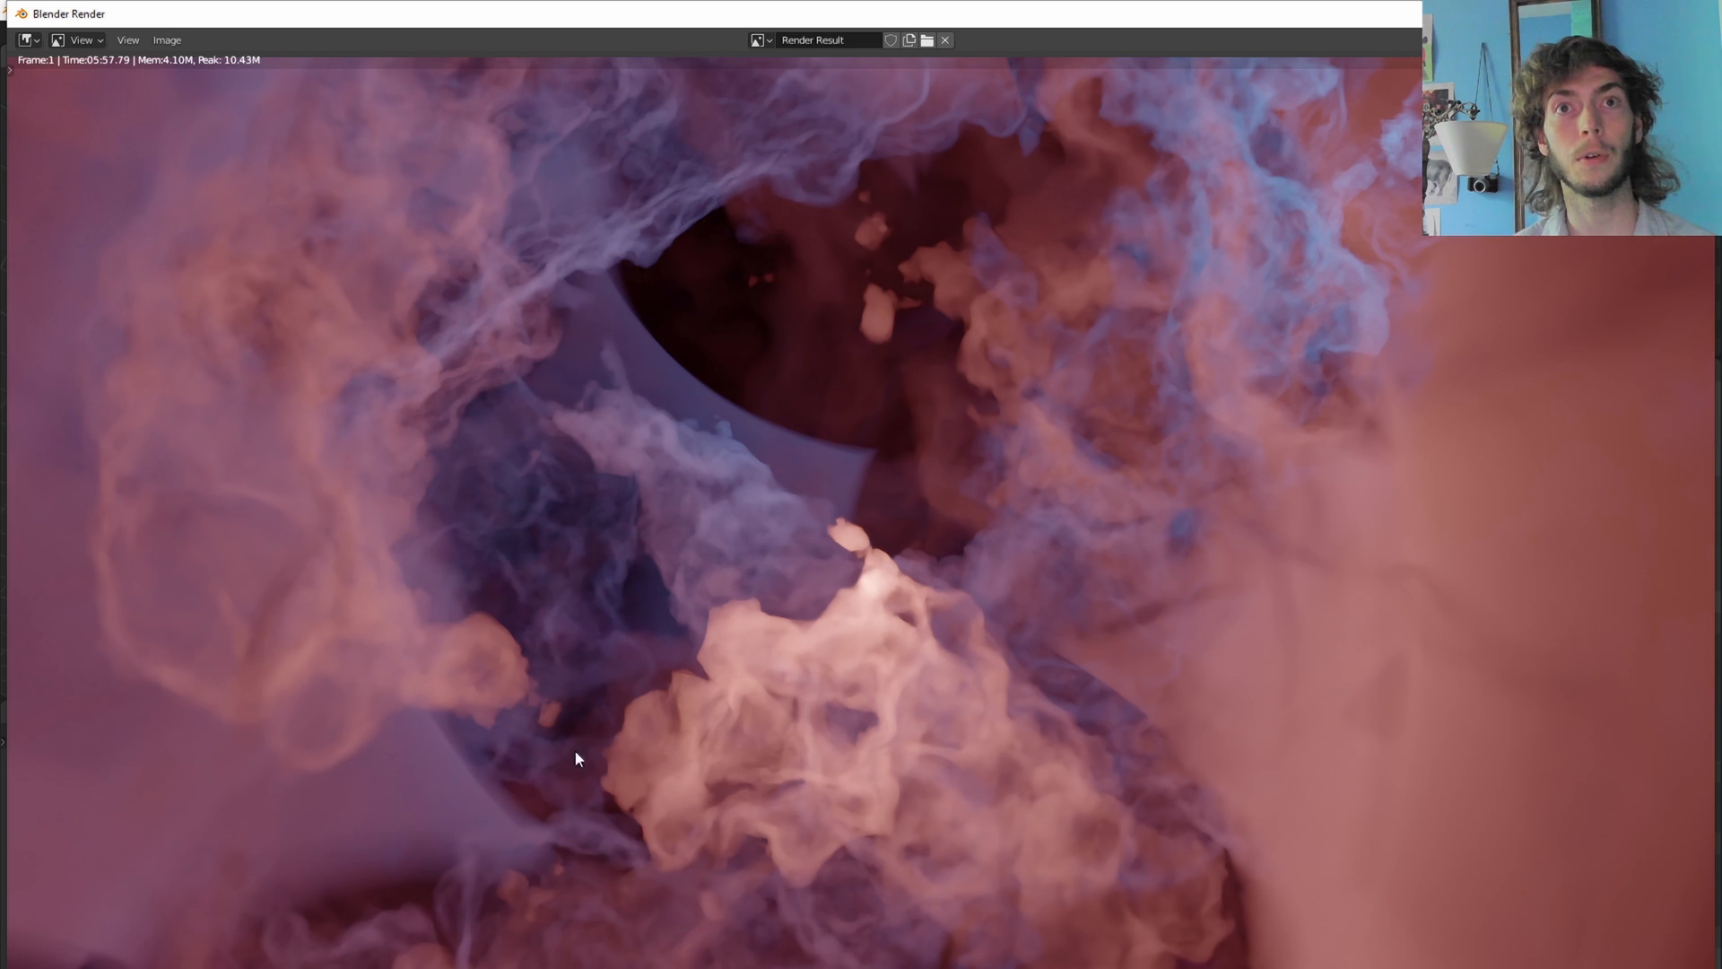
pyautogui.moveTo(1326, 397)
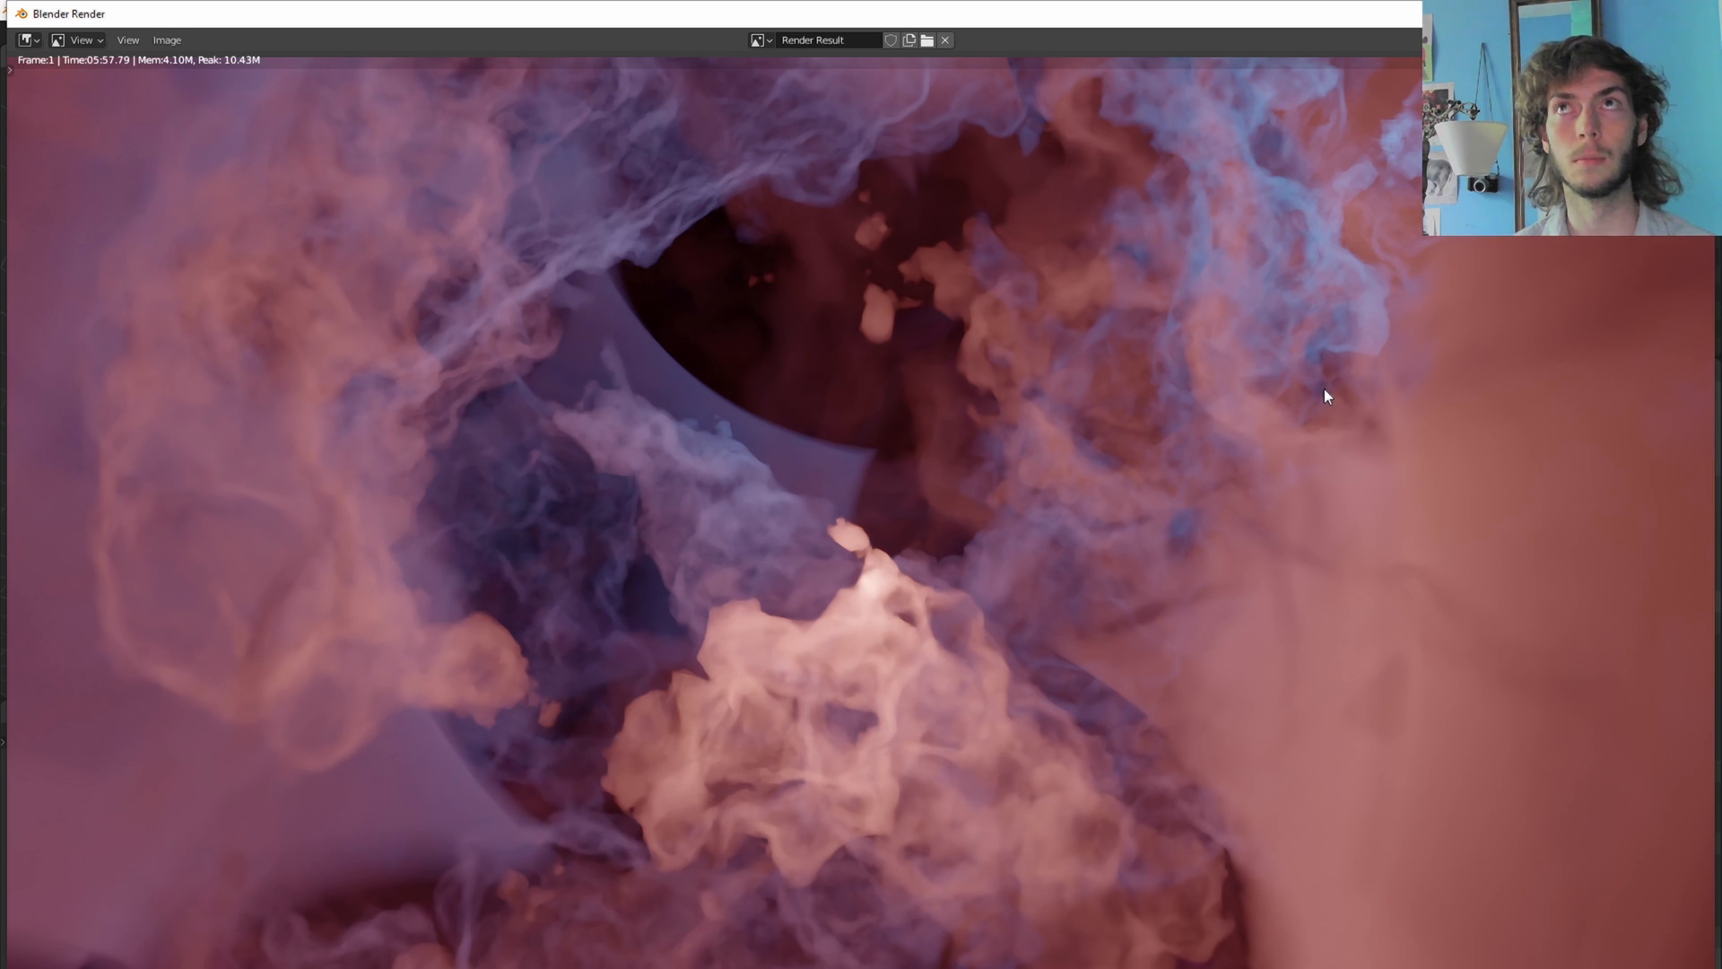
pyautogui.moveTo(212, 124)
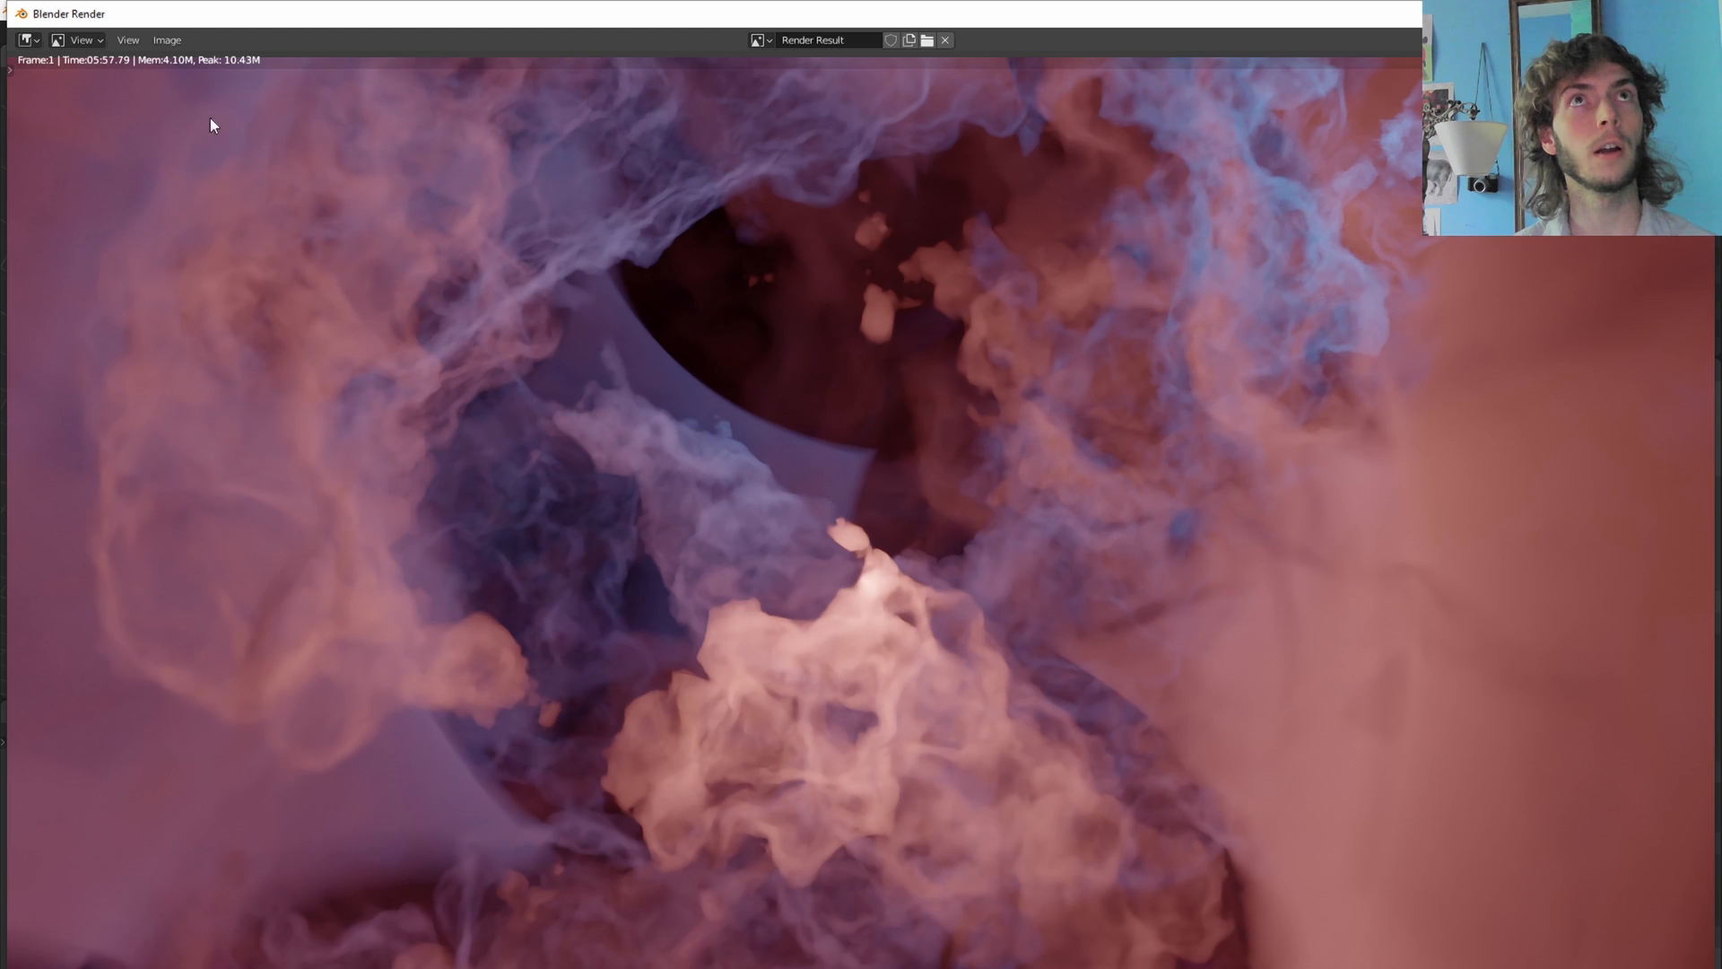
pyautogui.moveTo(104, 74)
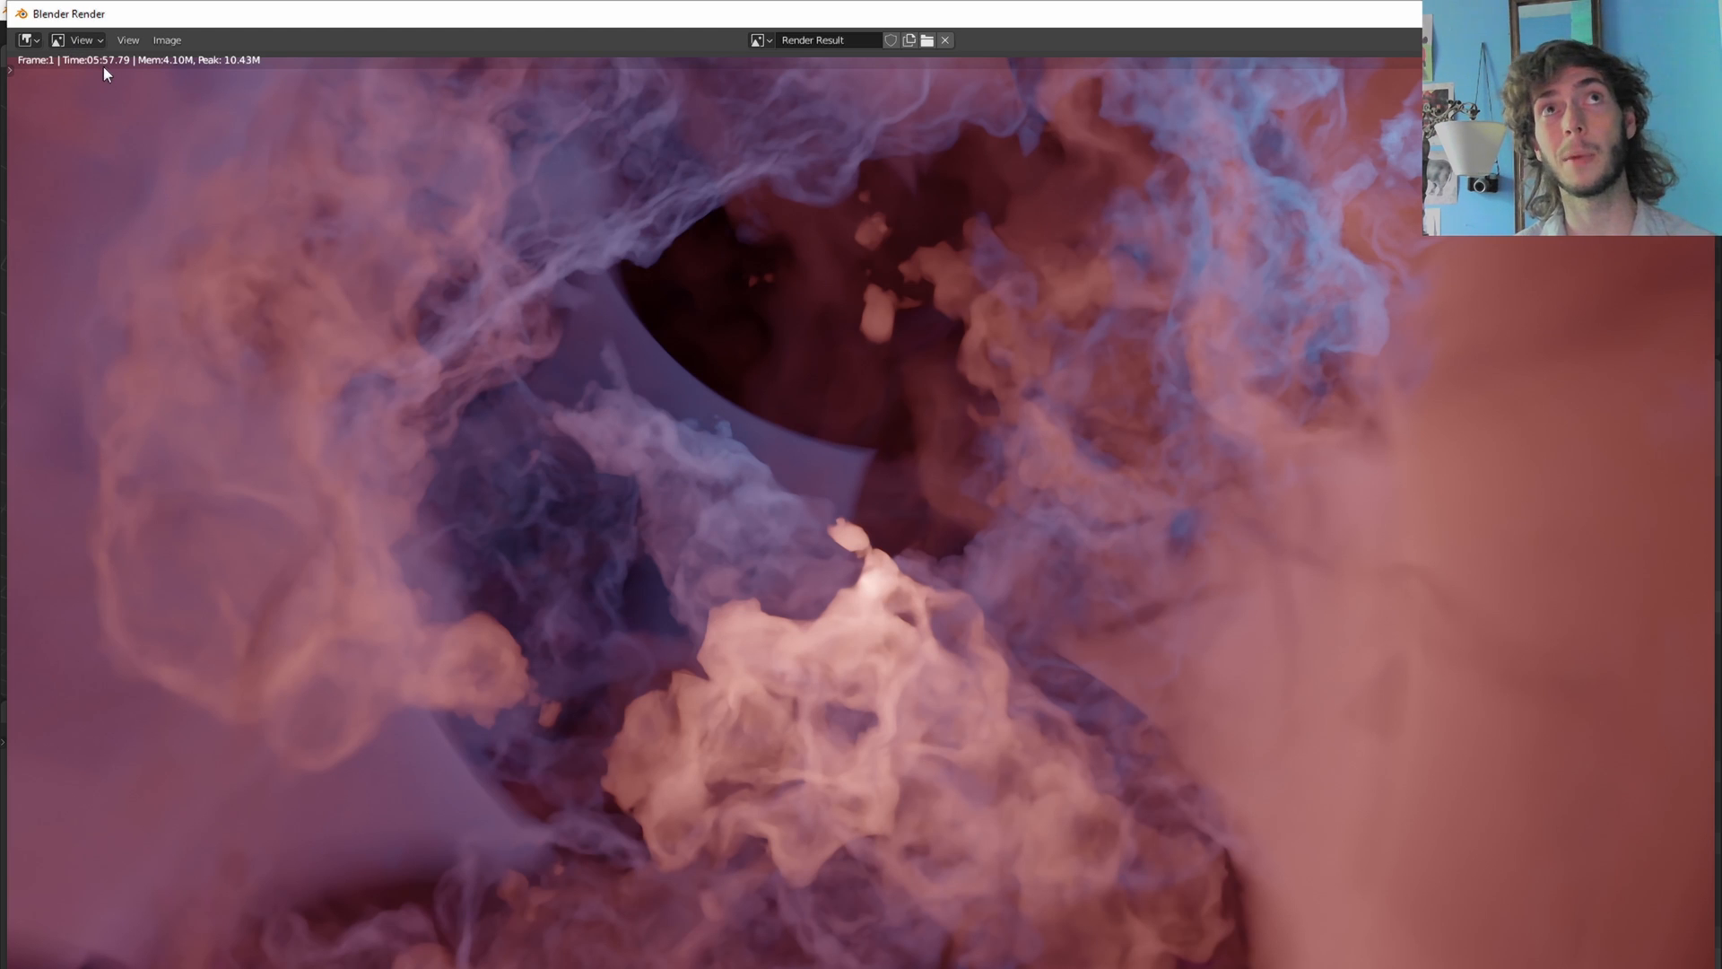
pyautogui.moveTo(746, 531)
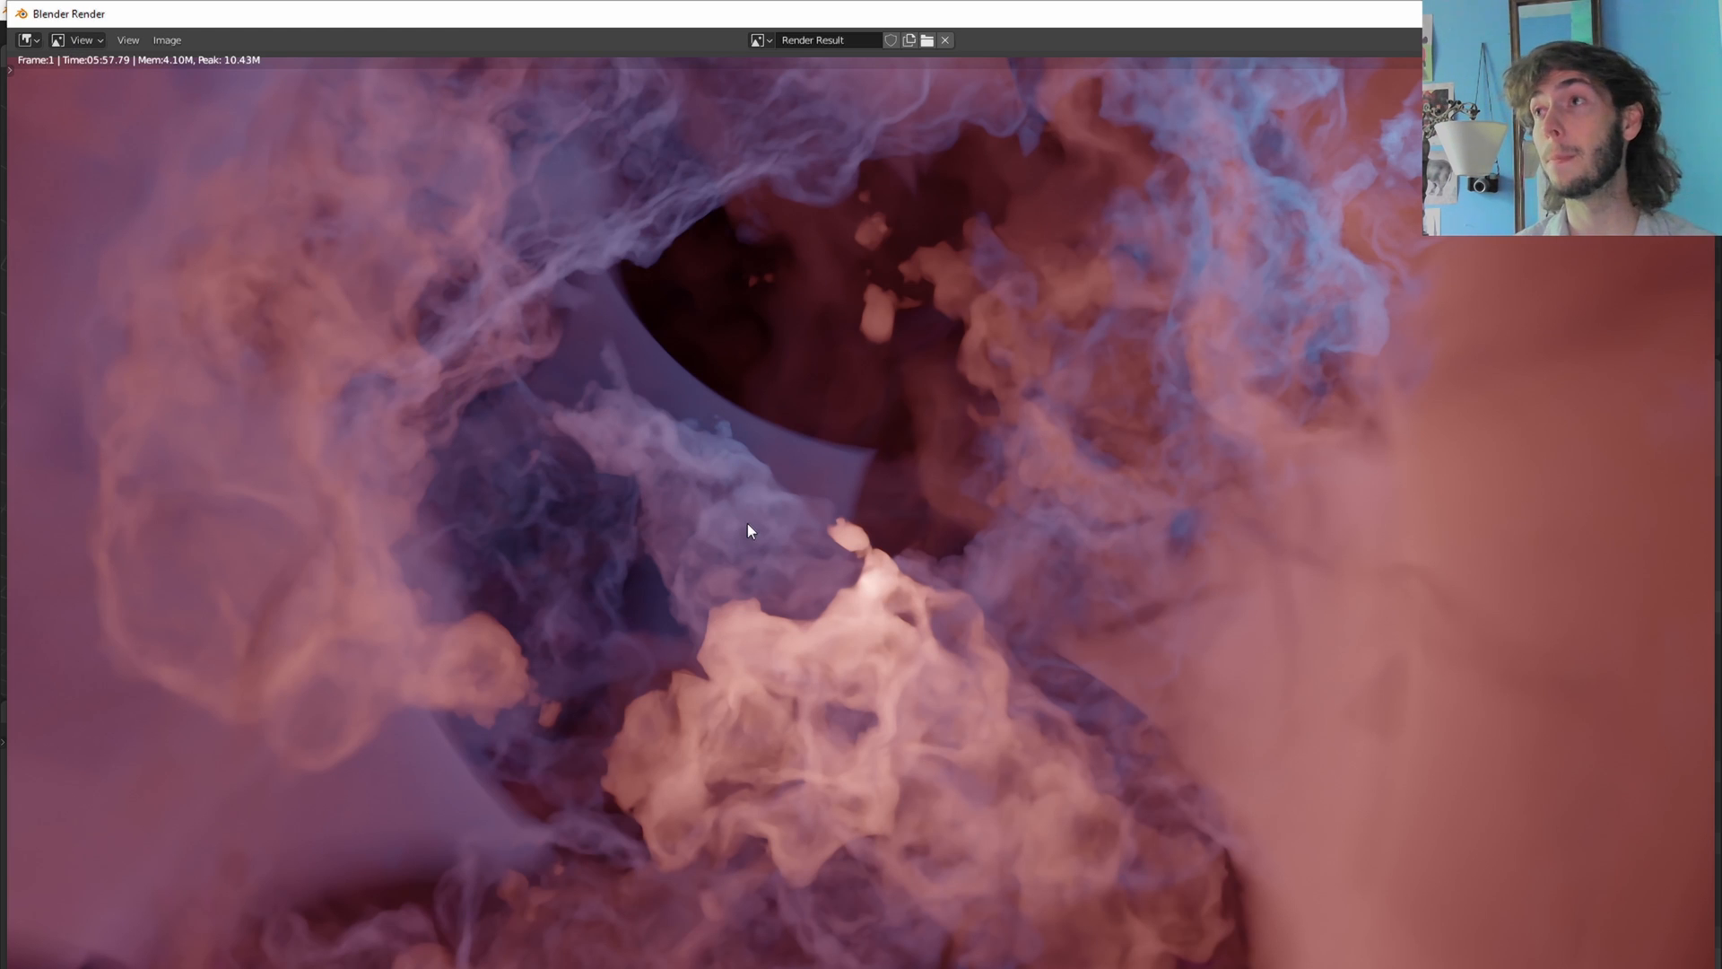
pyautogui.moveTo(926, 703)
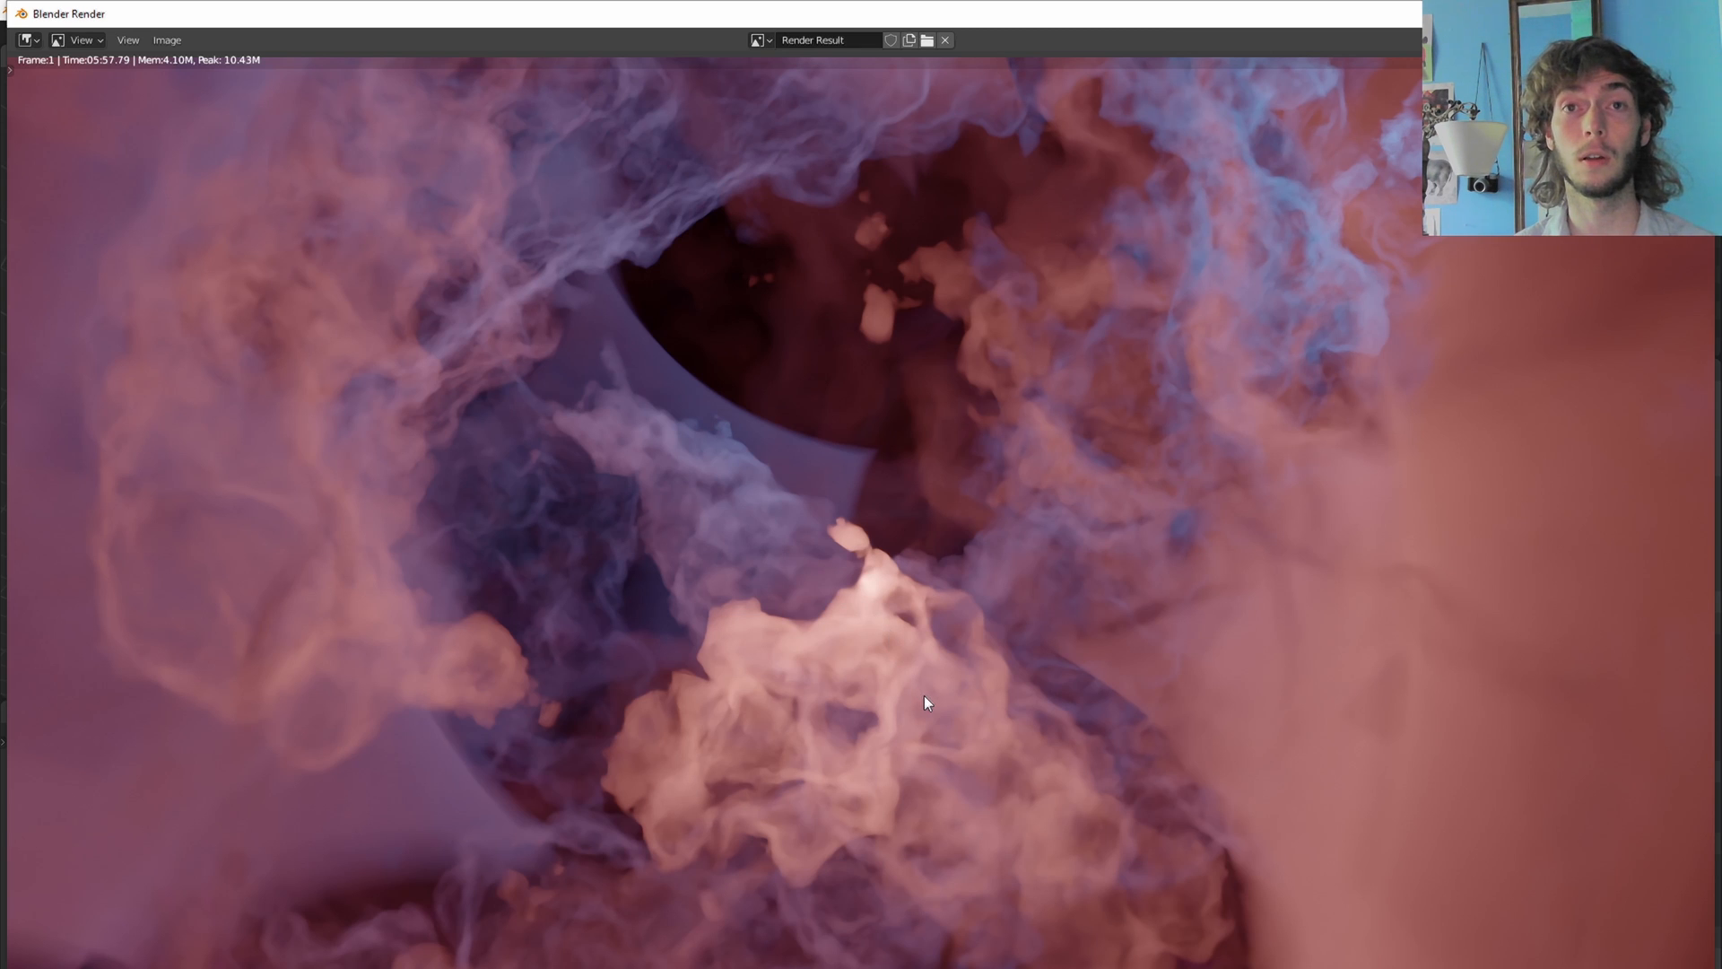
pyautogui.moveTo(956, 725)
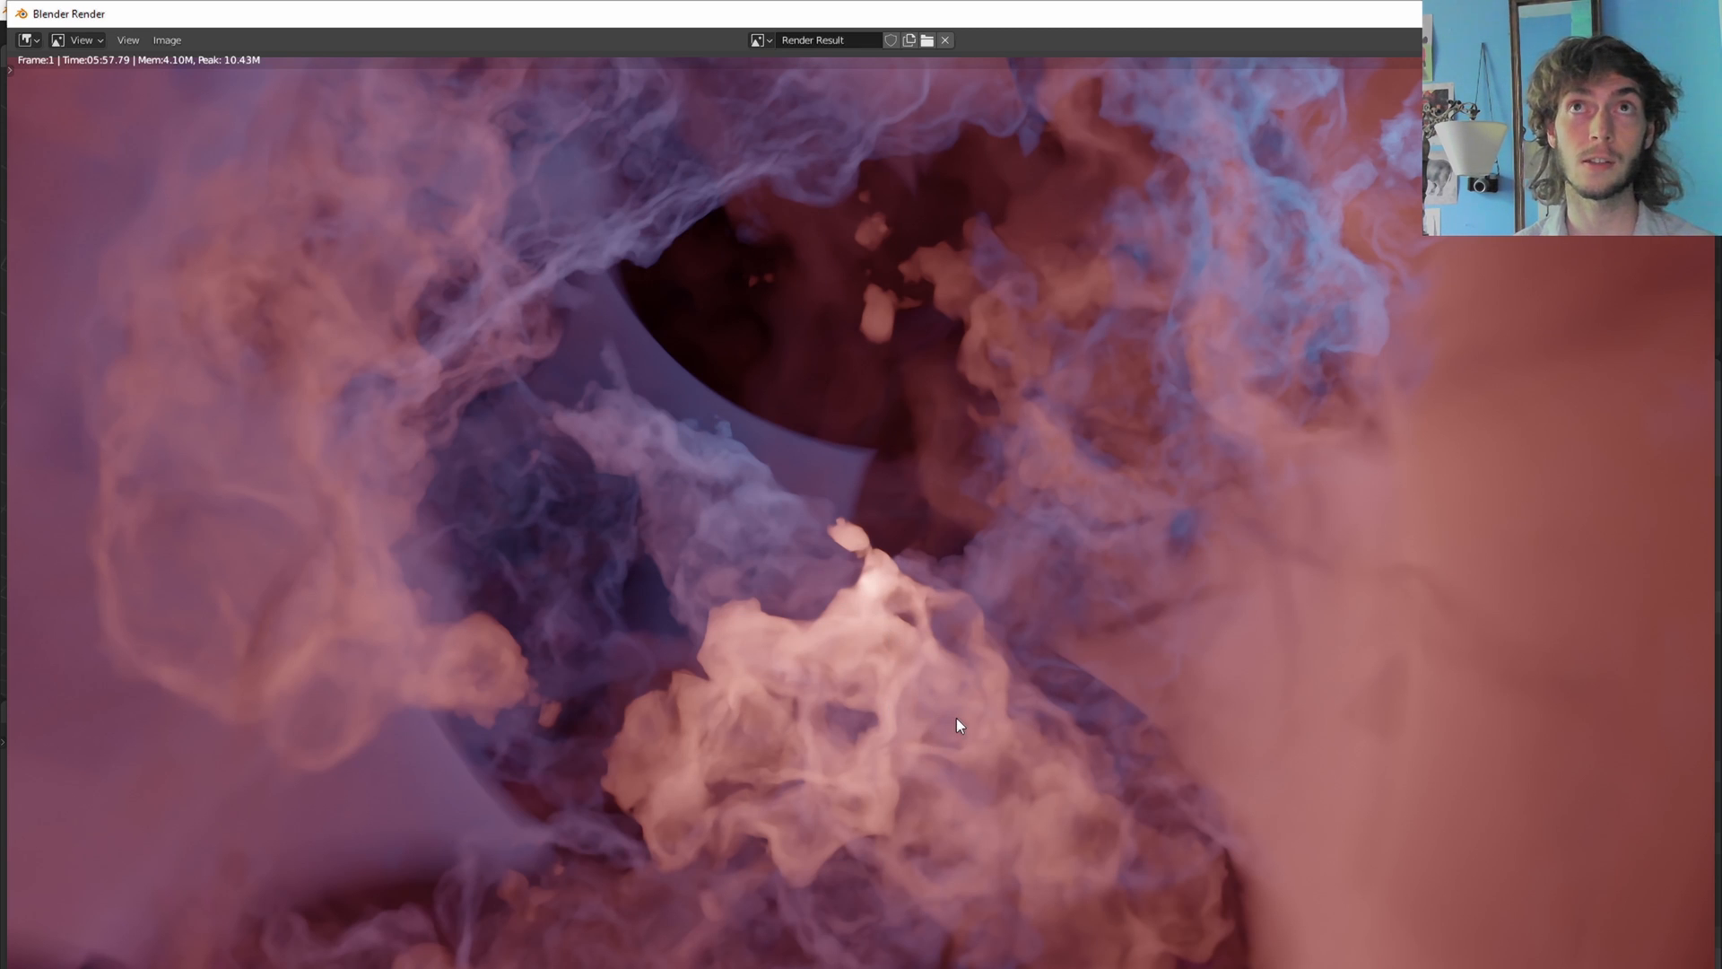
pyautogui.moveTo(1092, 904)
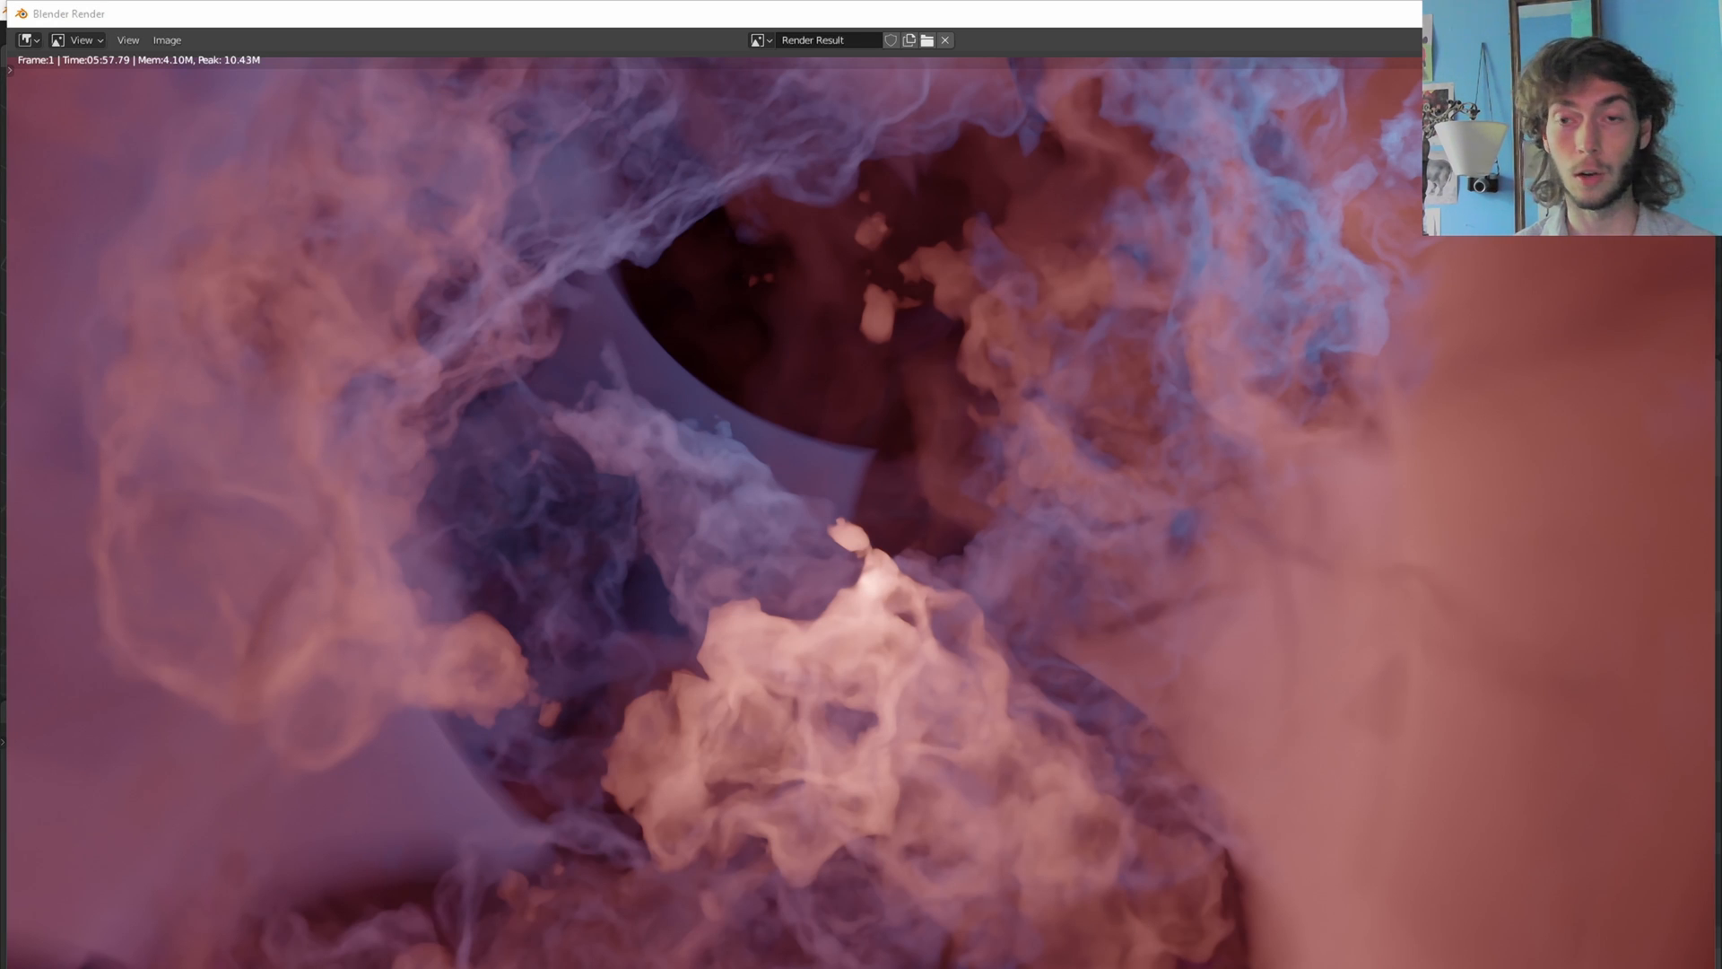
pyautogui.moveTo(1336, 289)
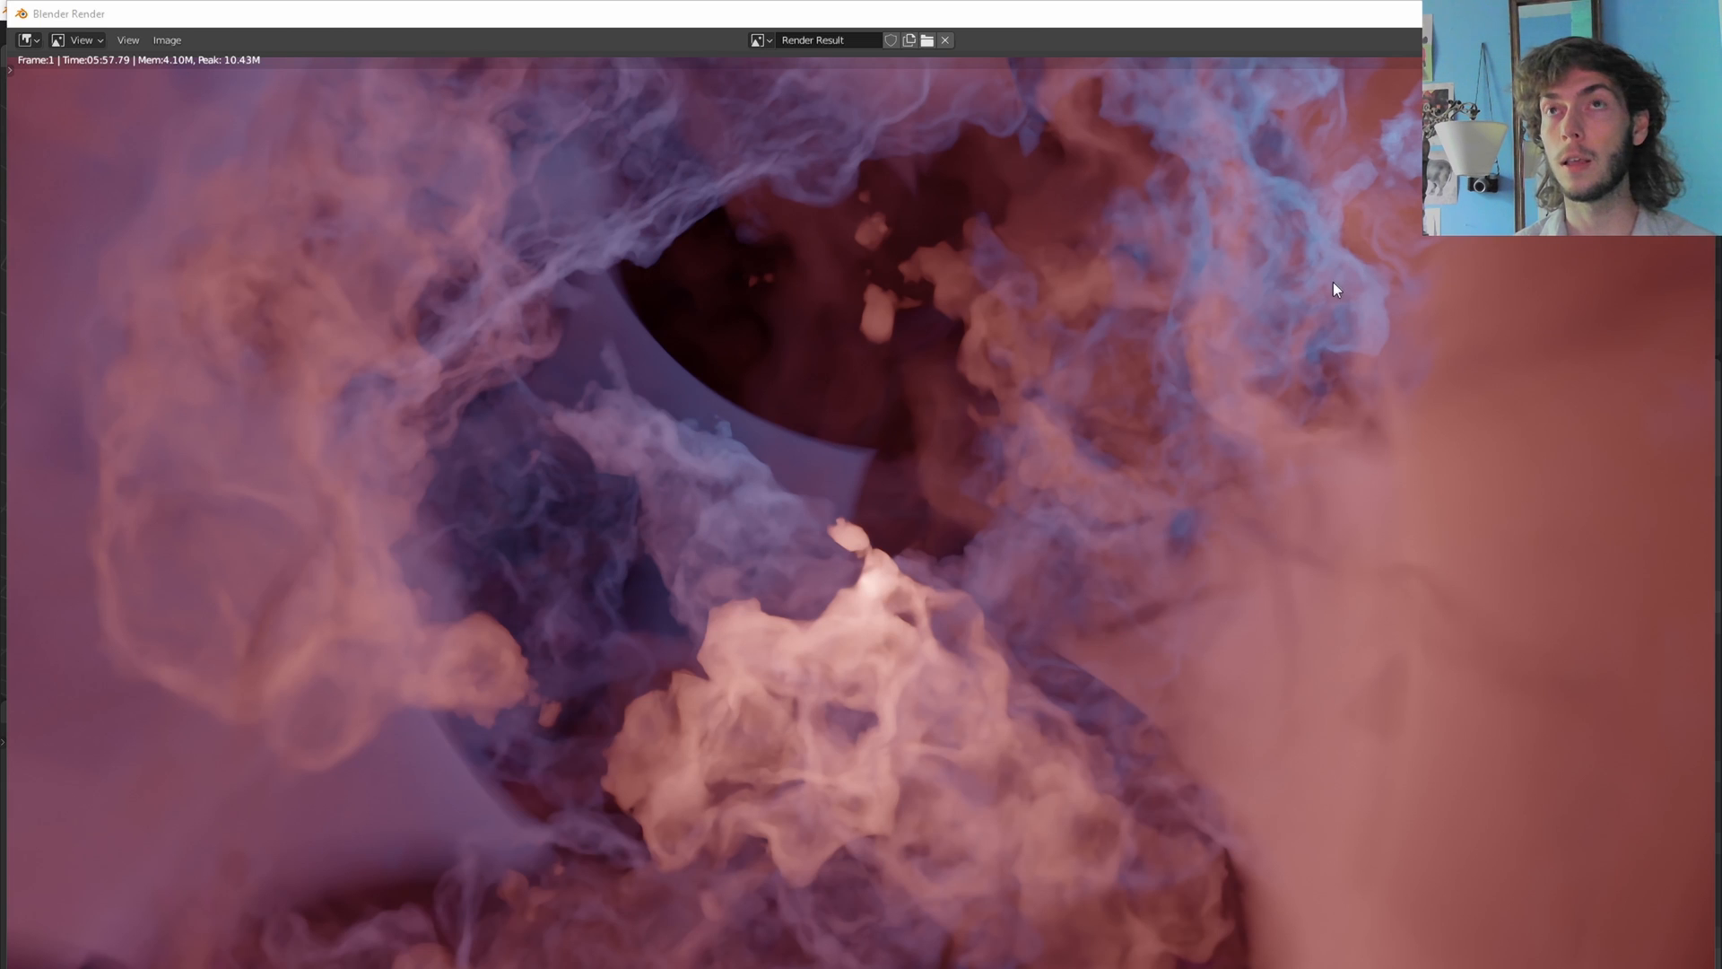
pyautogui.moveTo(1420, 238)
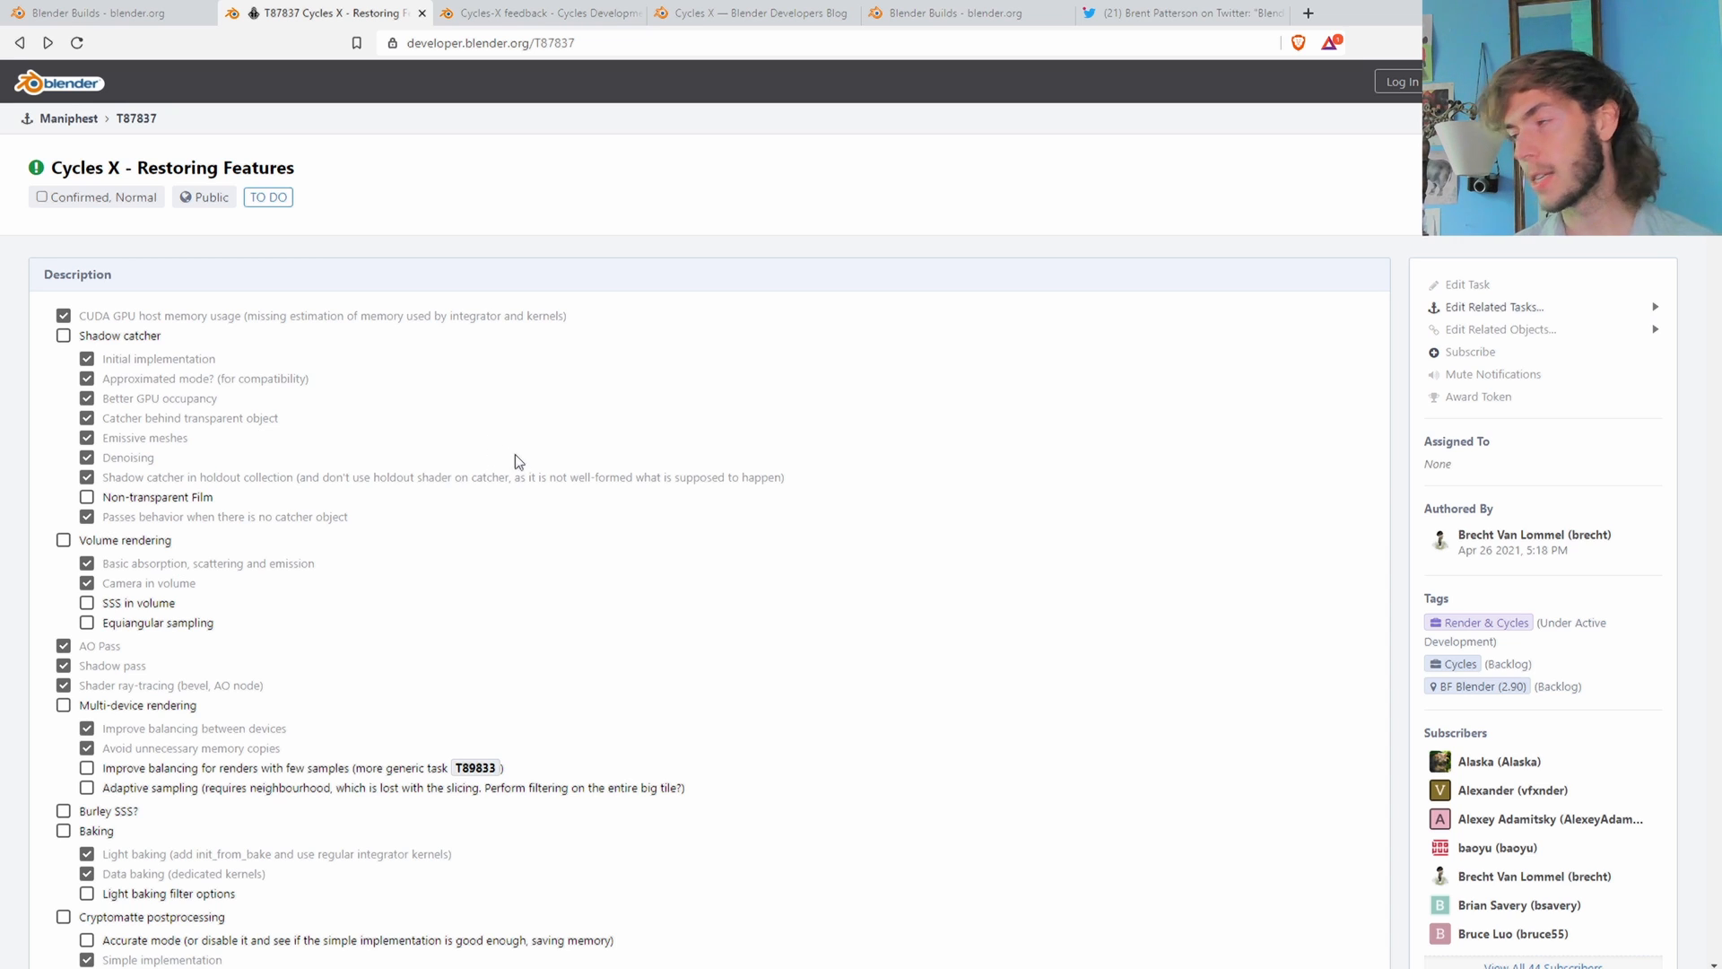
pyautogui.moveTo(449, 63)
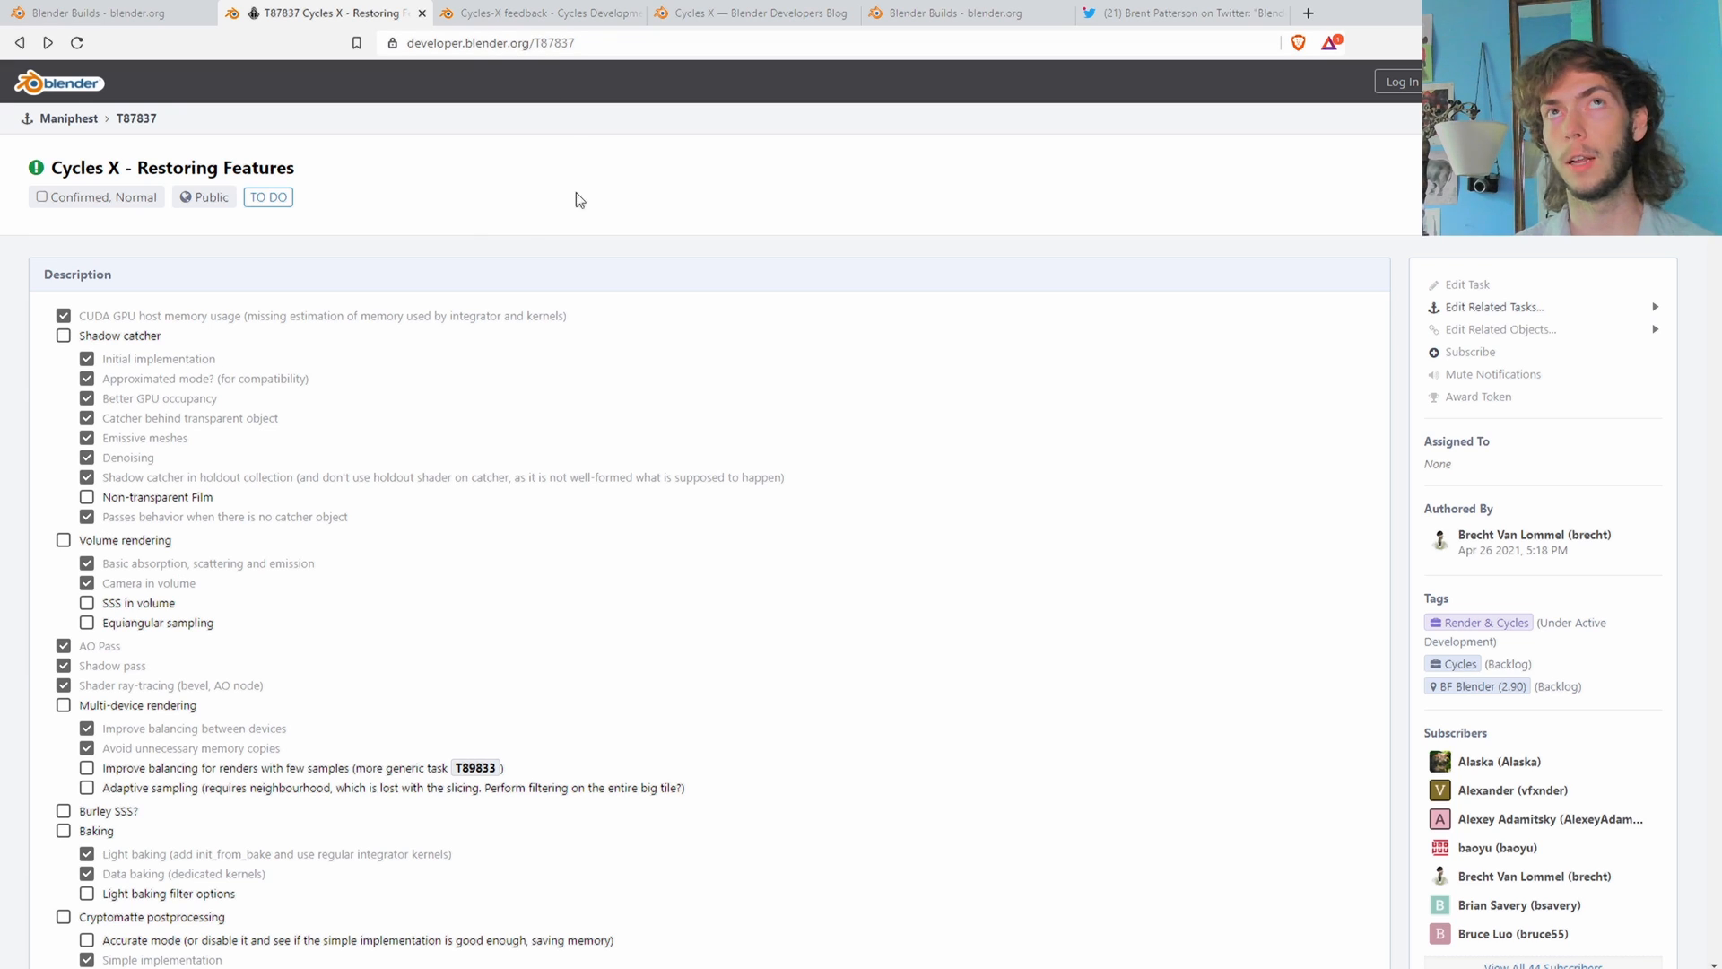
pyautogui.moveTo(310, 174)
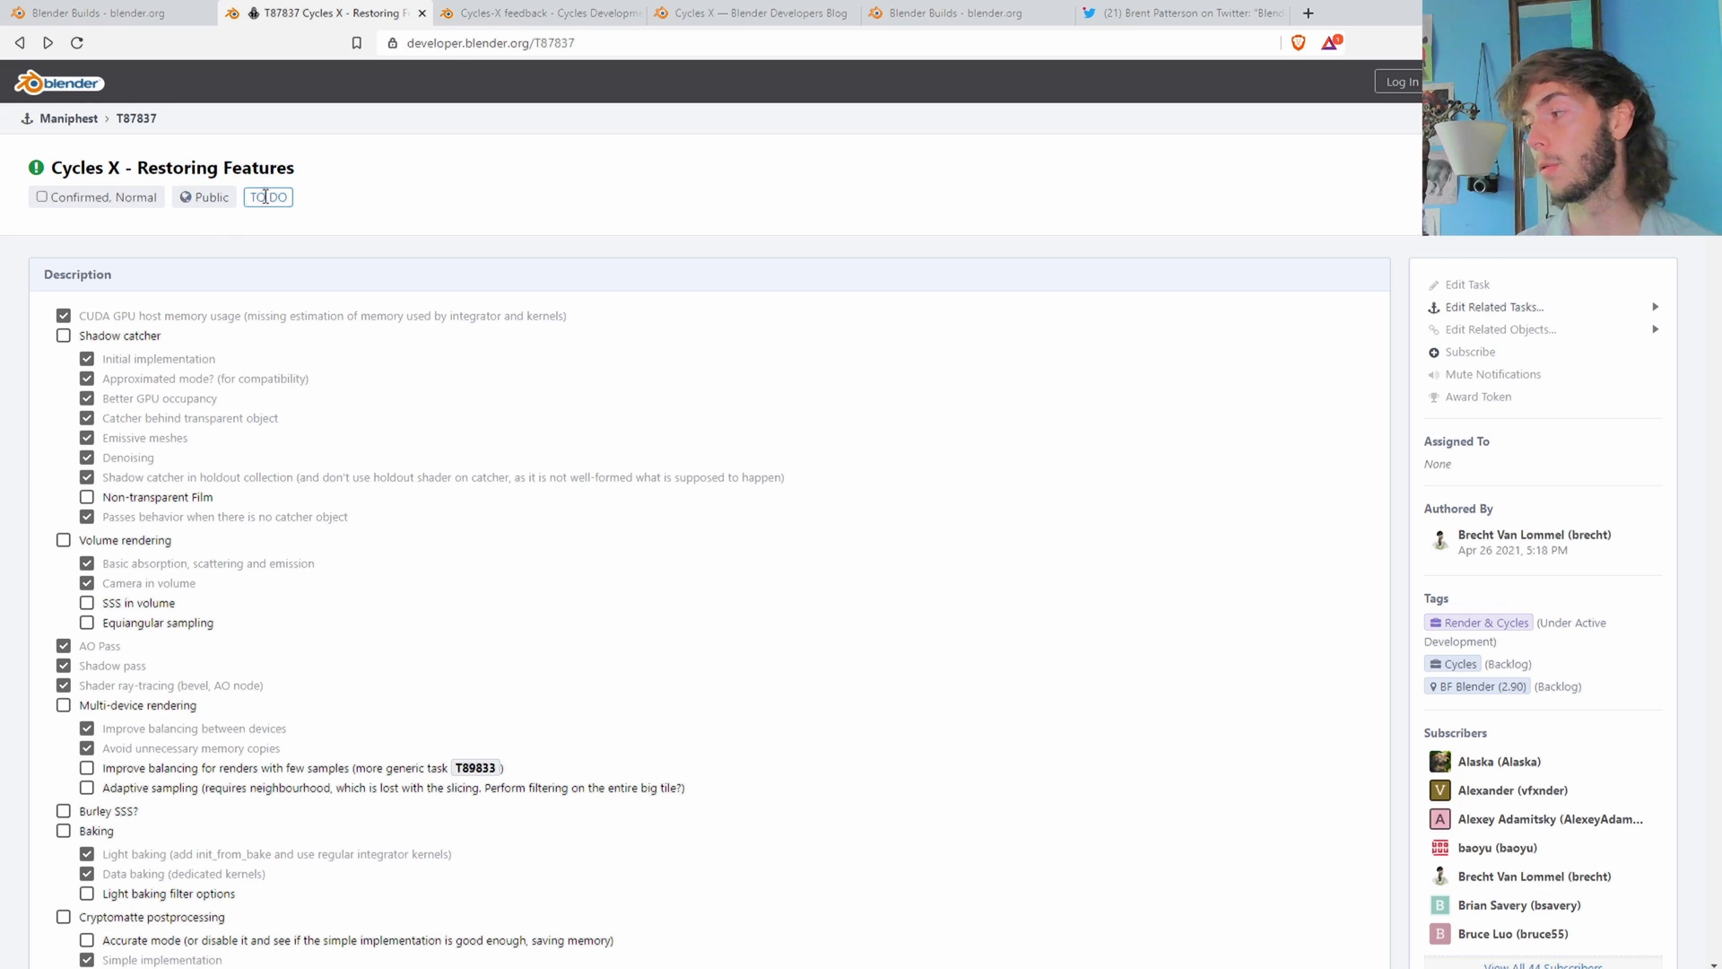
pyautogui.moveTo(533, 109)
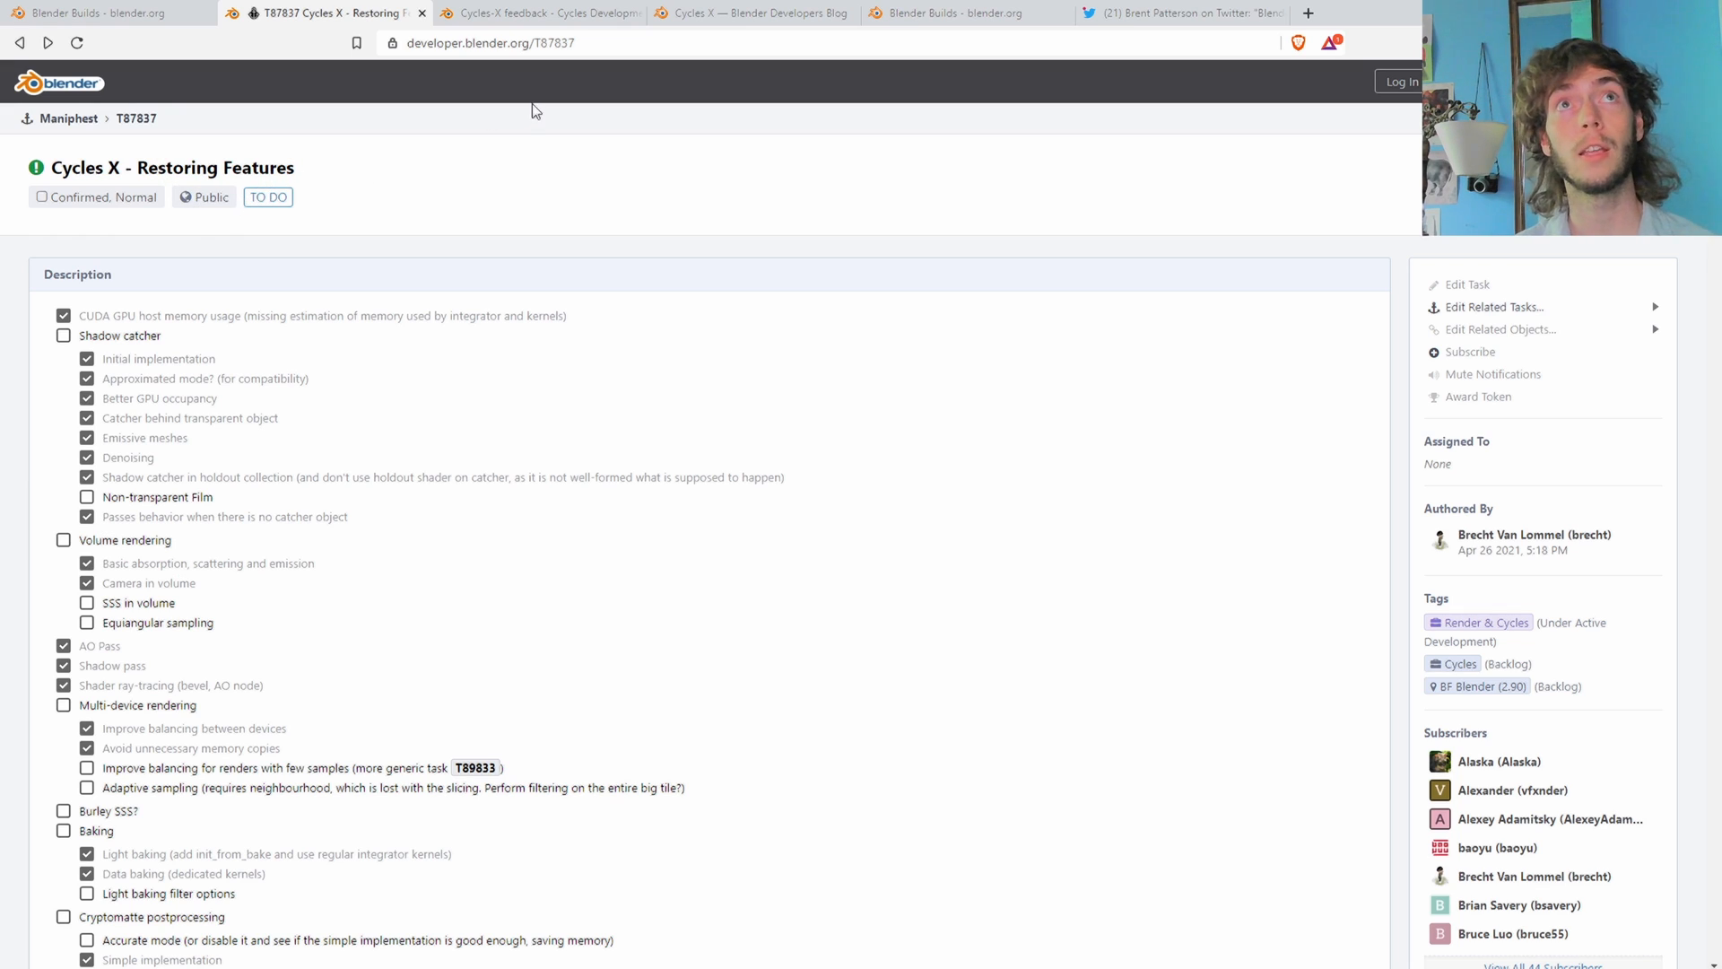
# Step: Highlight the Volume rendering and basic absorption, scattering and emission checklist items on T87837
pyautogui.scroll(-3)
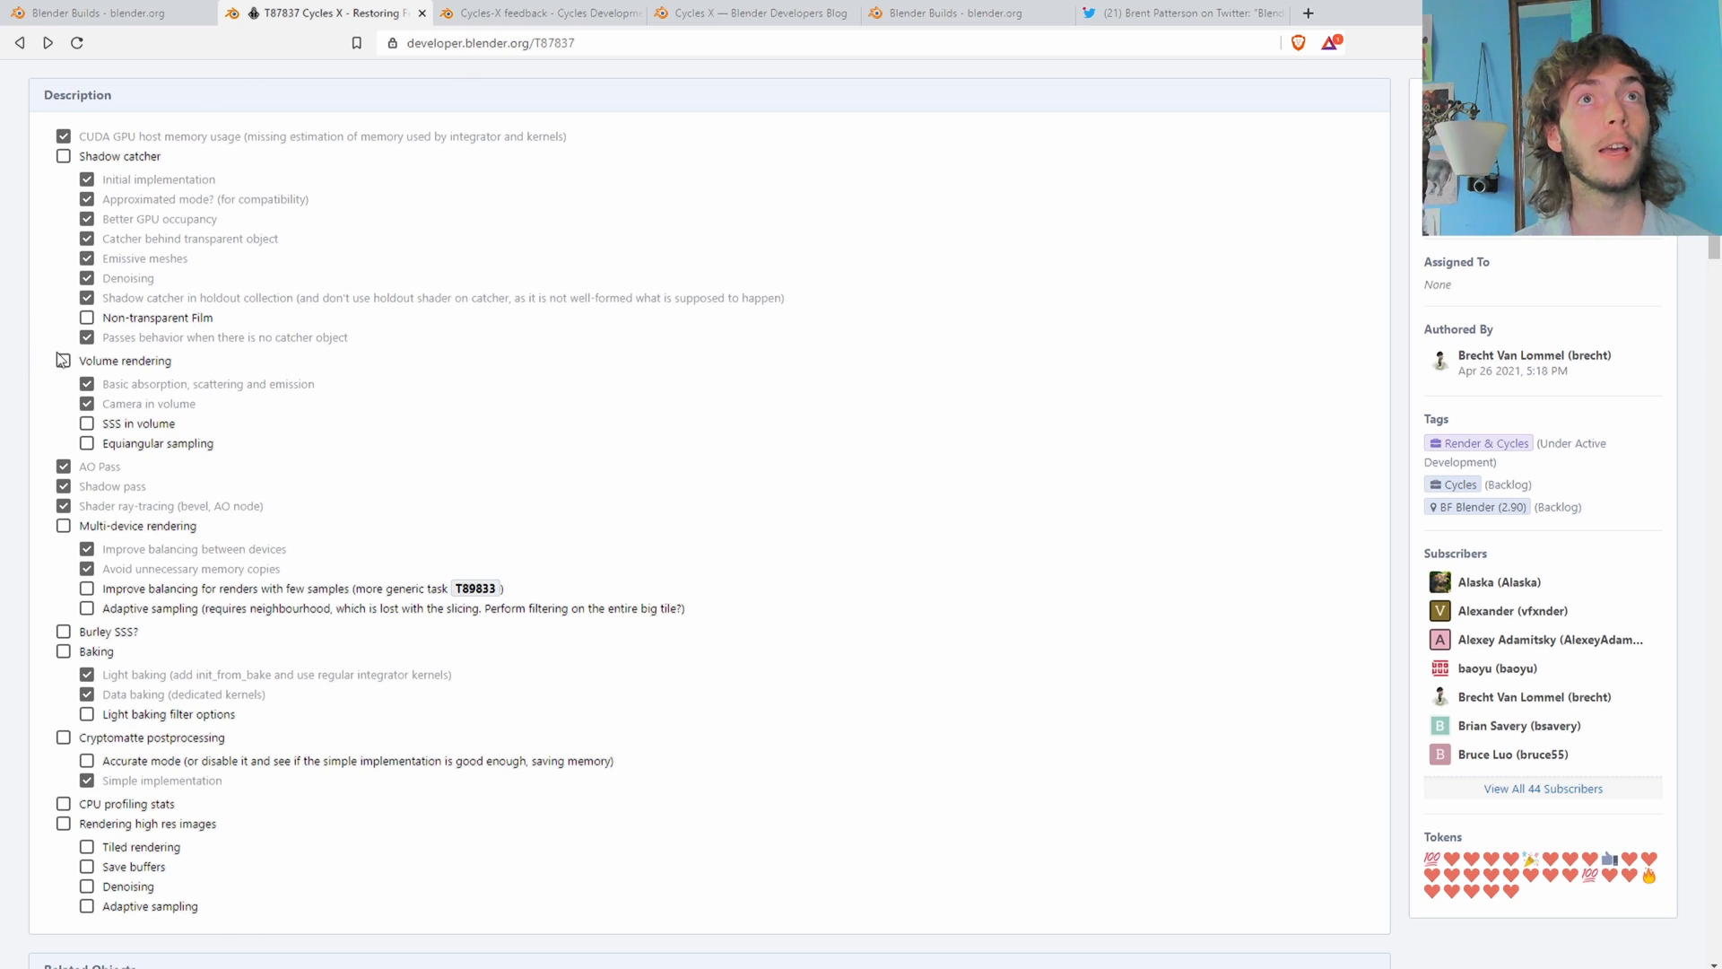
pyautogui.doubleClick(124, 360)
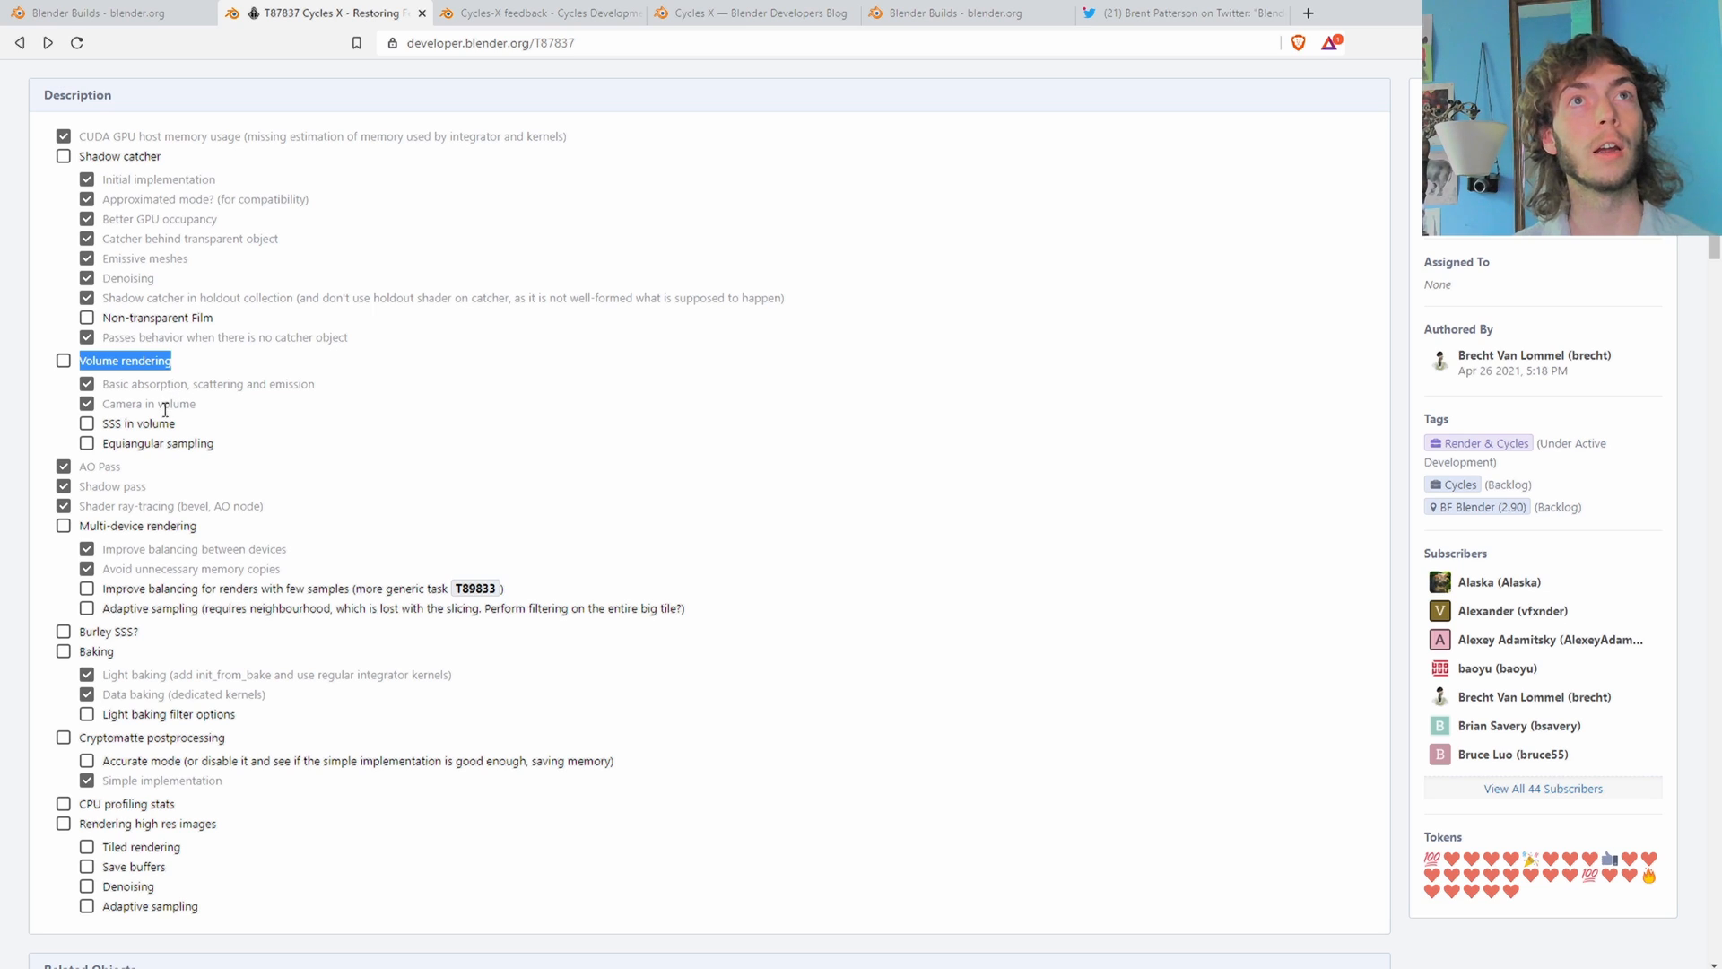
pyautogui.doubleClick(176, 384)
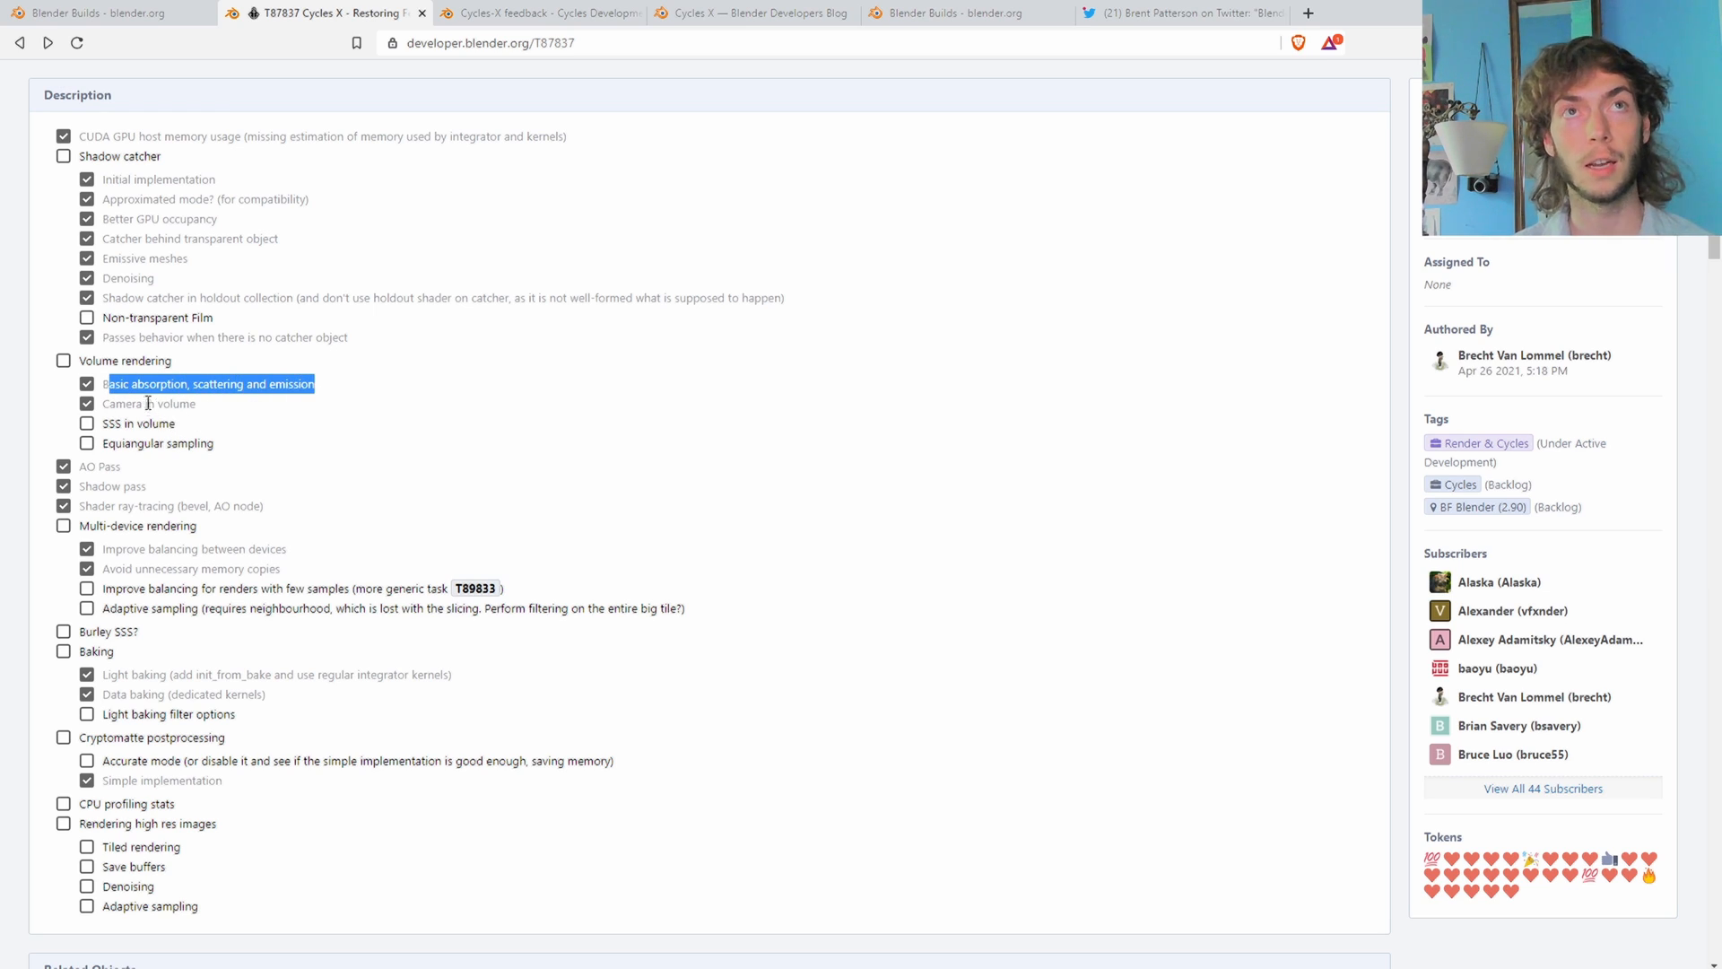
pyautogui.doubleClick(149, 403)
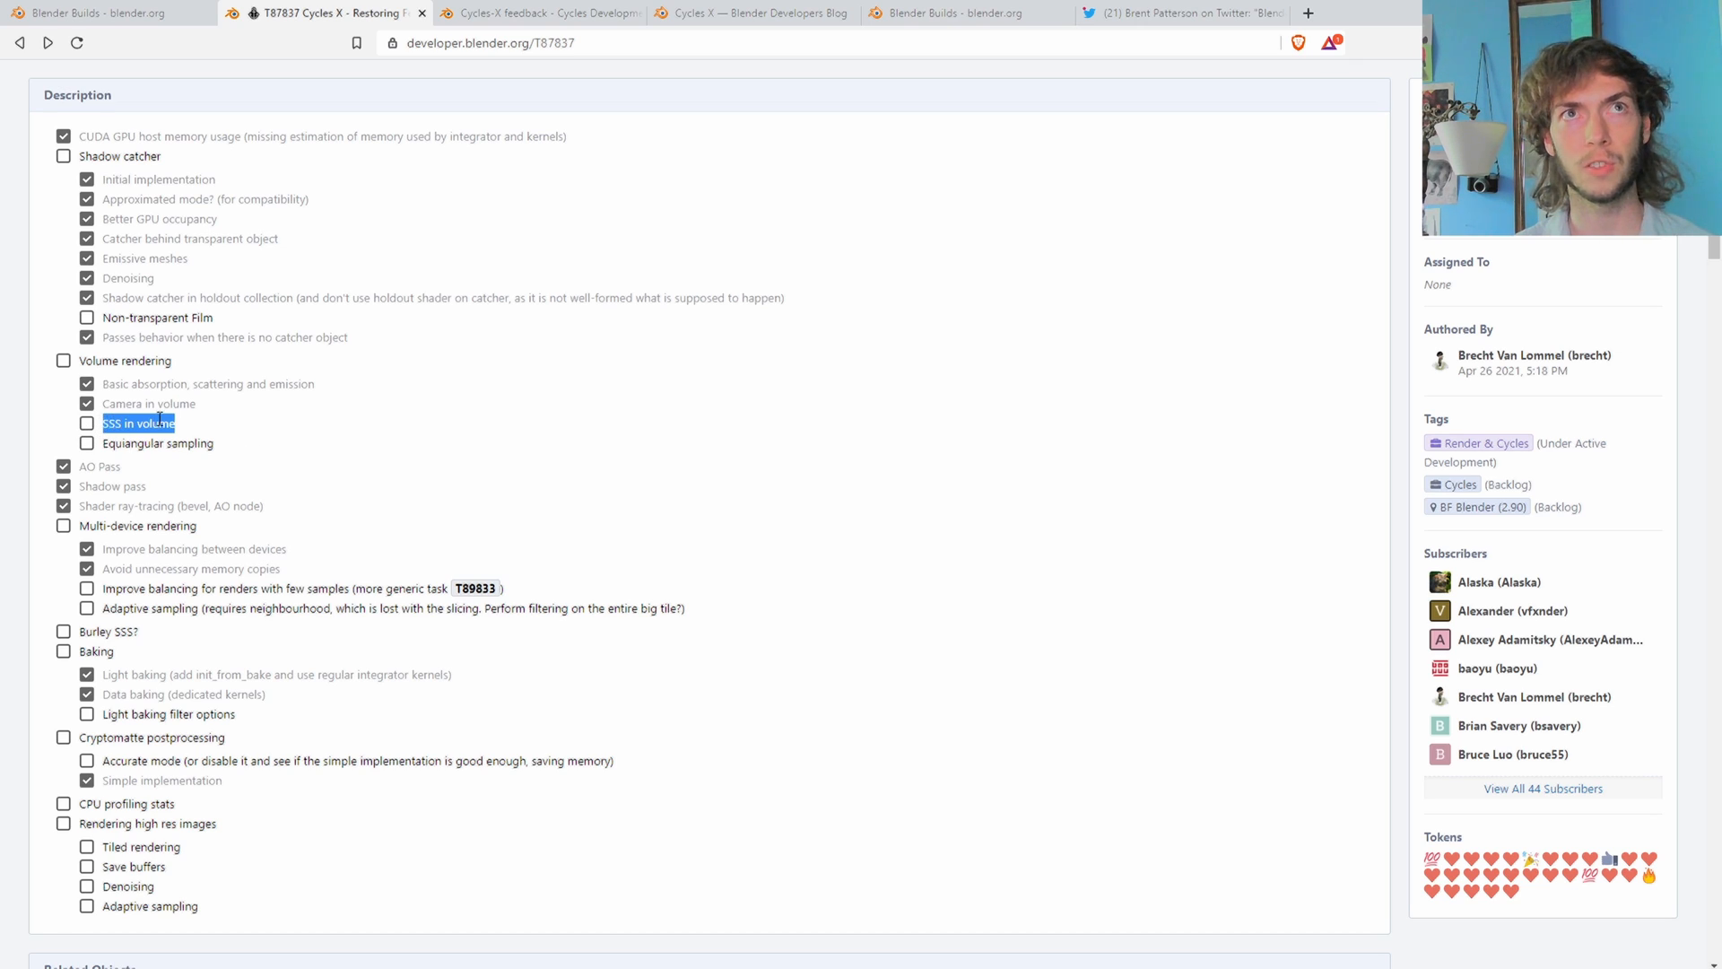
pyautogui.moveTo(226, 452)
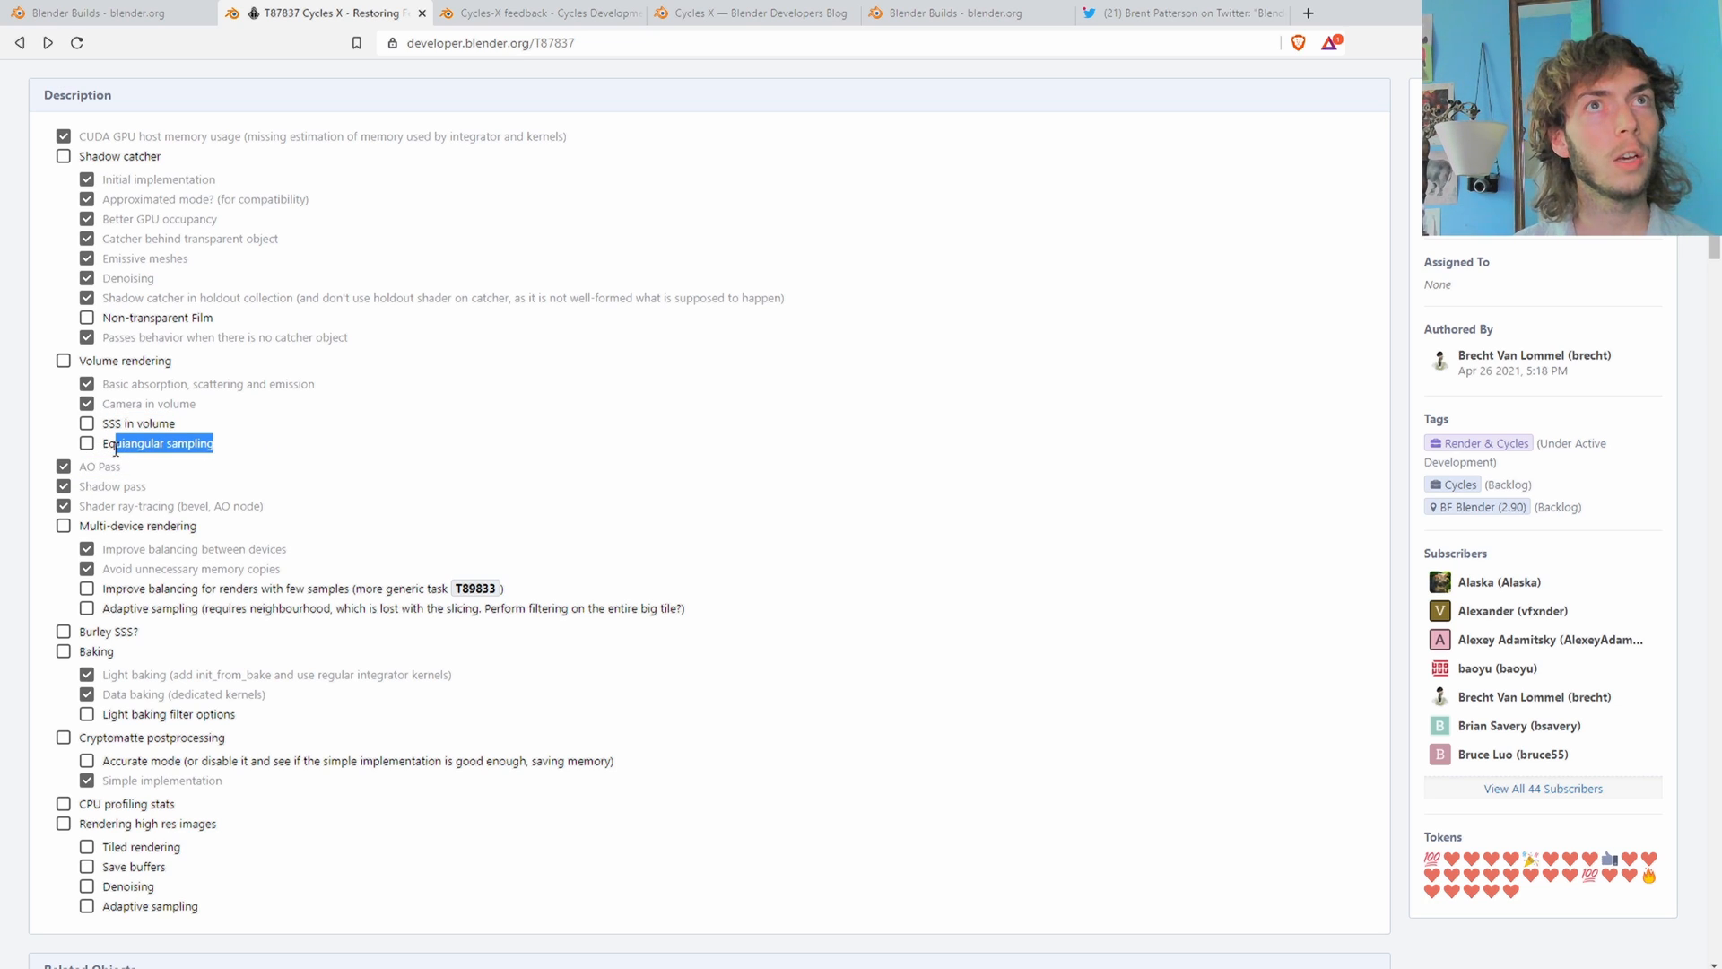
pyautogui.moveTo(118, 455)
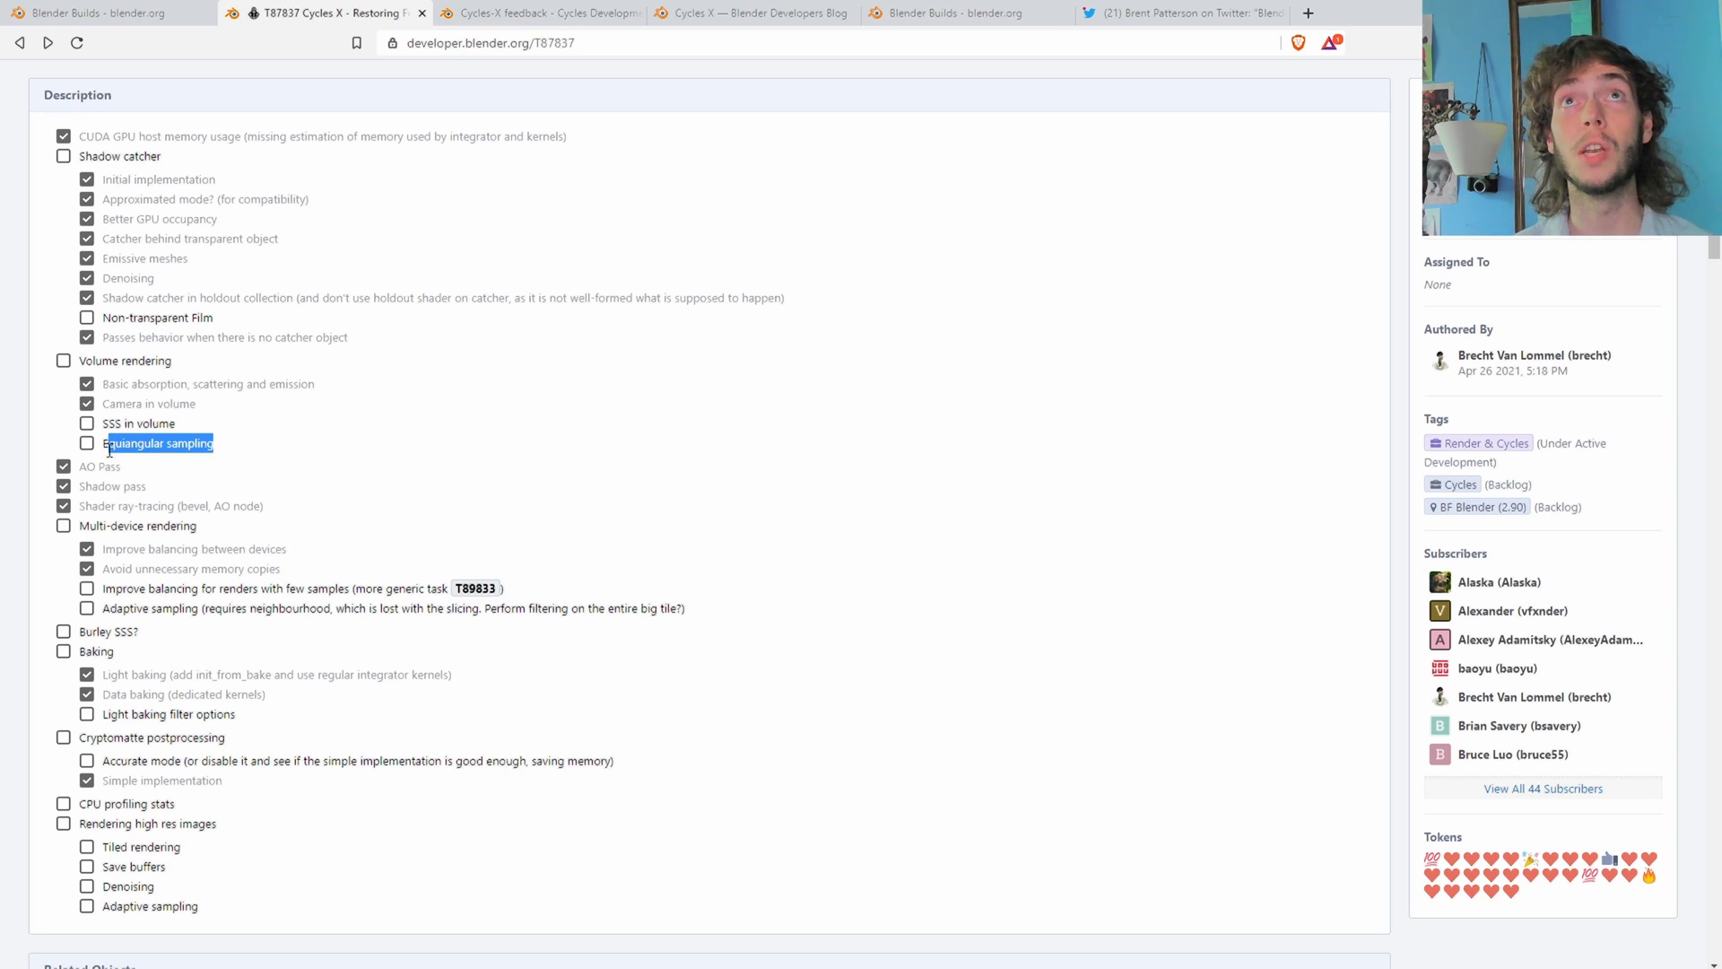
pyautogui.moveTo(434, 377)
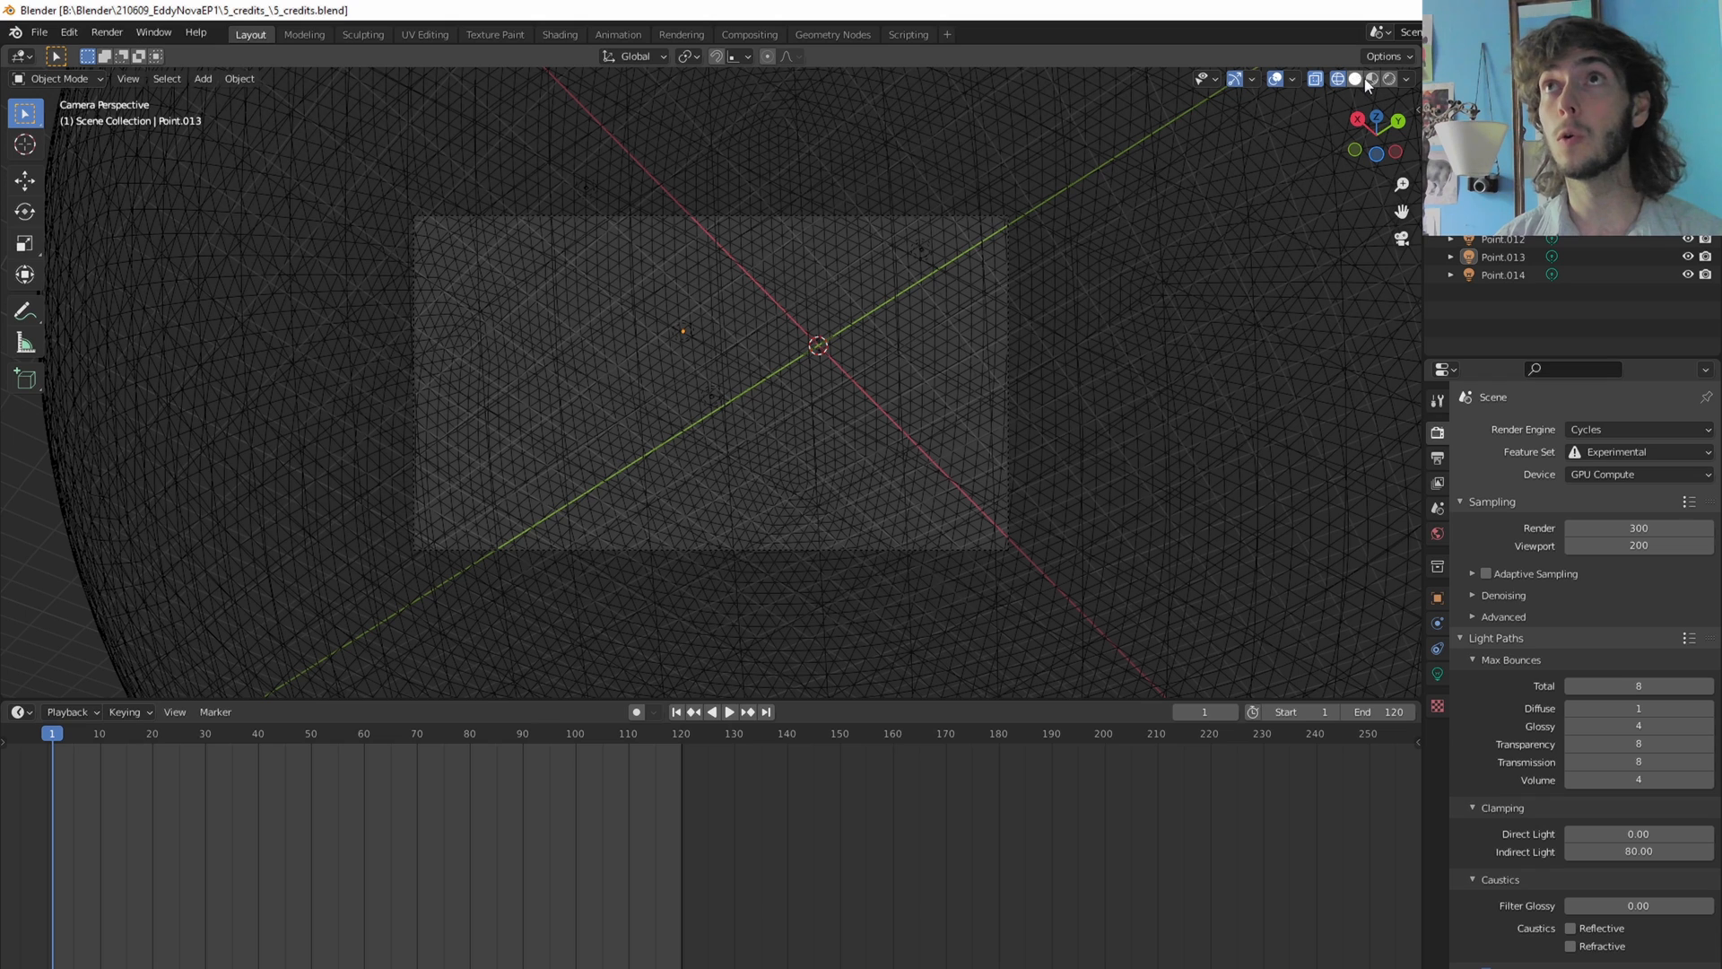
# Step: Switch the viewport shading from wireframe through solid to the live rendered preview
pyautogui.click(1371, 77)
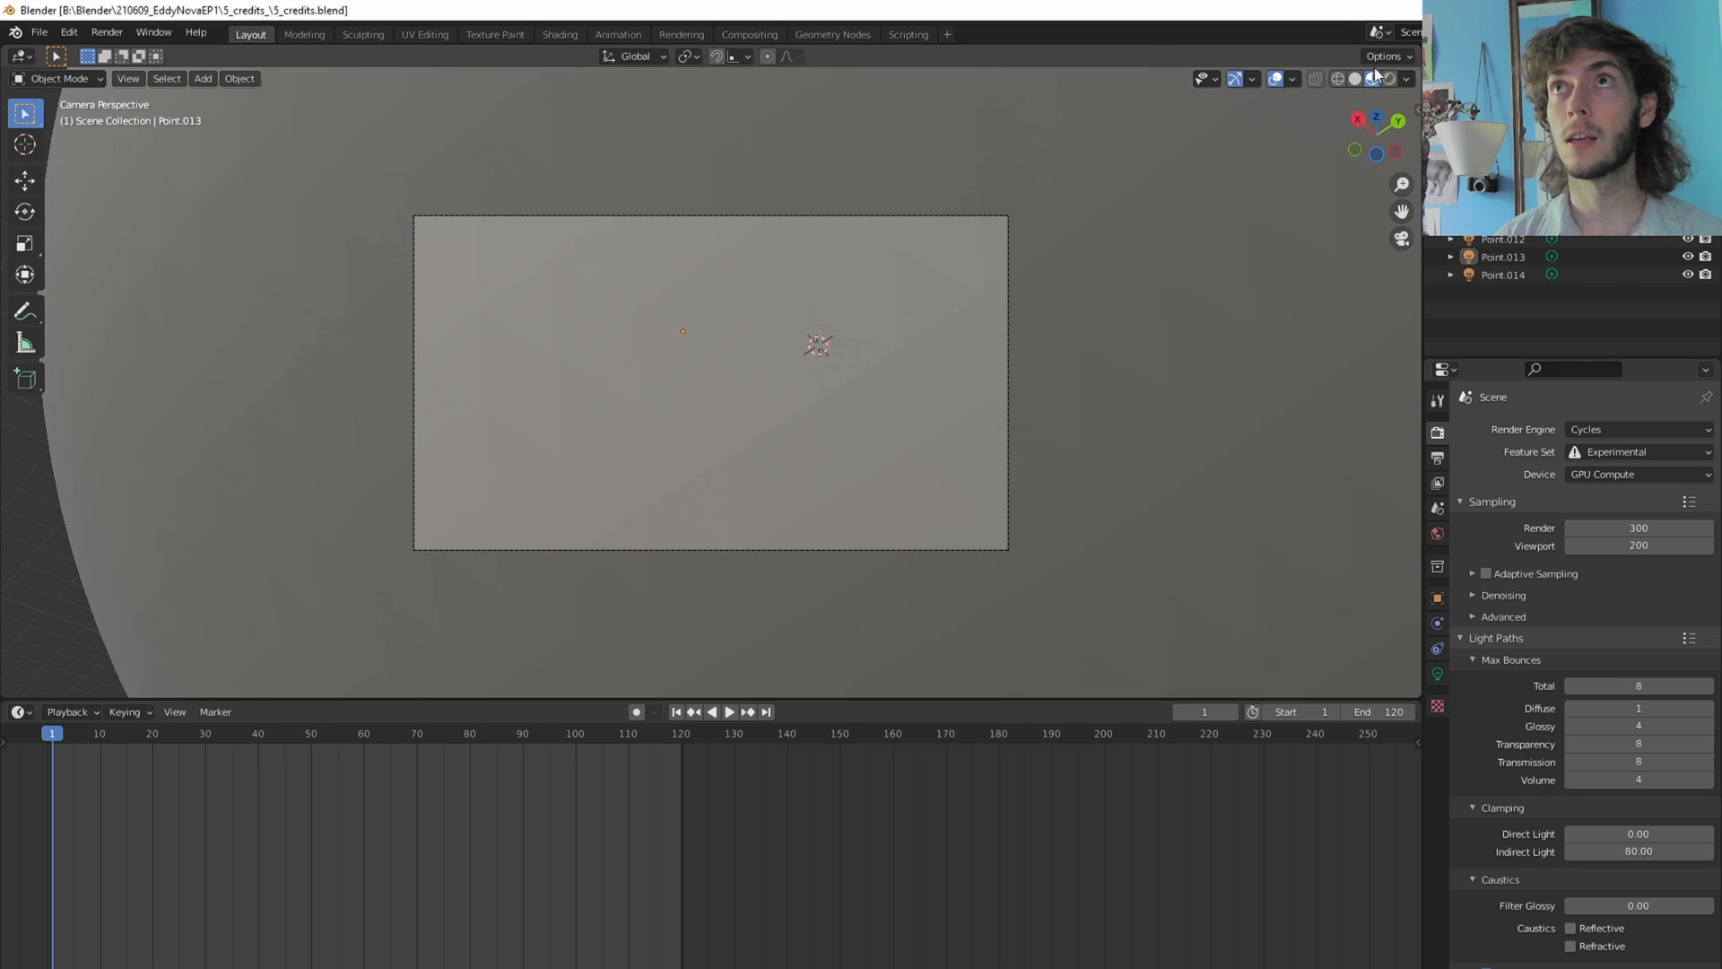
pyautogui.click(1366, 77)
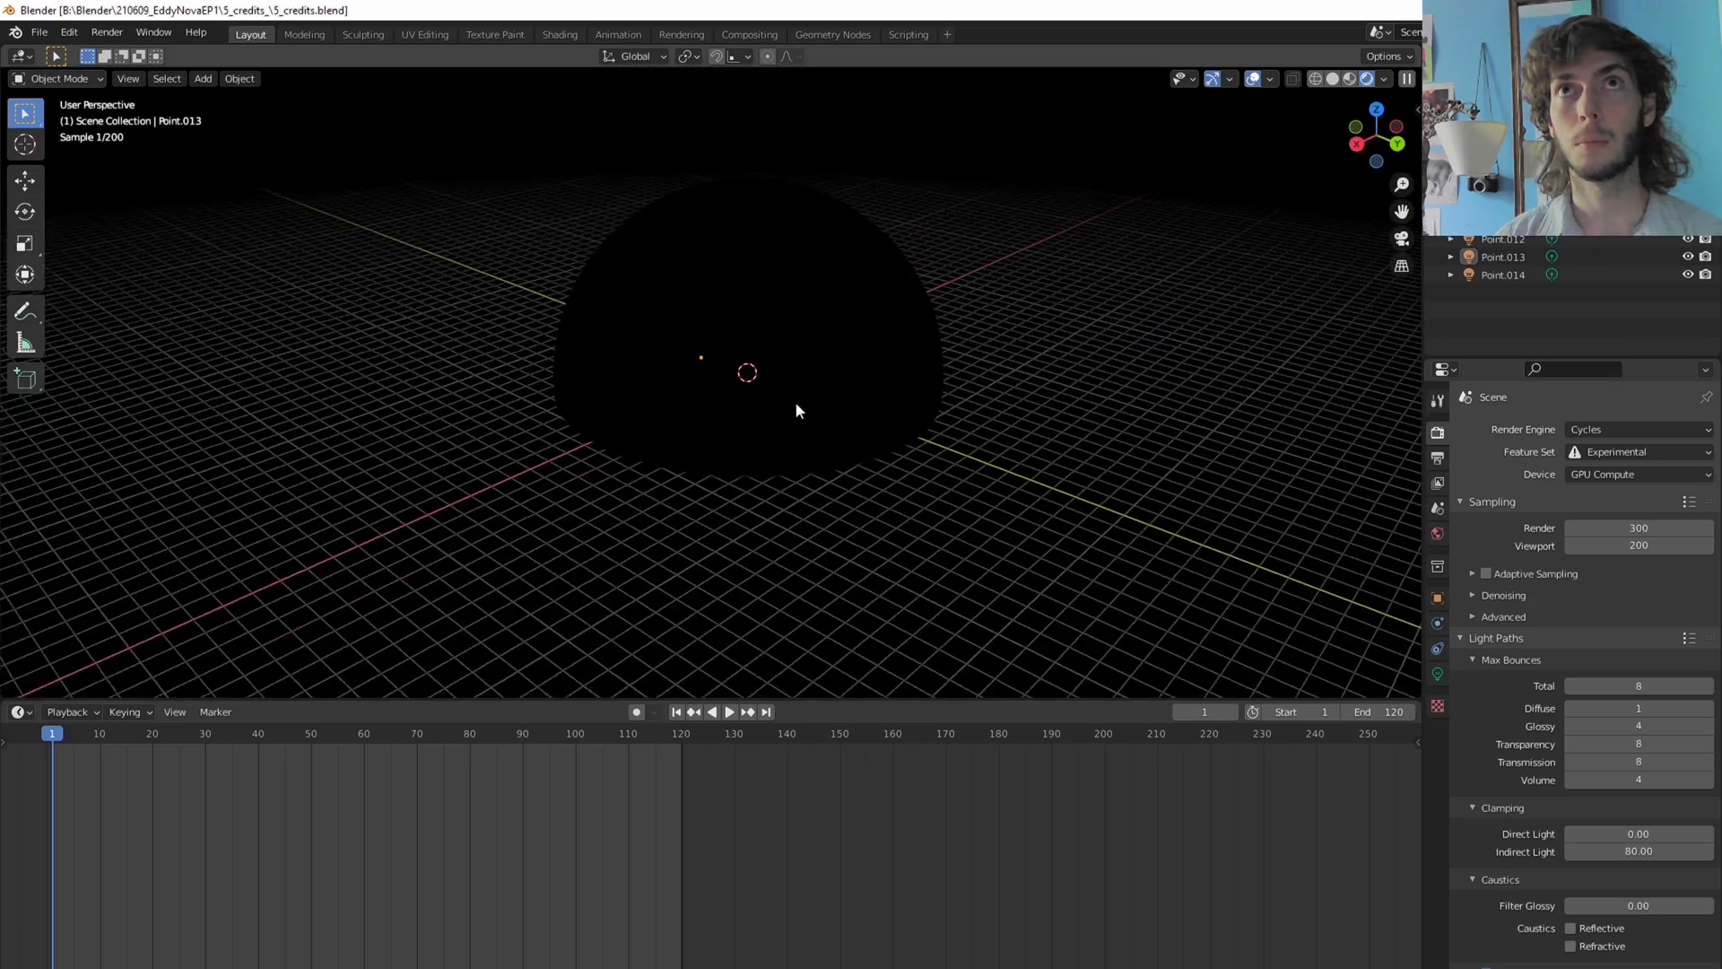
pyautogui.click(1364, 77)
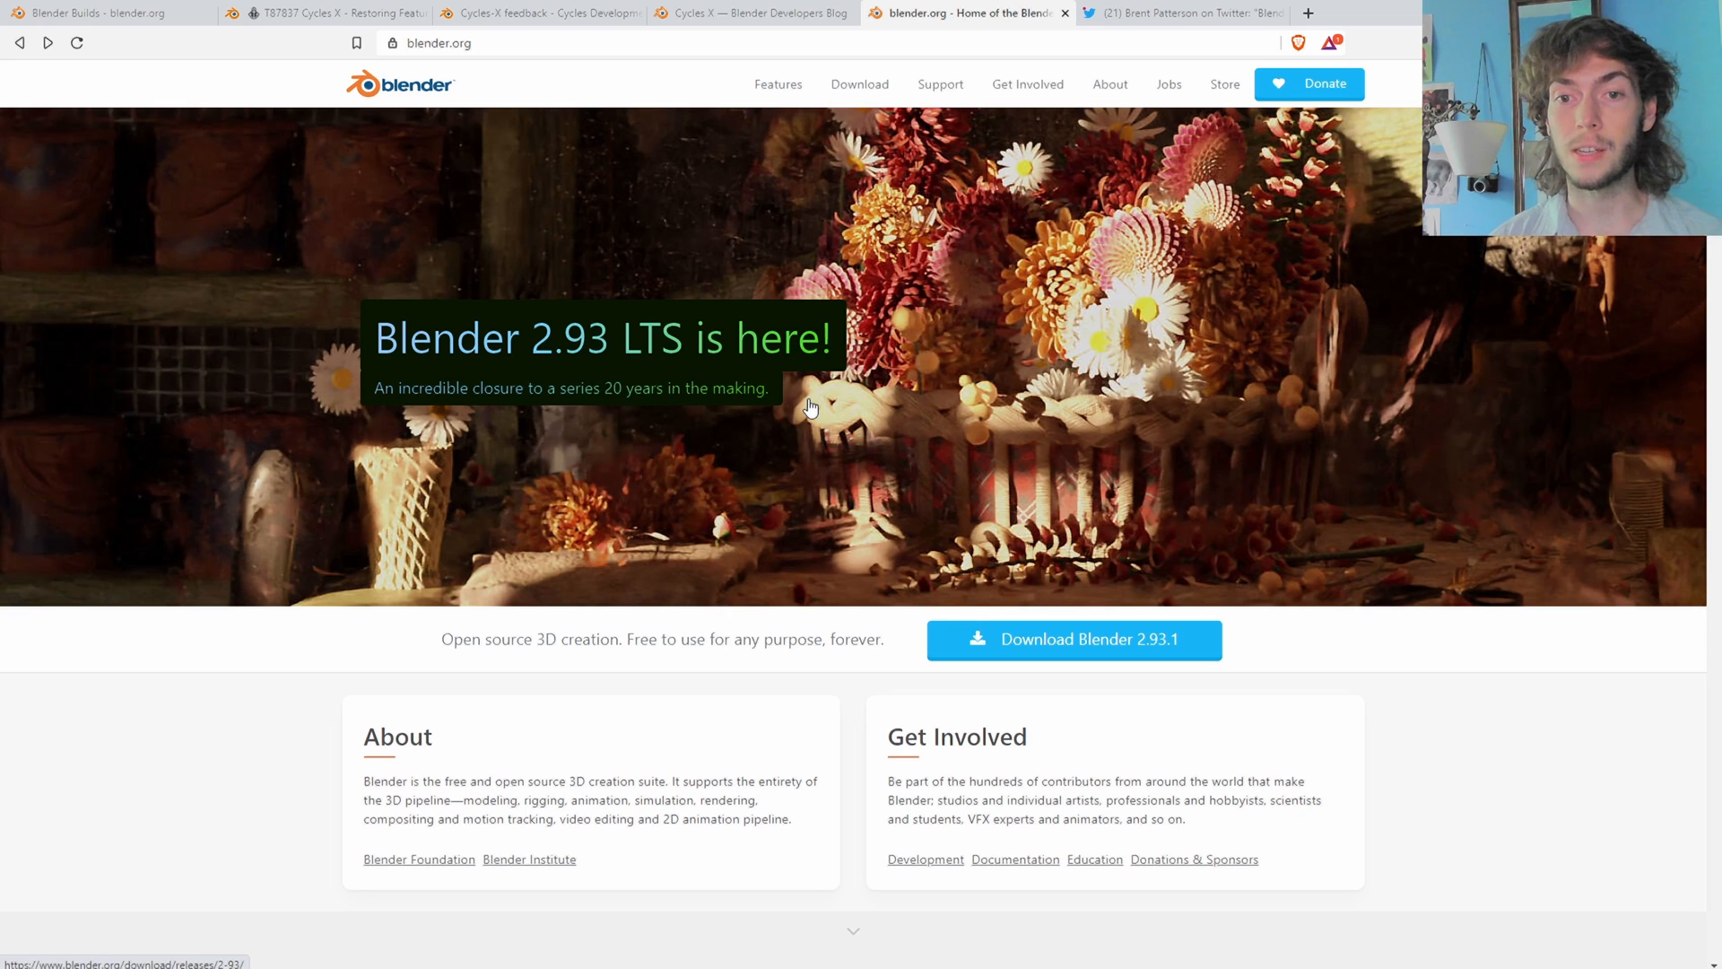
pyautogui.moveTo(1107, 381)
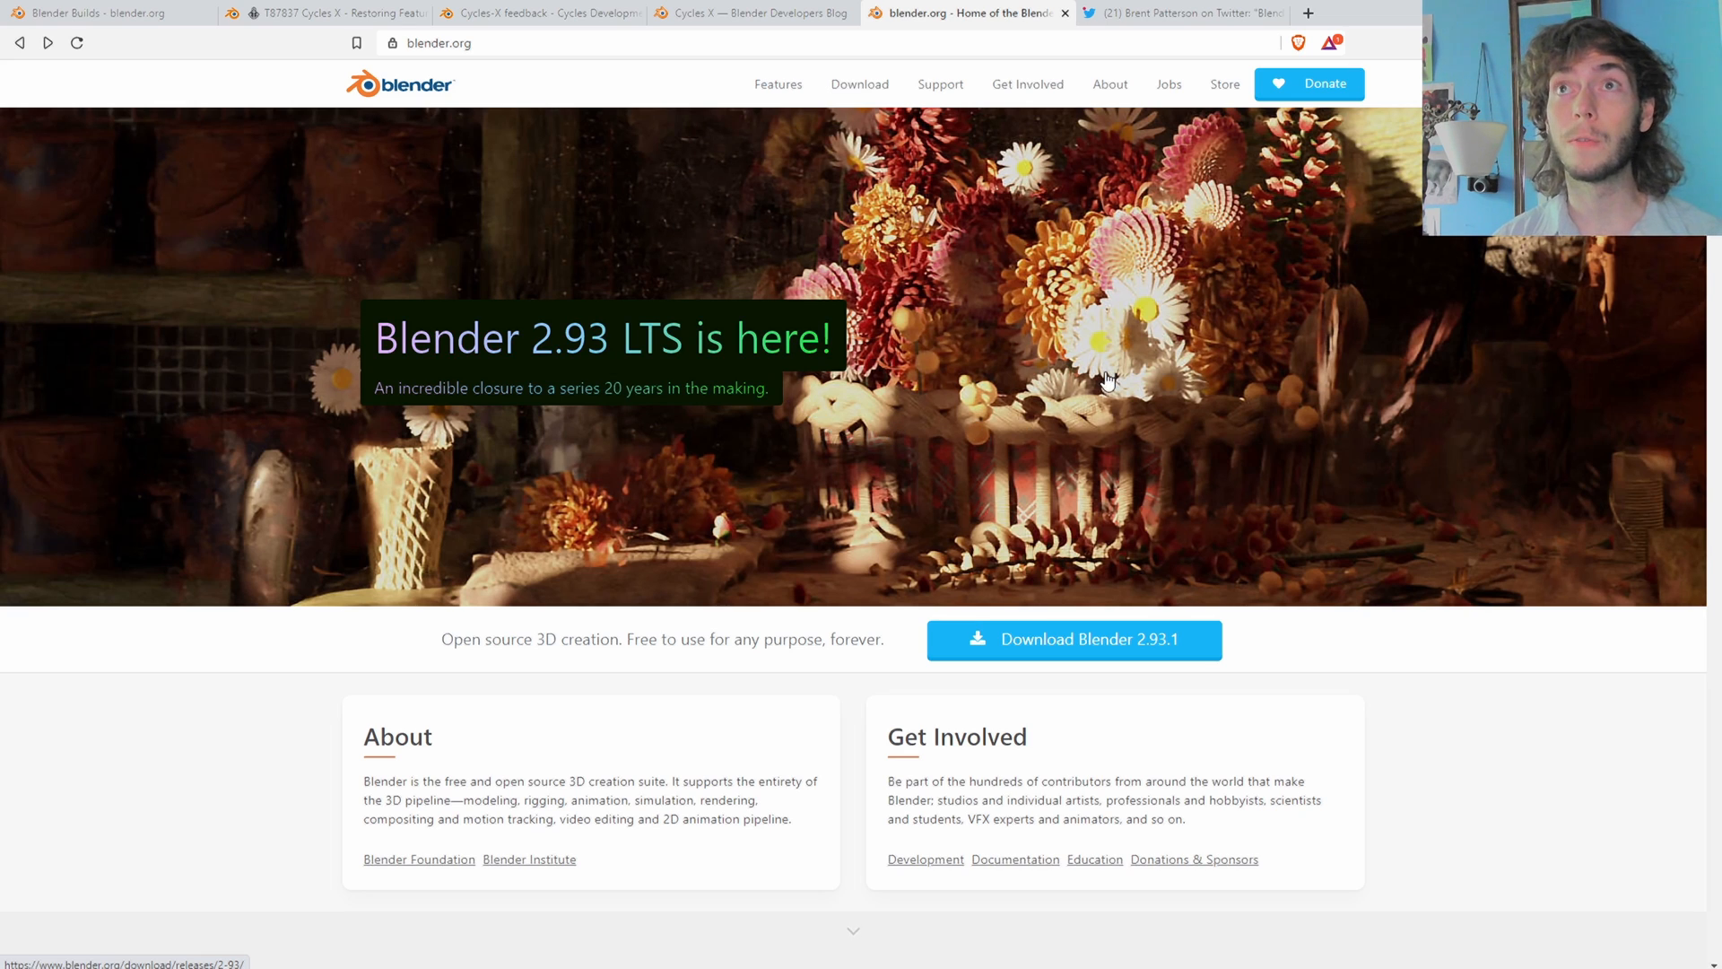
pyautogui.moveTo(1122, 466)
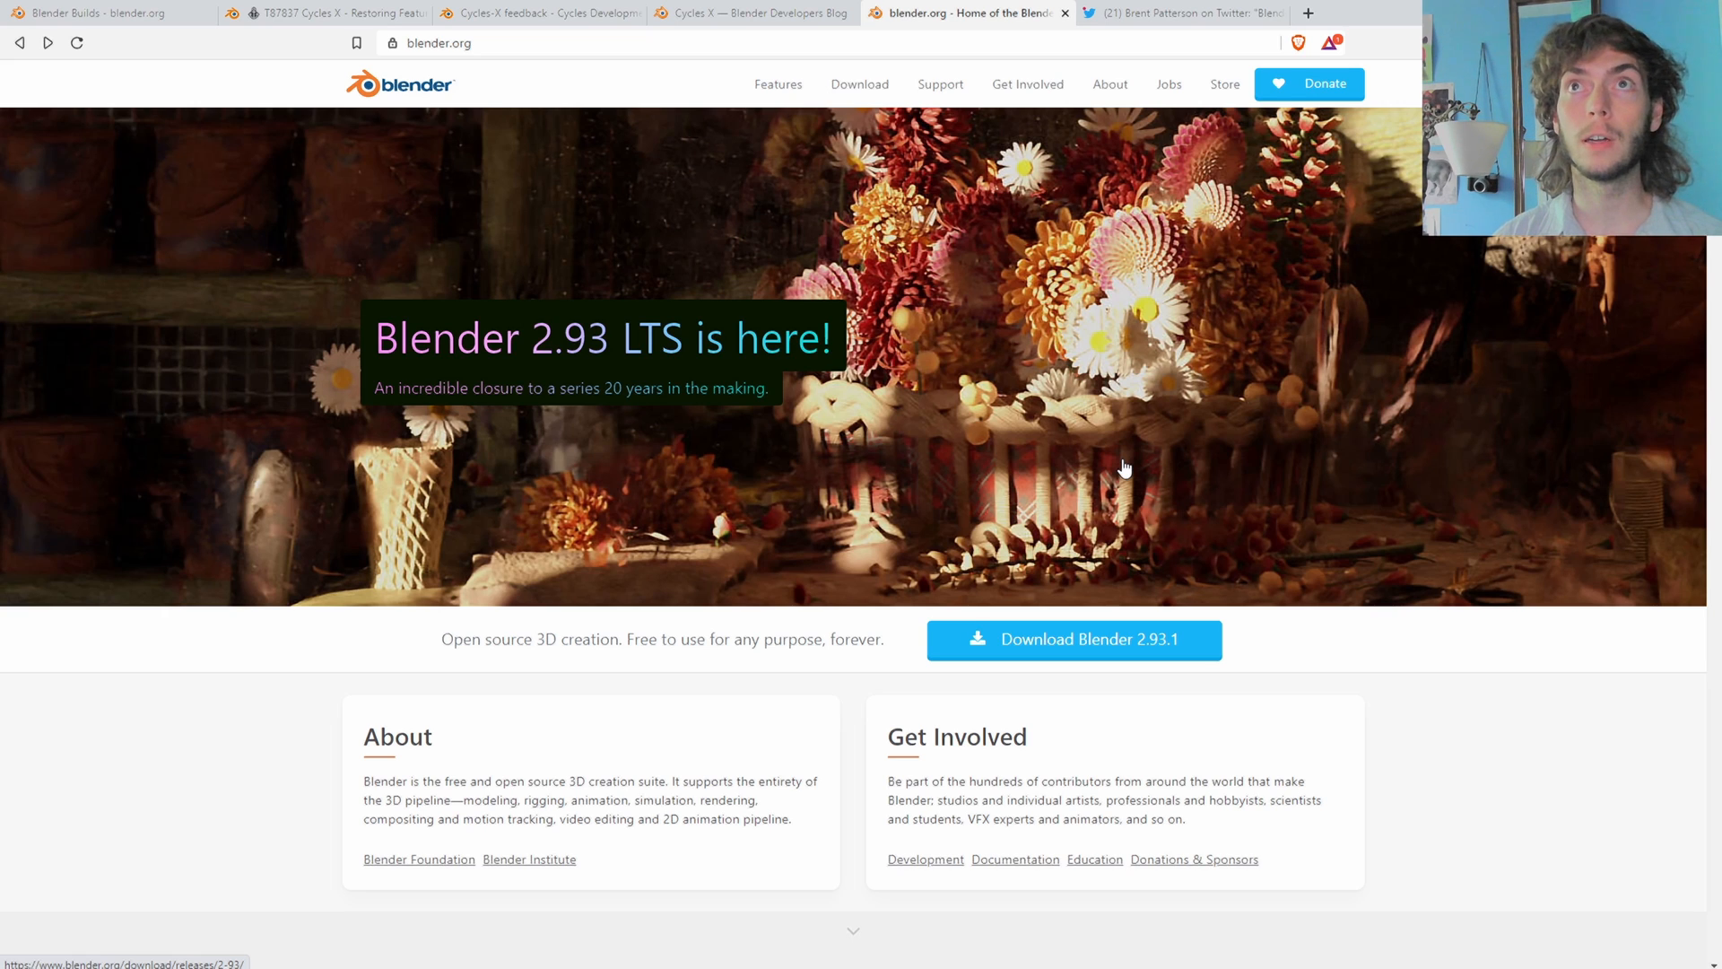
pyautogui.moveTo(1076, 409)
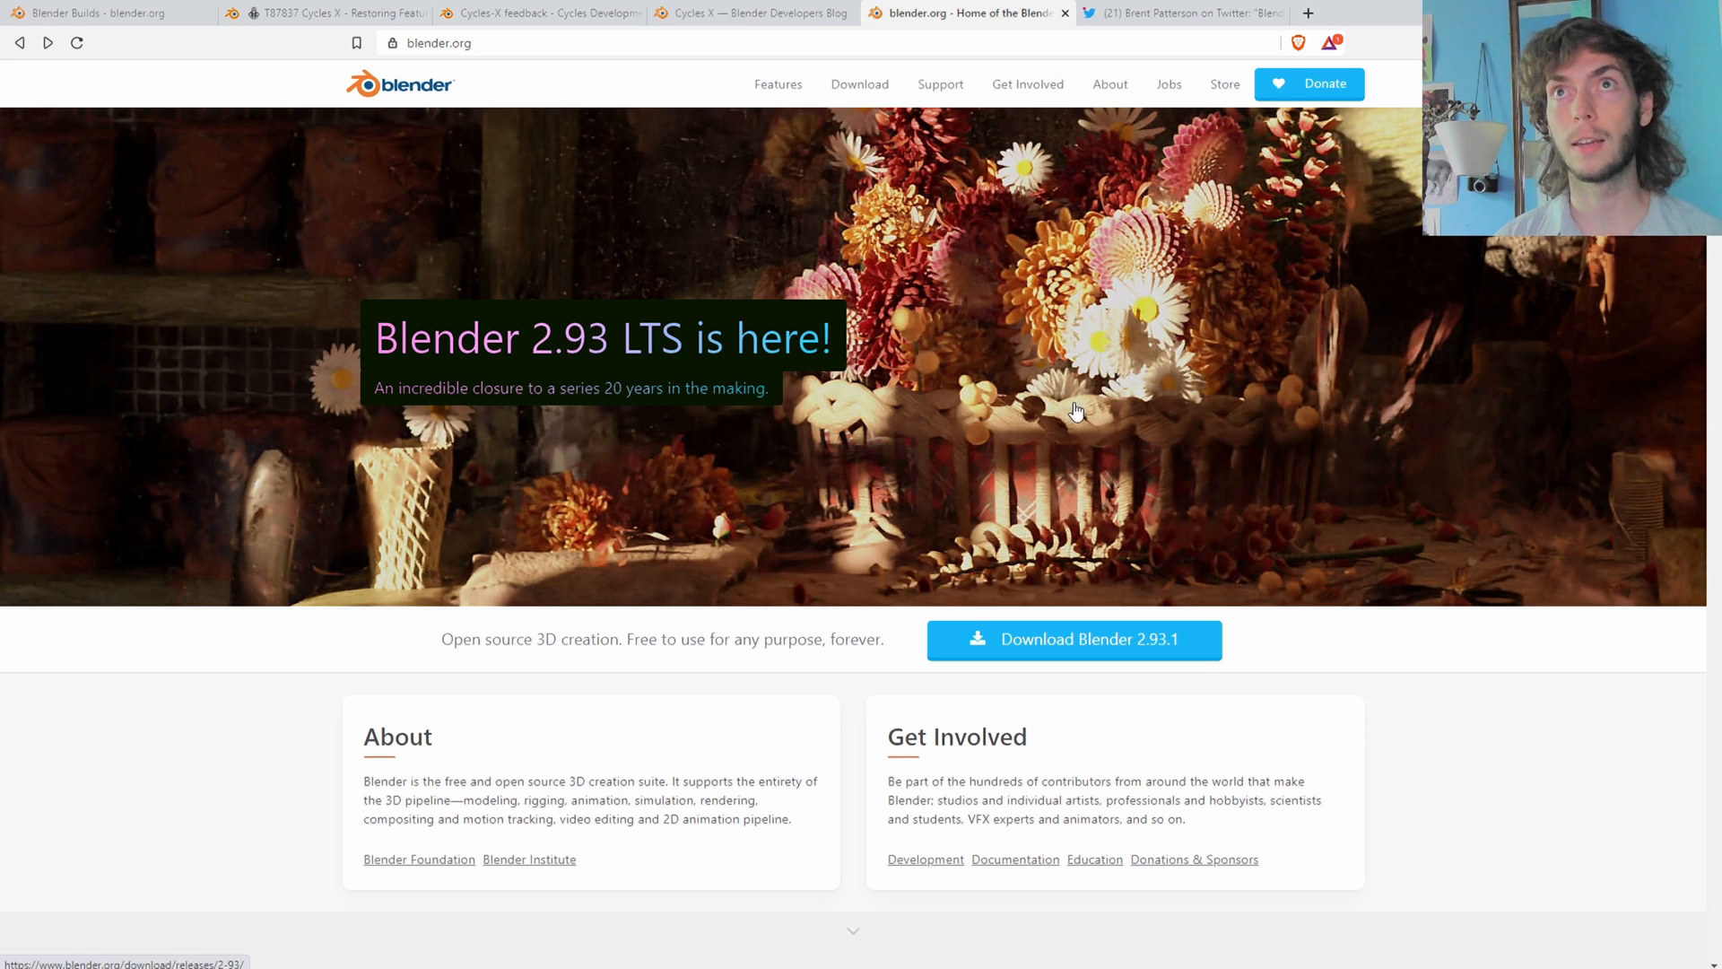
pyautogui.moveTo(600, 300)
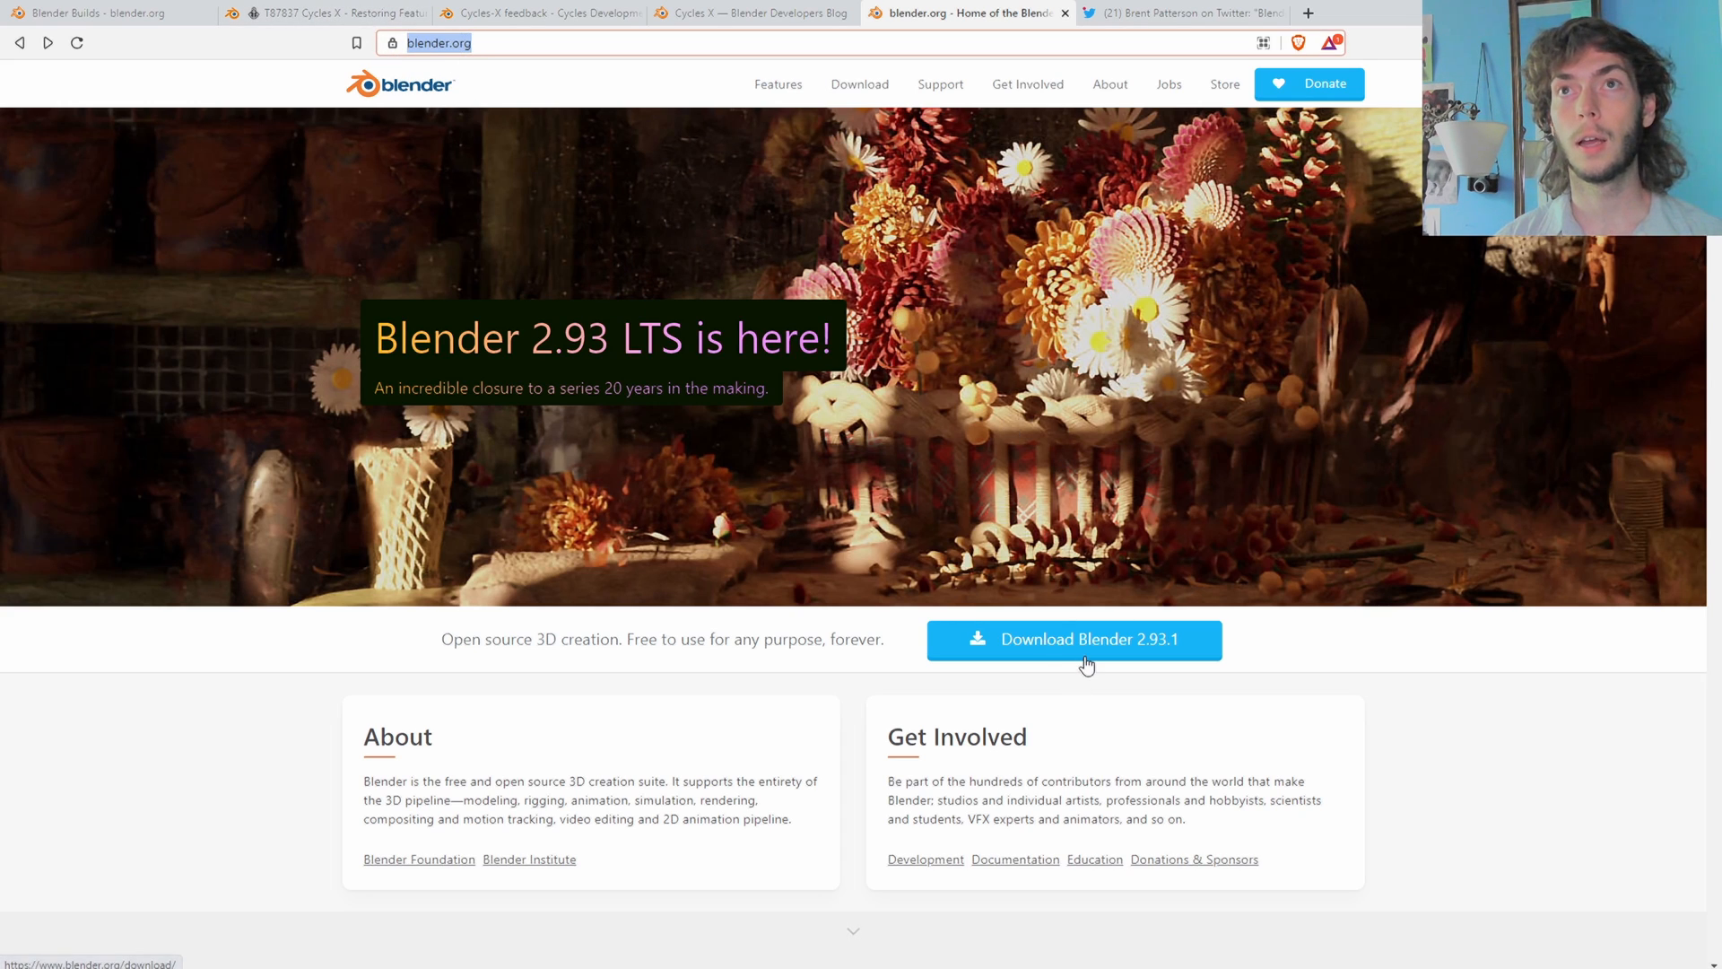
# Step: Go to the Blender 2.93.1 download page and scroll to the Go Experimental section
pyautogui.click(1073, 639)
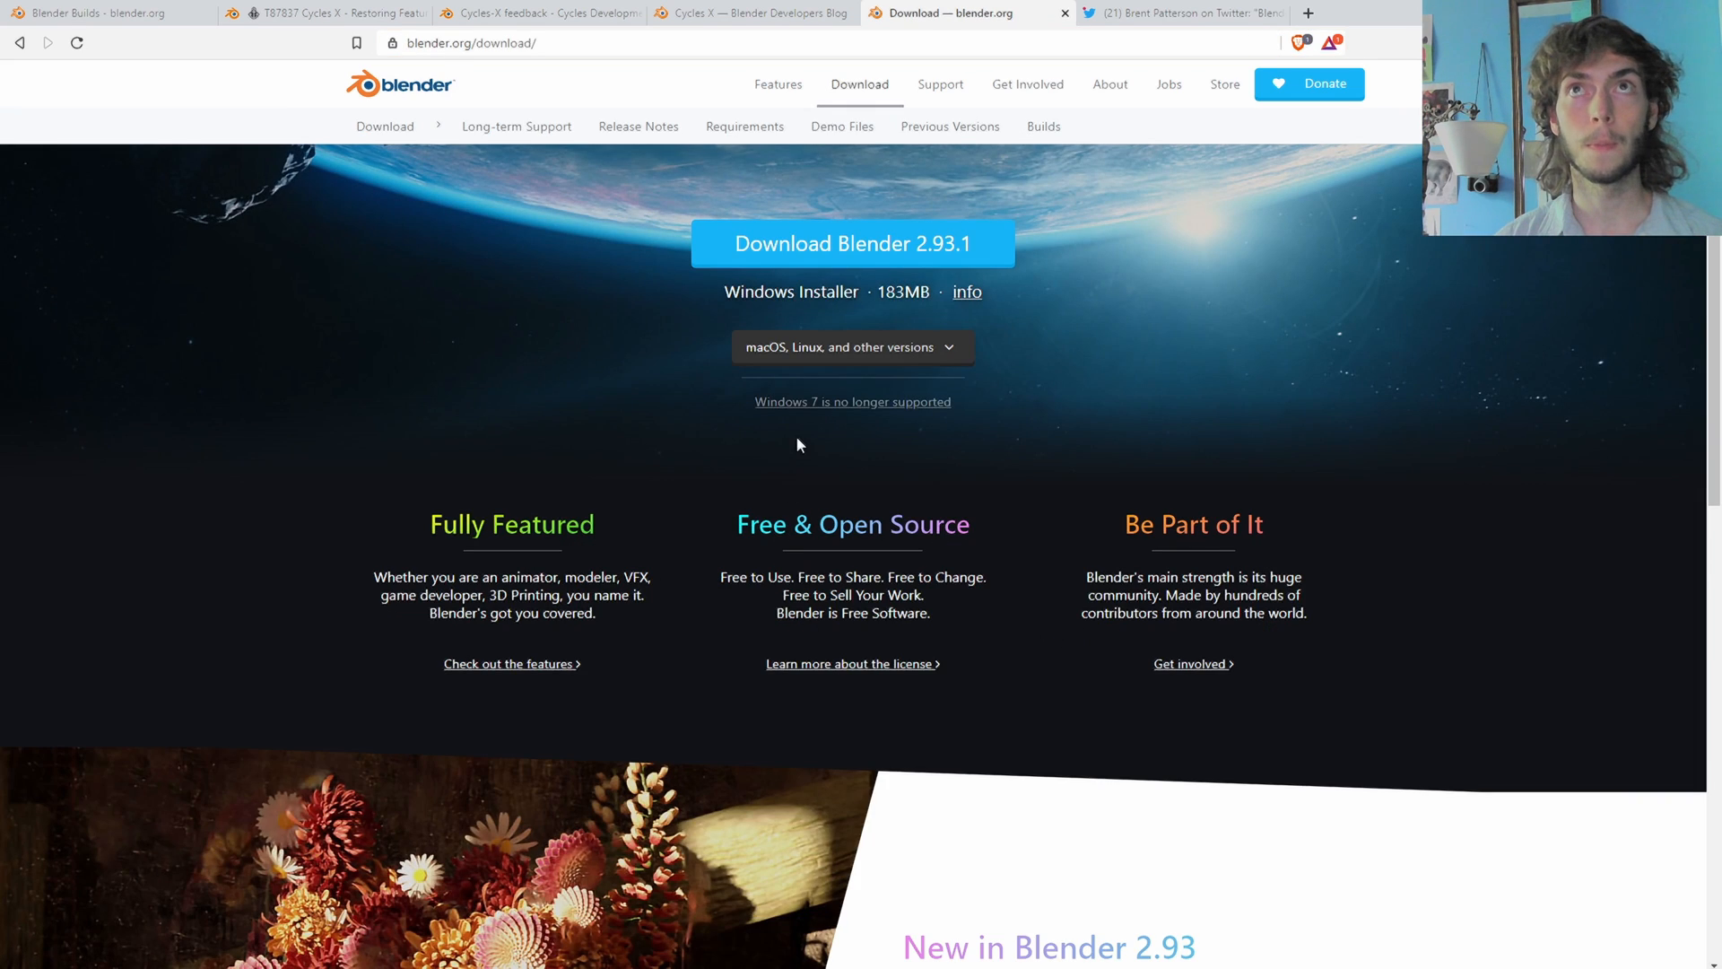
pyautogui.moveTo(541, 275)
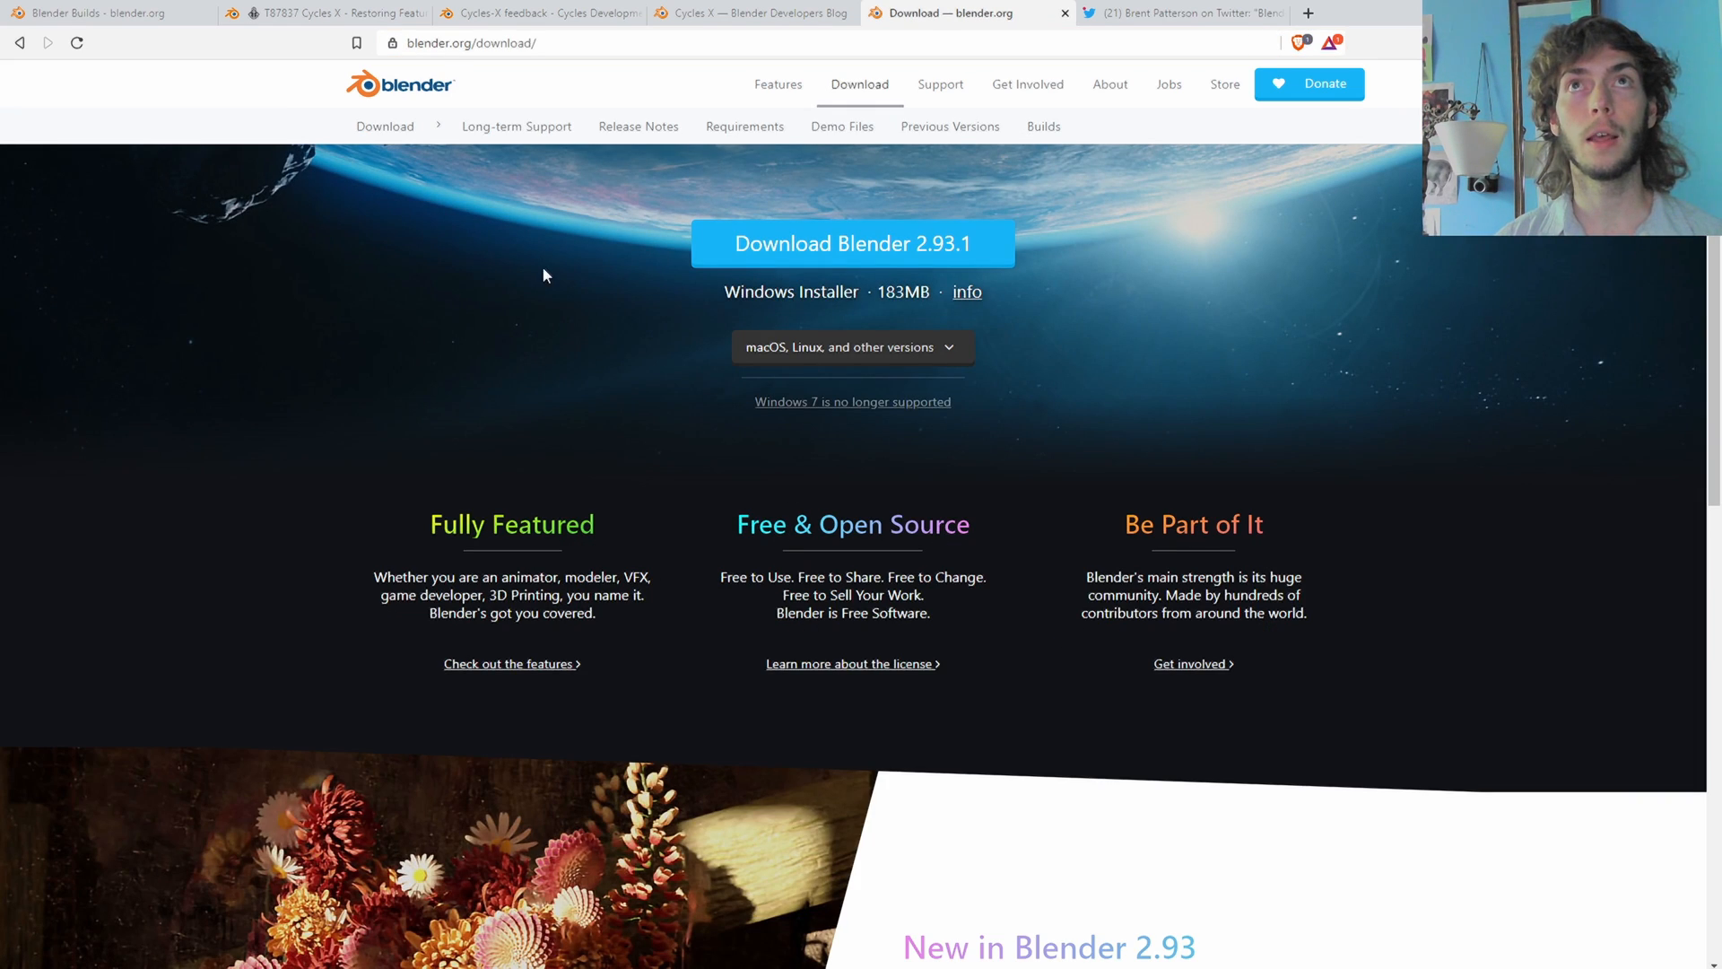
pyautogui.scroll(-3)
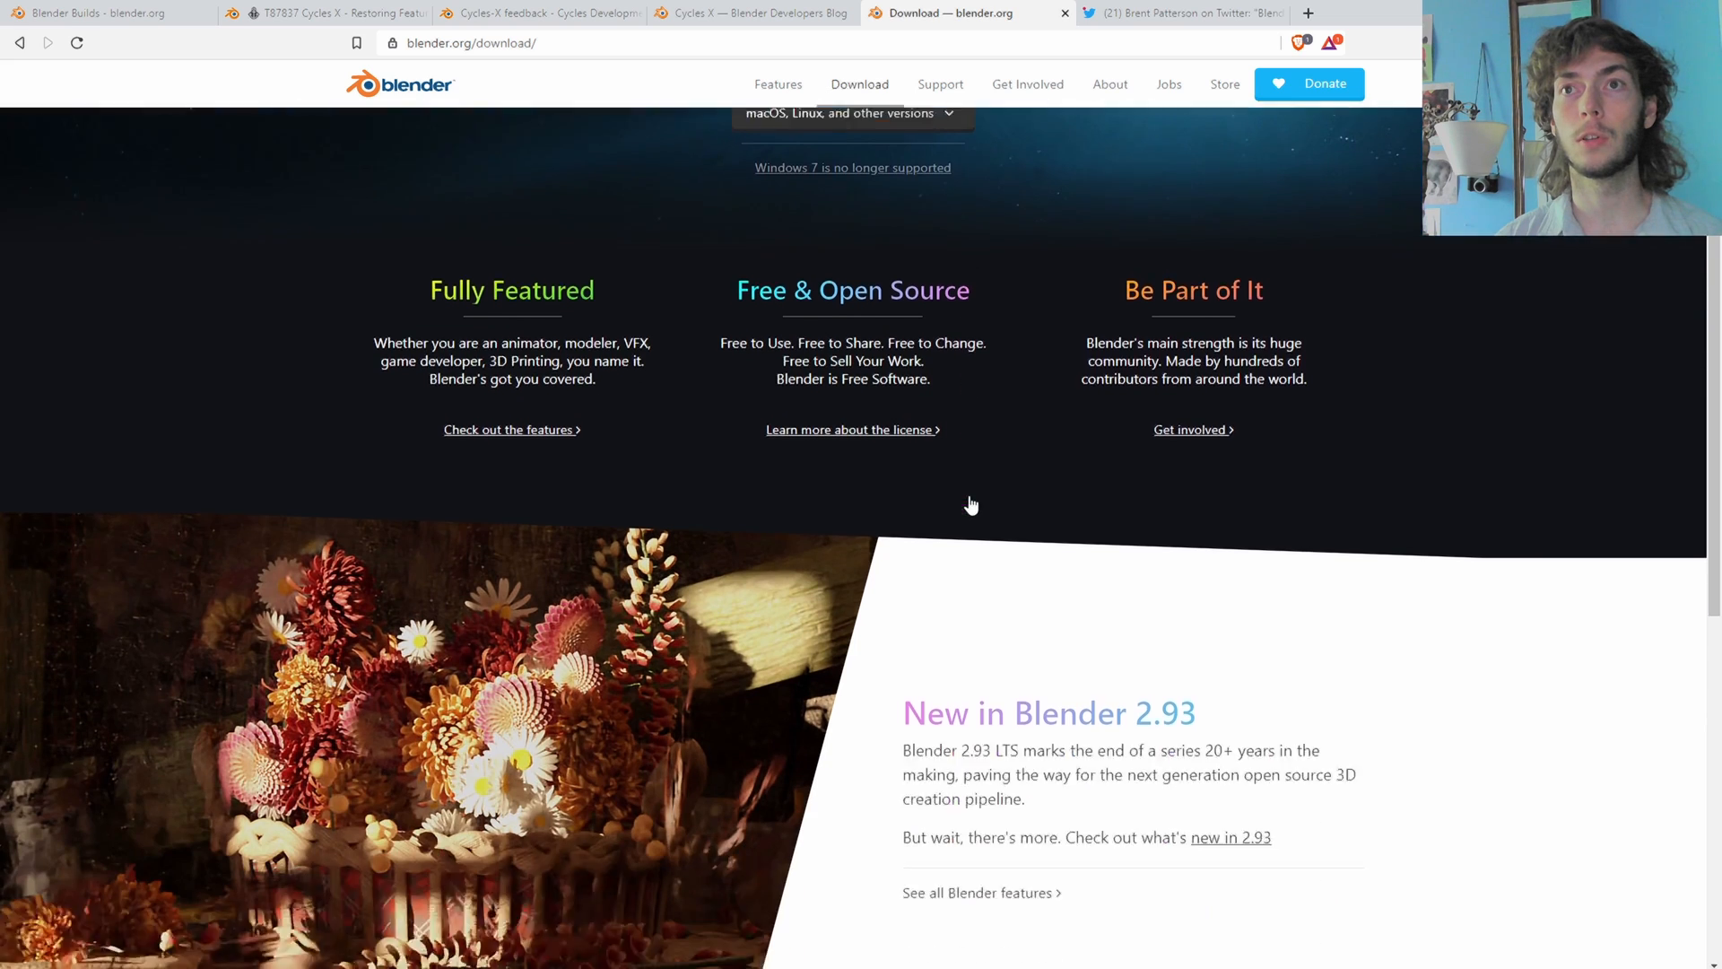
pyautogui.scroll(-3)
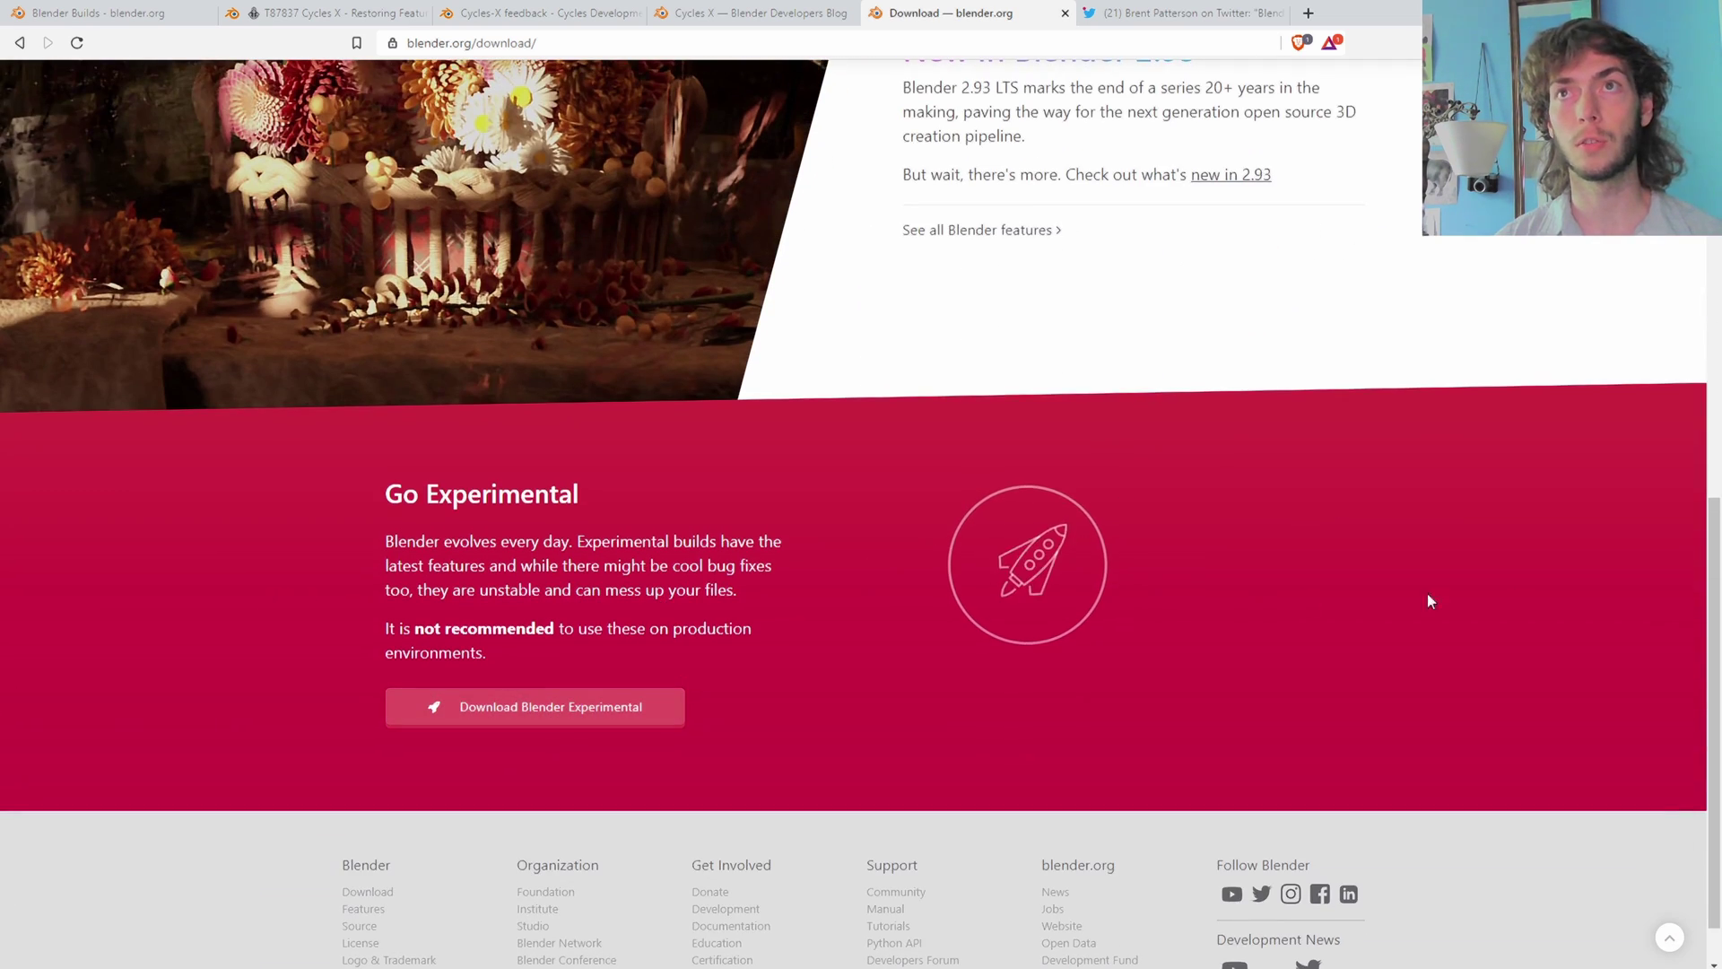
pyautogui.moveTo(538, 714)
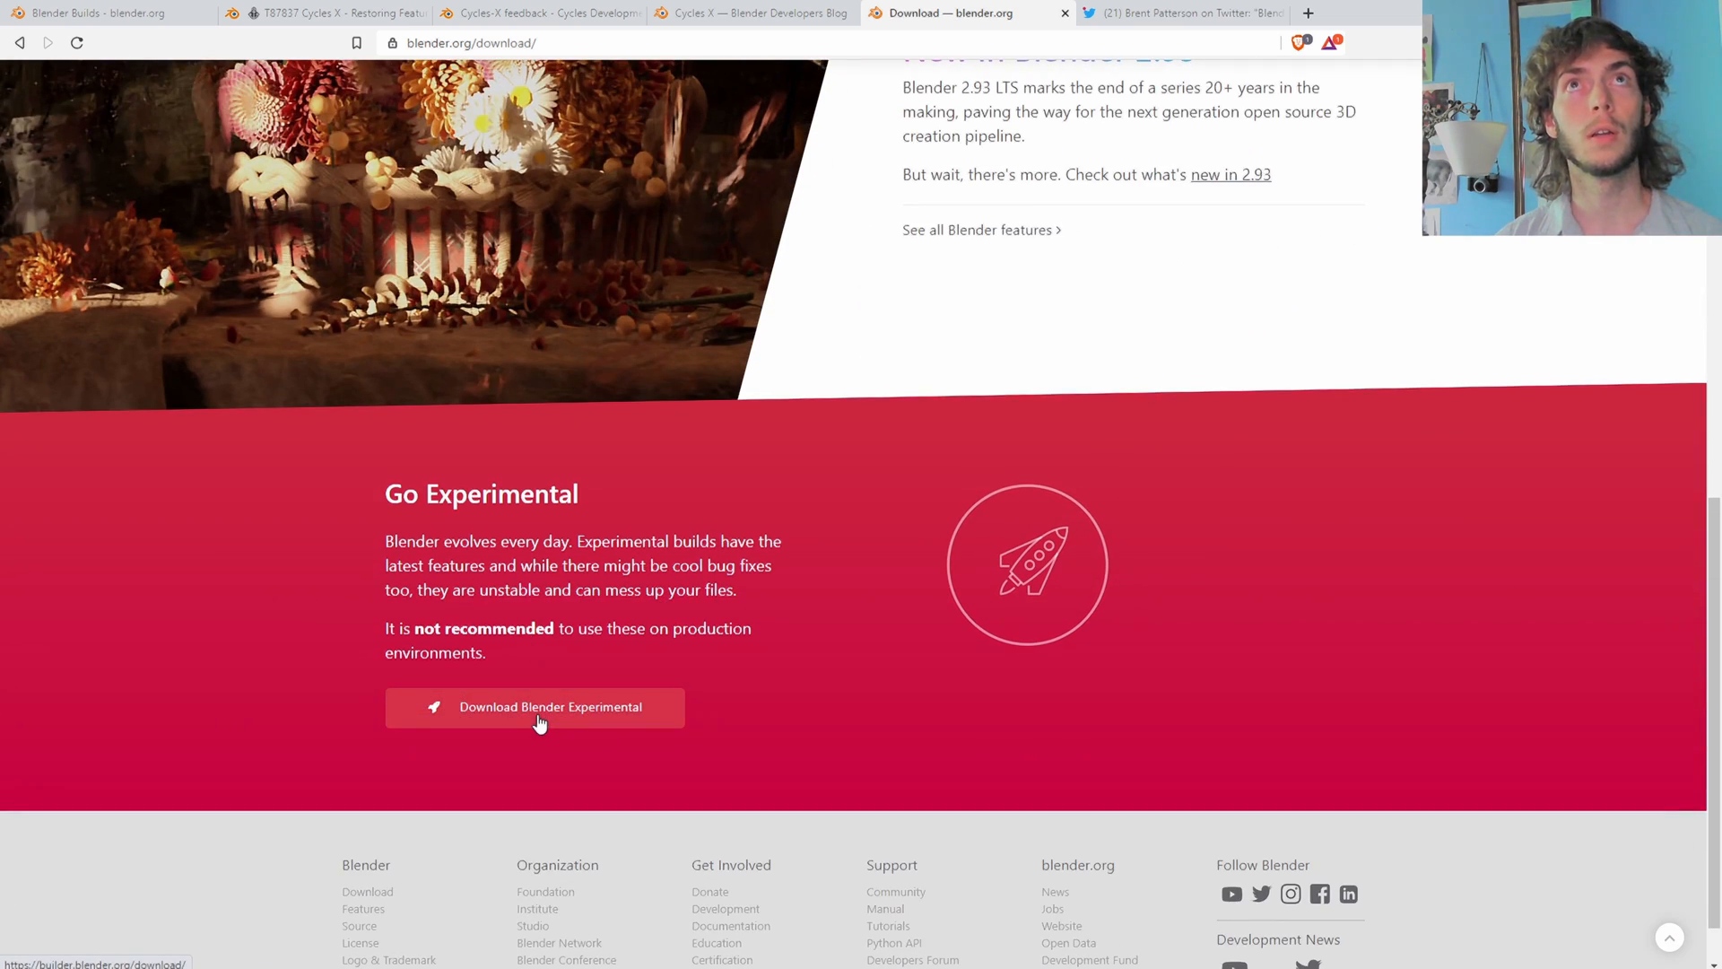
pyautogui.moveTo(585, 707)
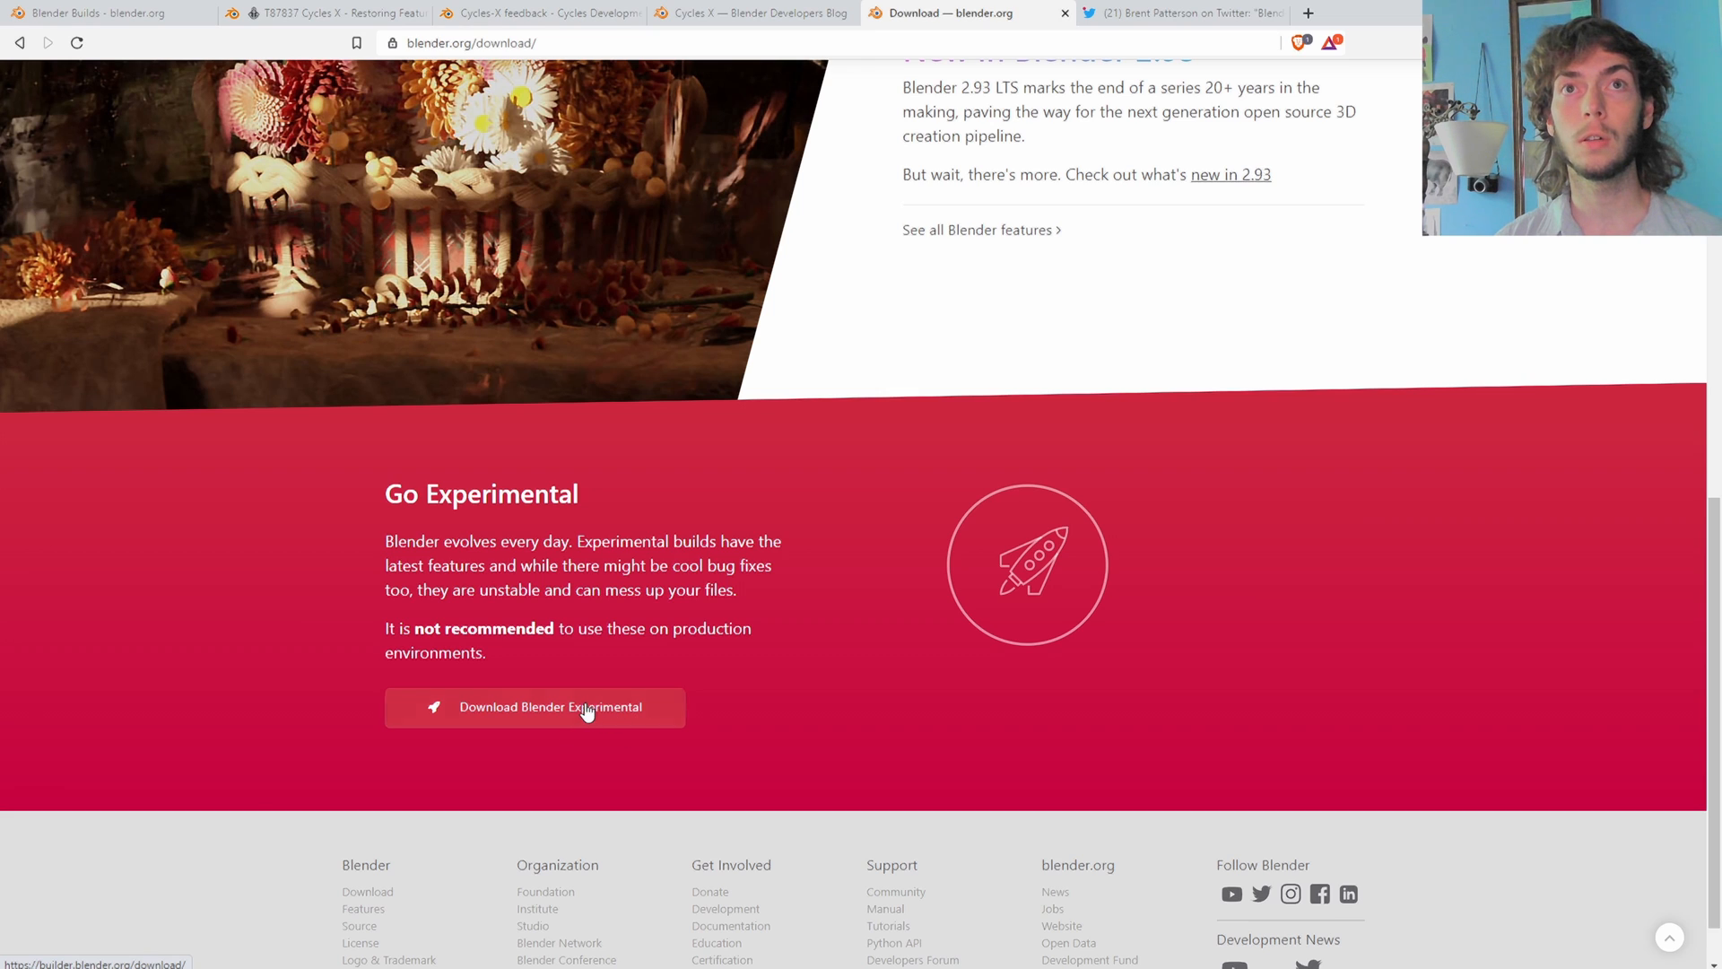
# Step: Reach the Experimental Builds list with the Blender 3.0.0 cycles-x build at the top
pyautogui.click(549, 707)
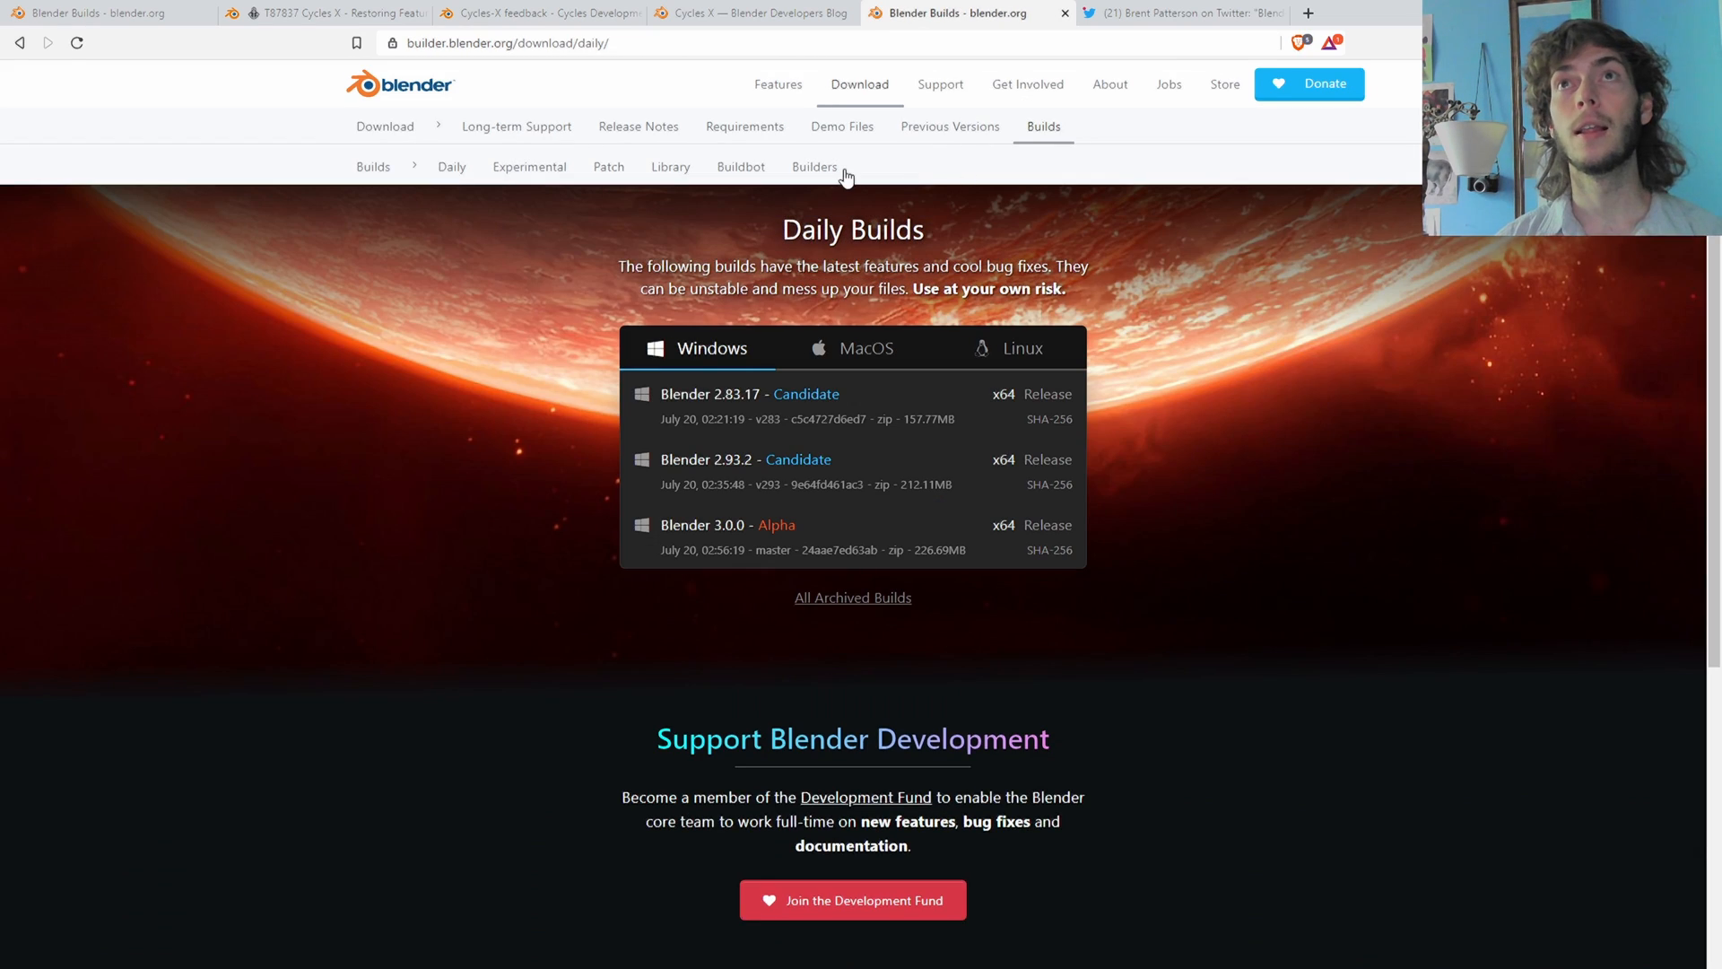
pyautogui.moveTo(529, 165)
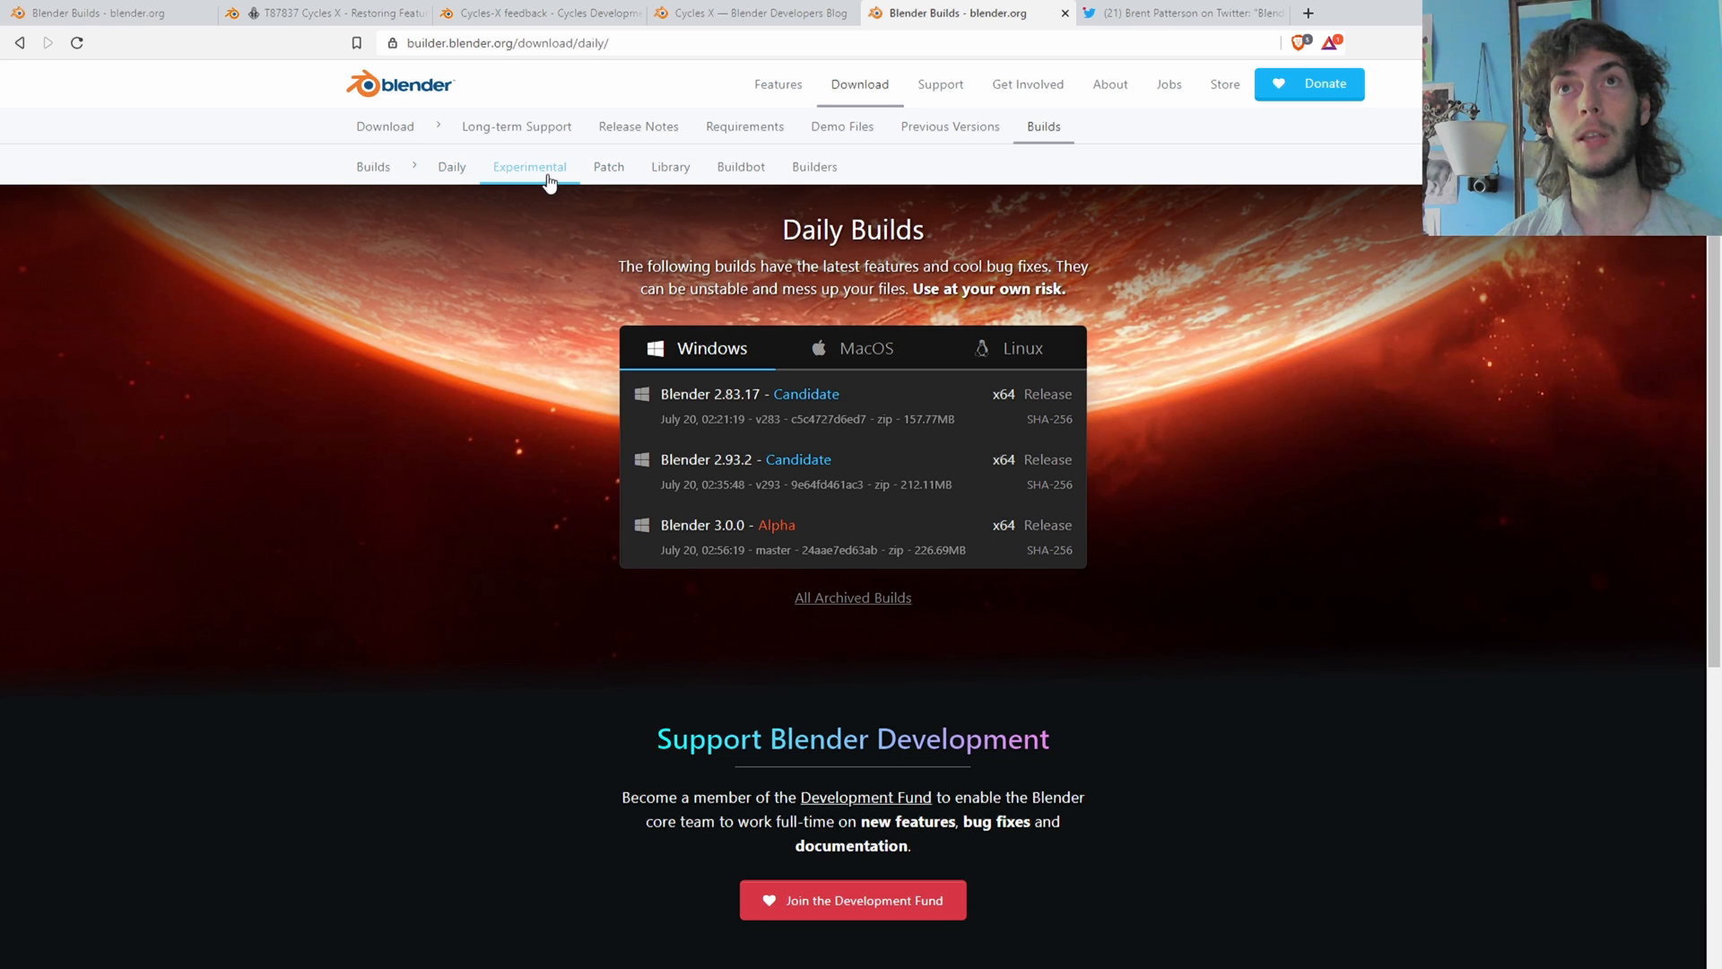
pyautogui.click(527, 165)
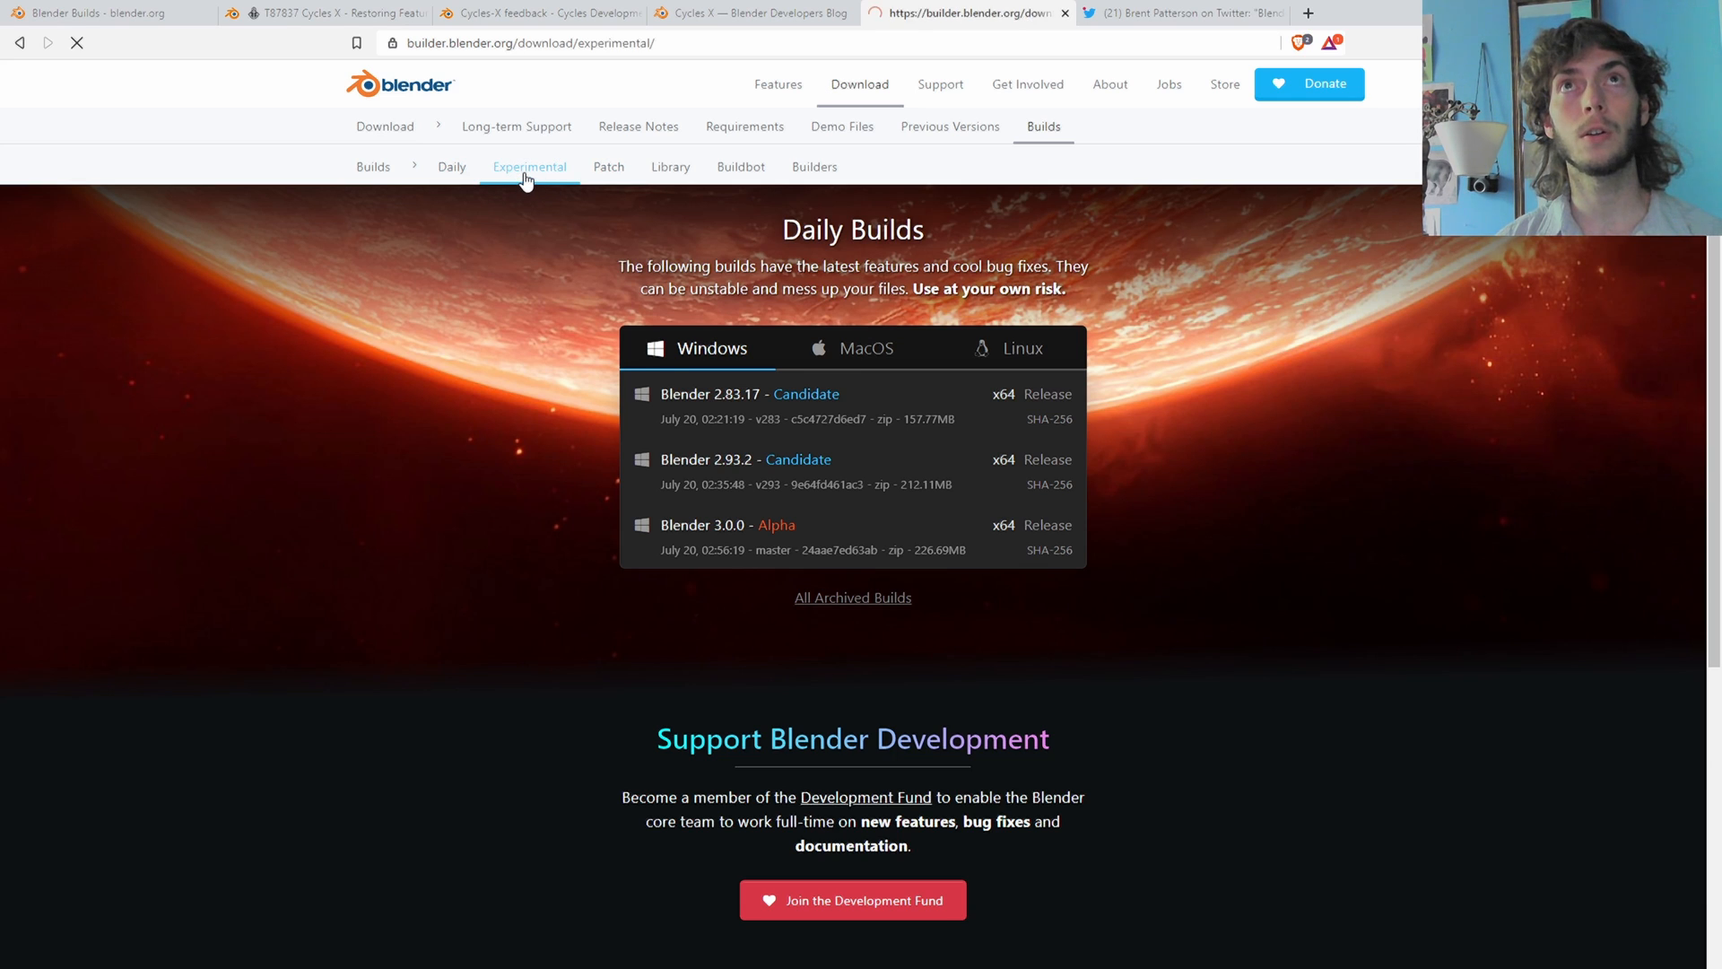
pyautogui.click(528, 165)
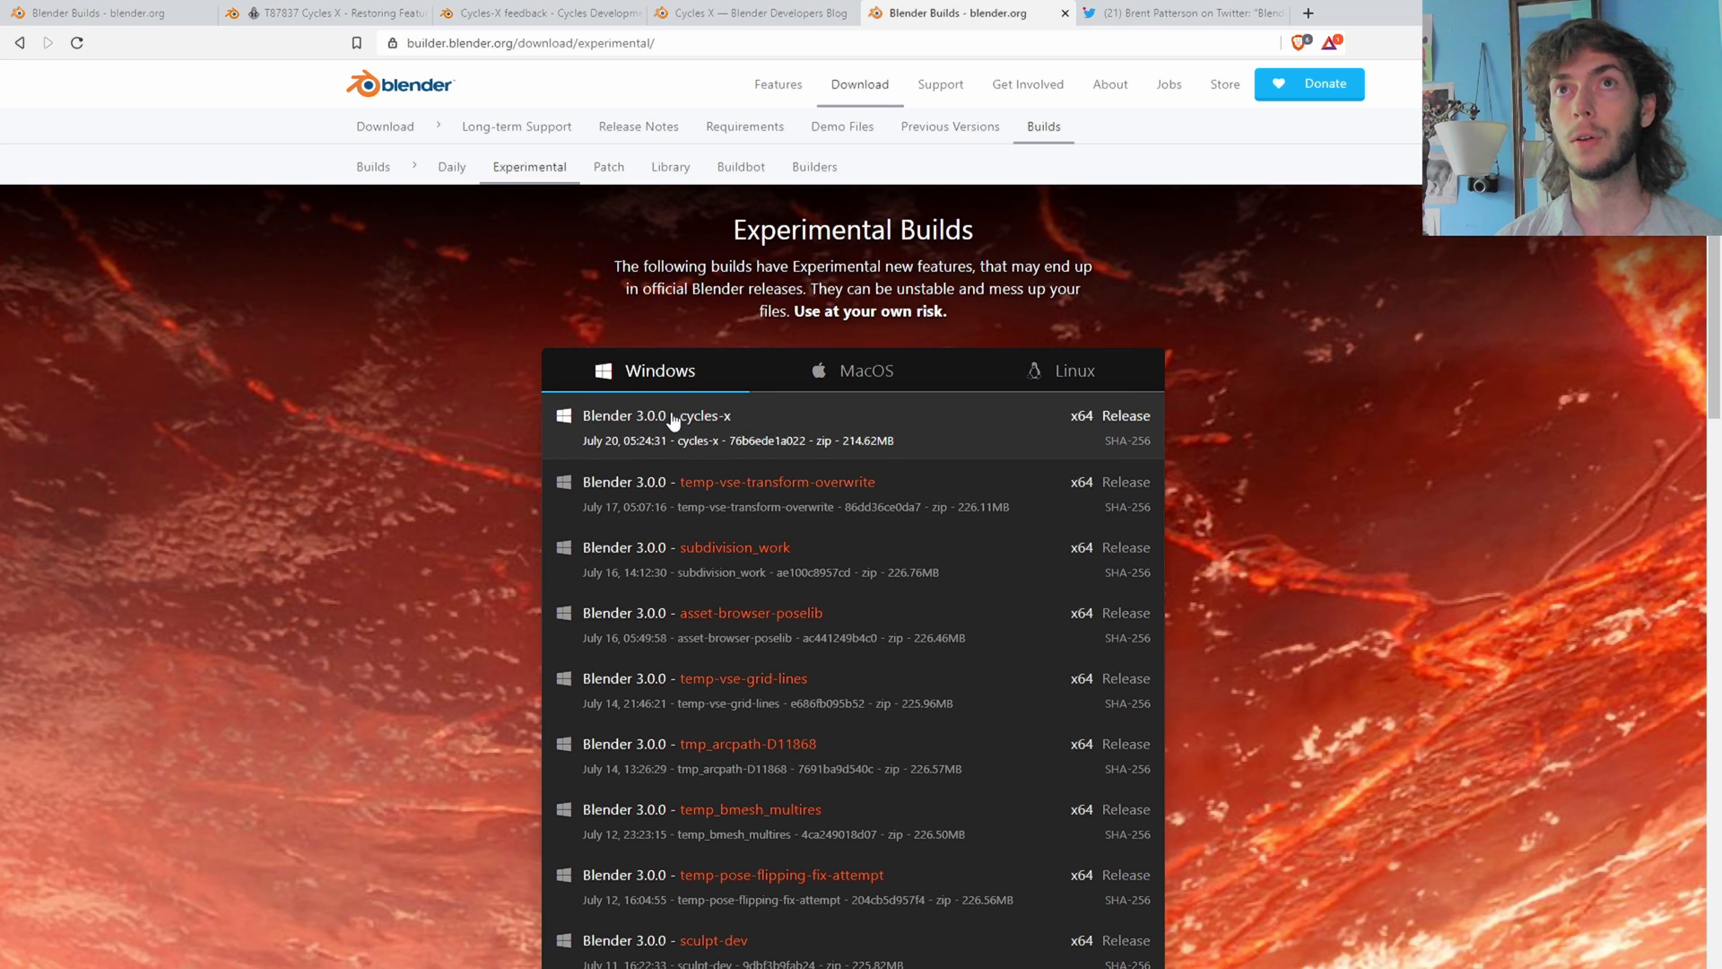
pyautogui.moveTo(1413, 457)
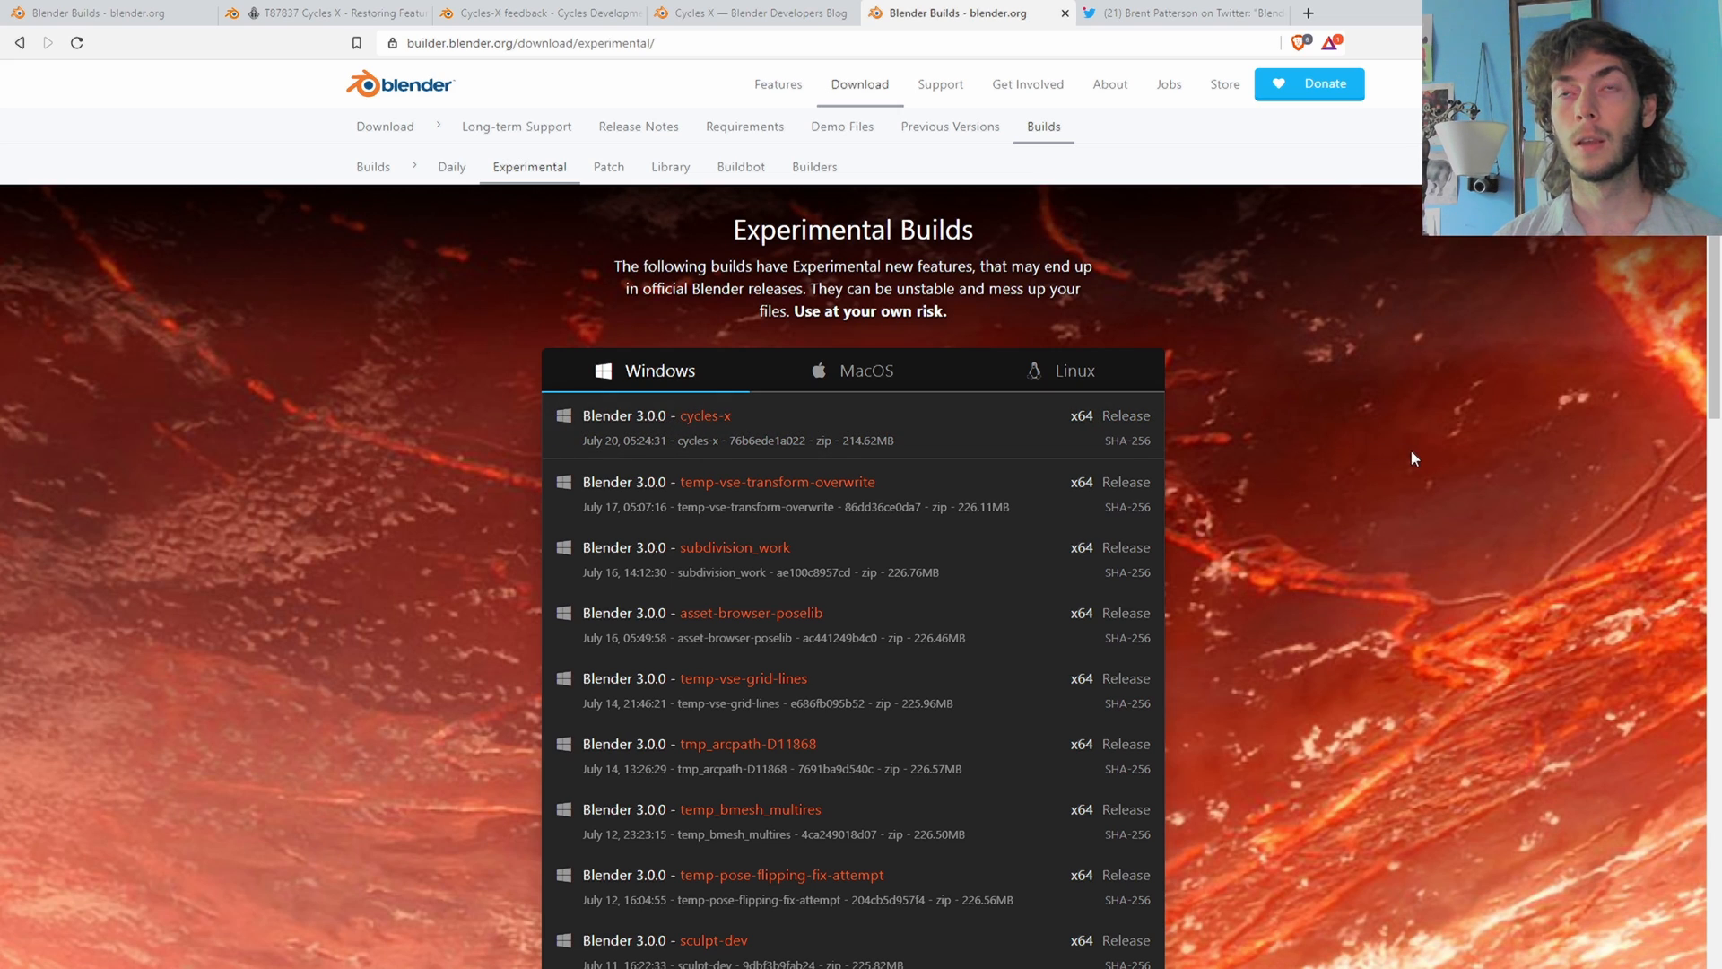
pyautogui.scroll(-3)
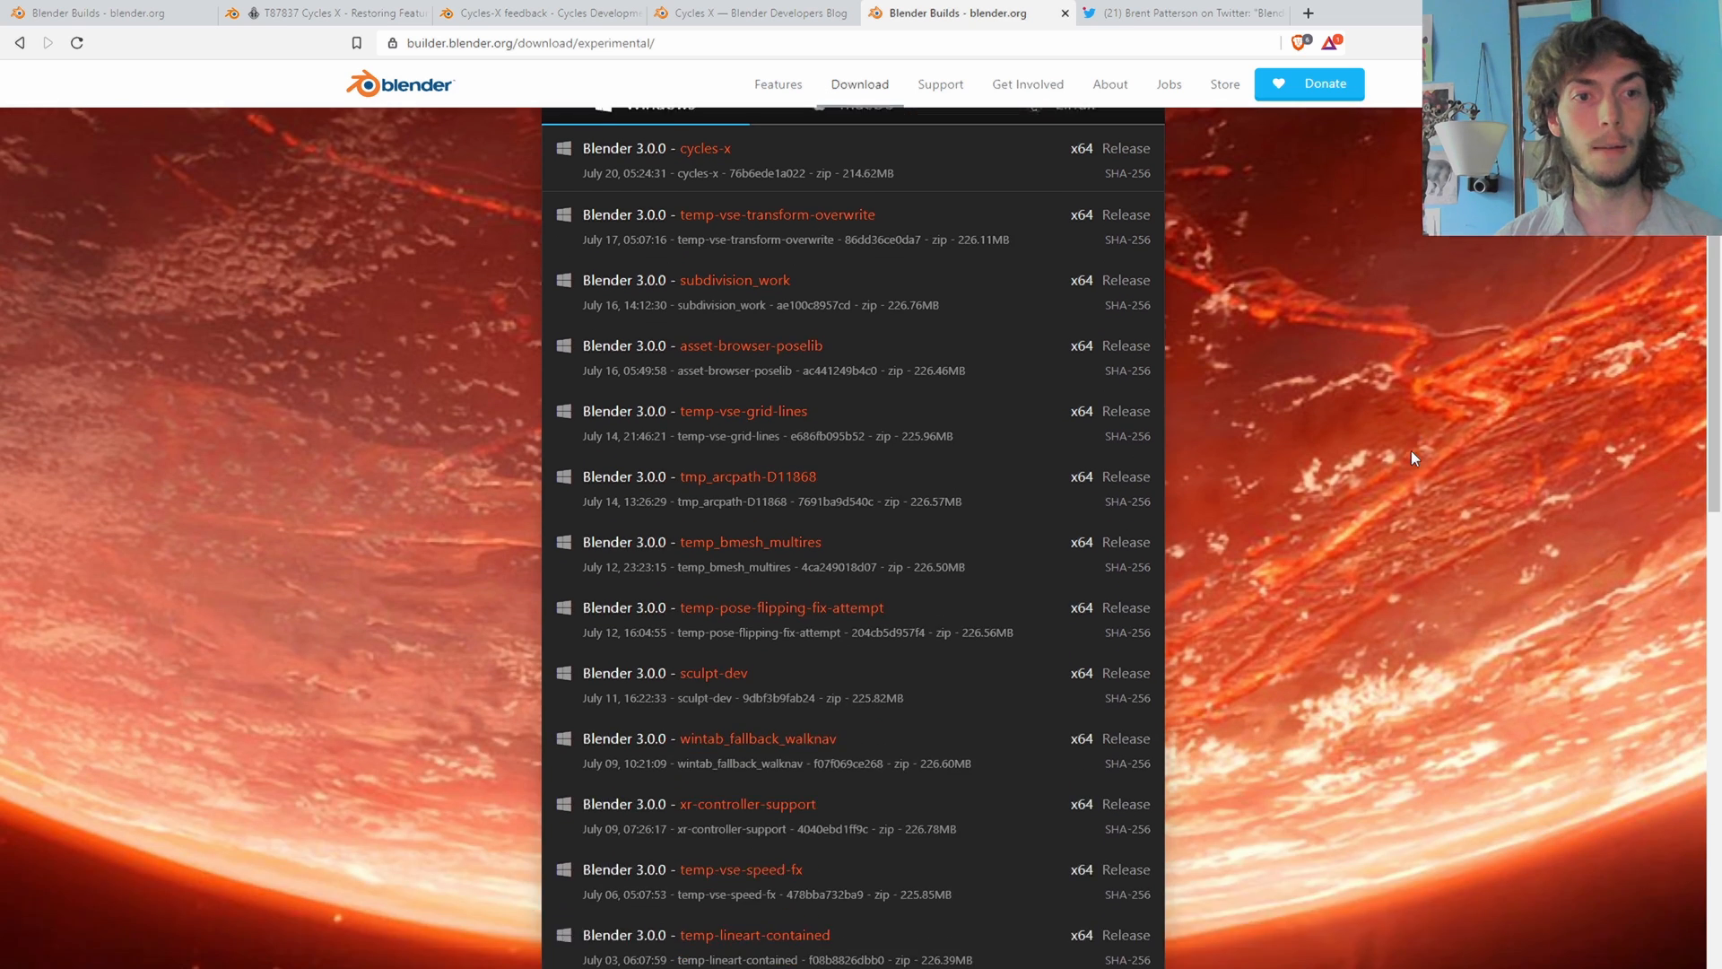
pyautogui.scroll(3)
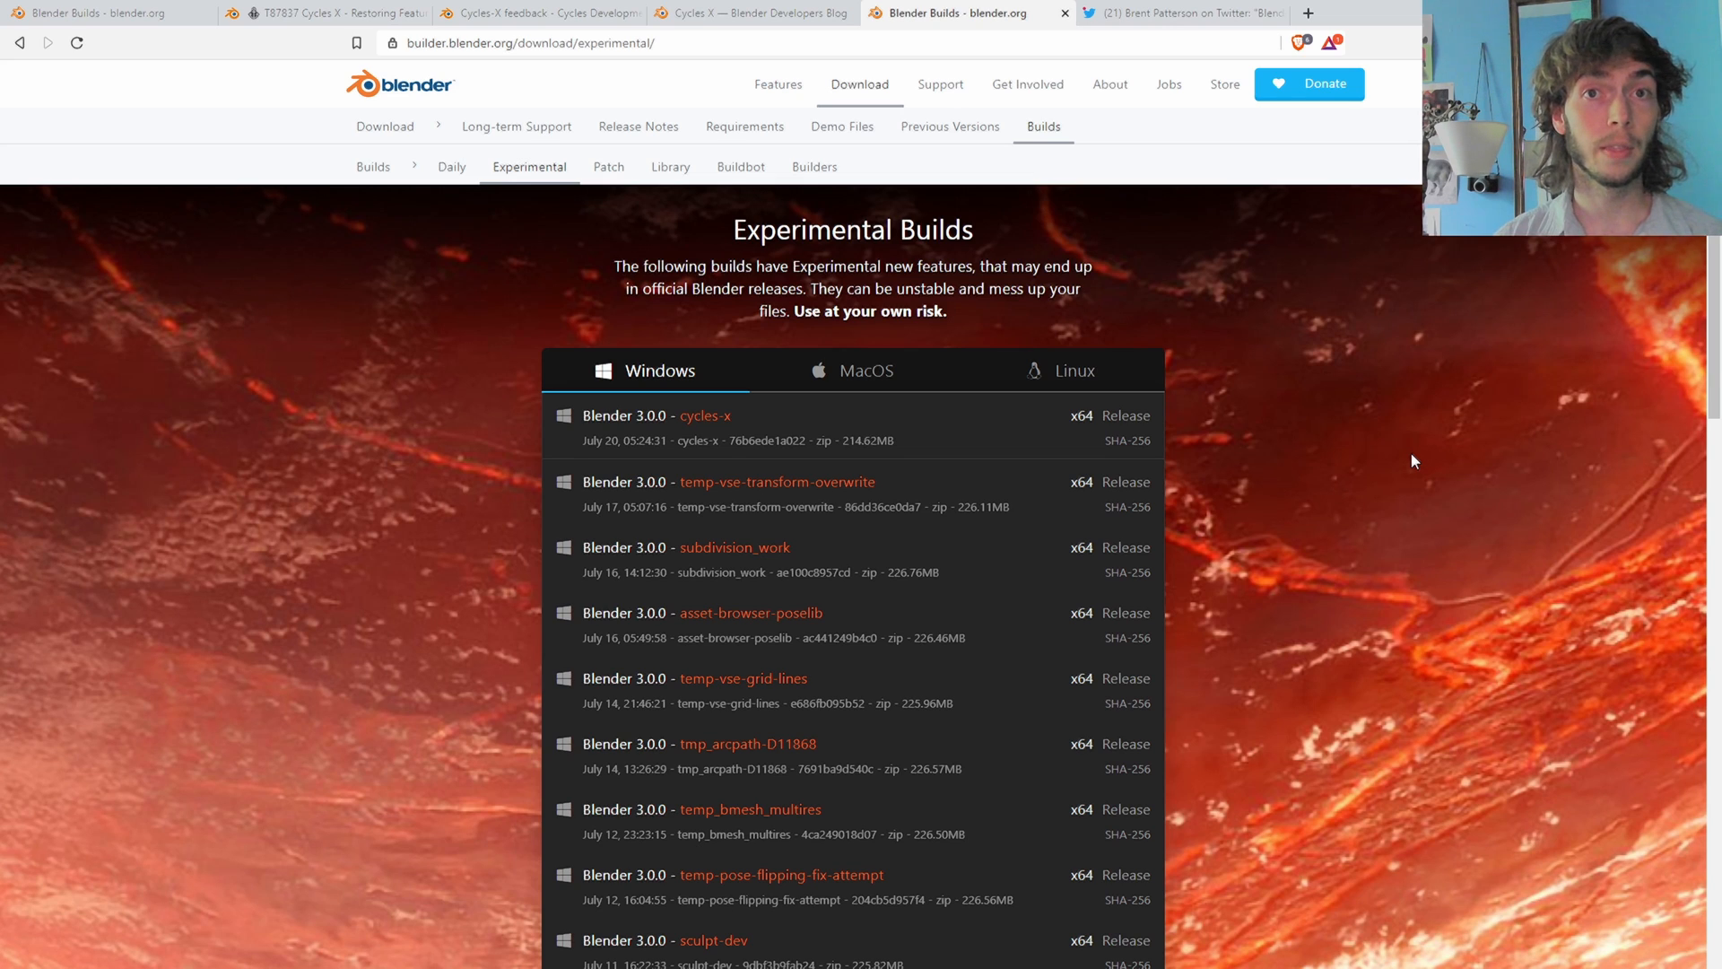
pyautogui.moveTo(1429, 473)
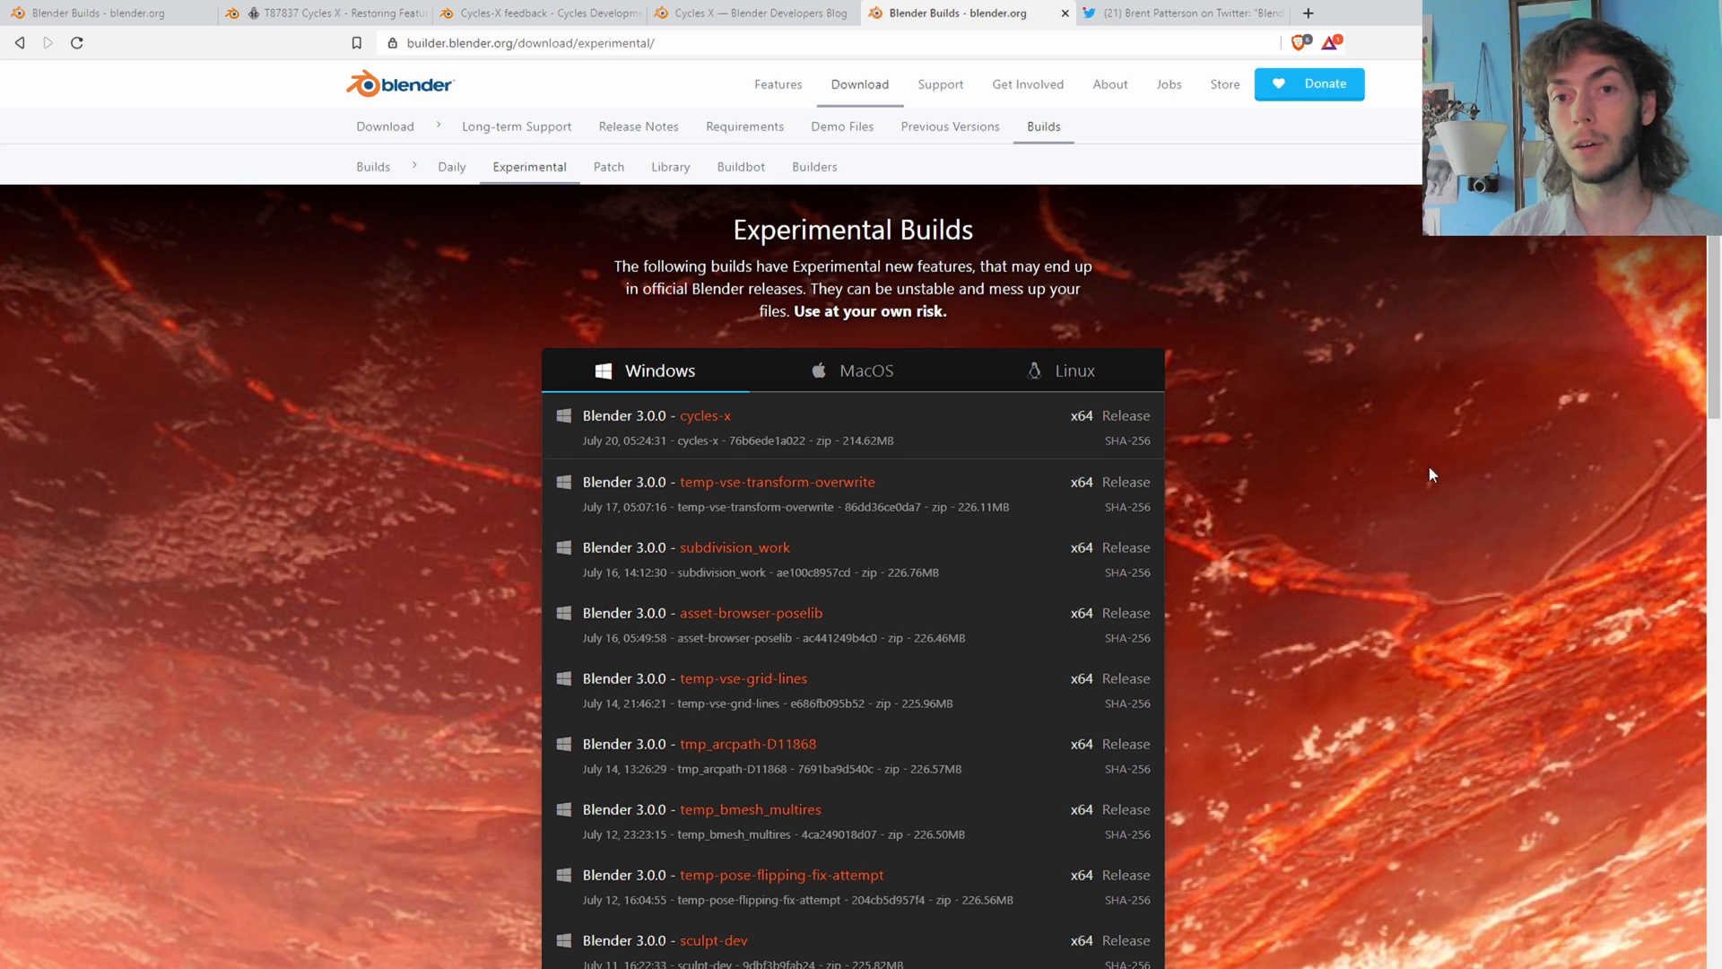